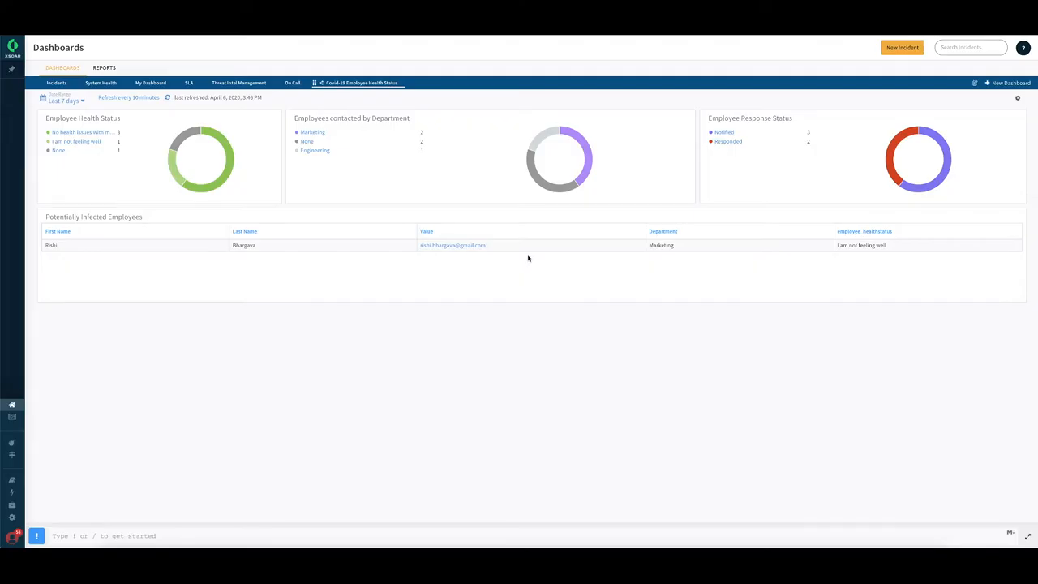
pyautogui.moveTo(307, 211)
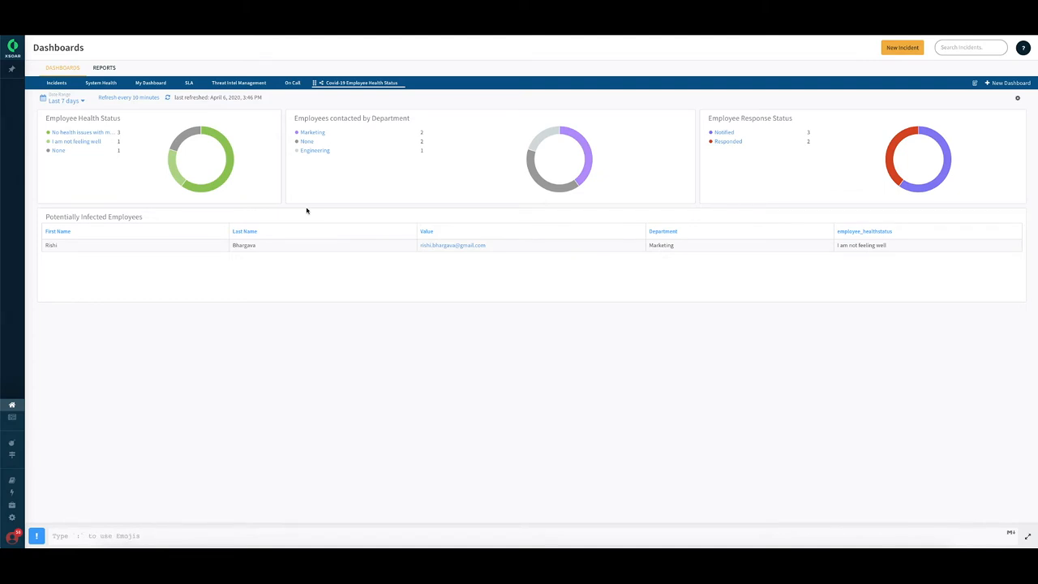
pyautogui.moveTo(382, 156)
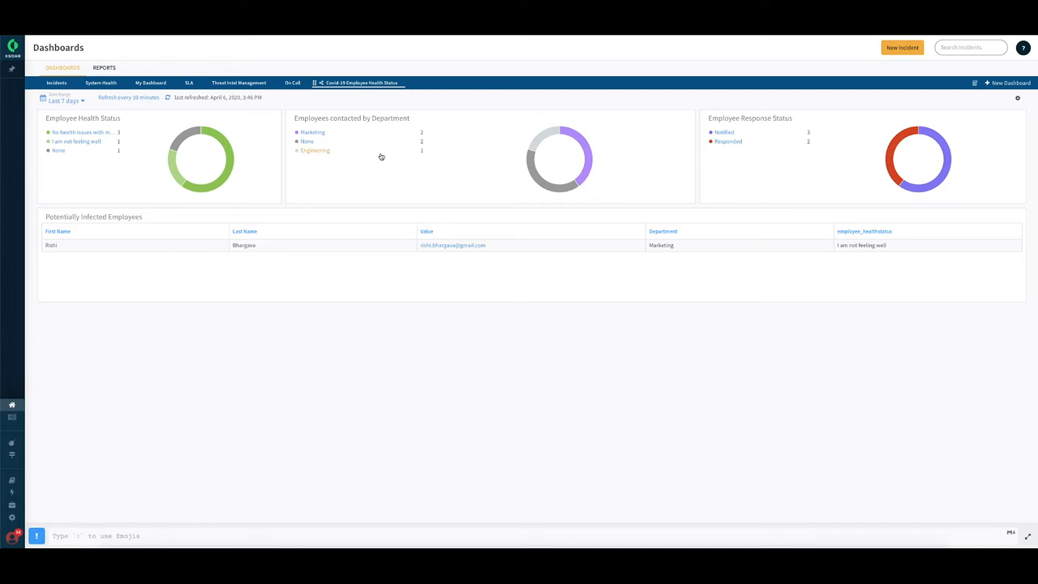
pyautogui.moveTo(381, 155)
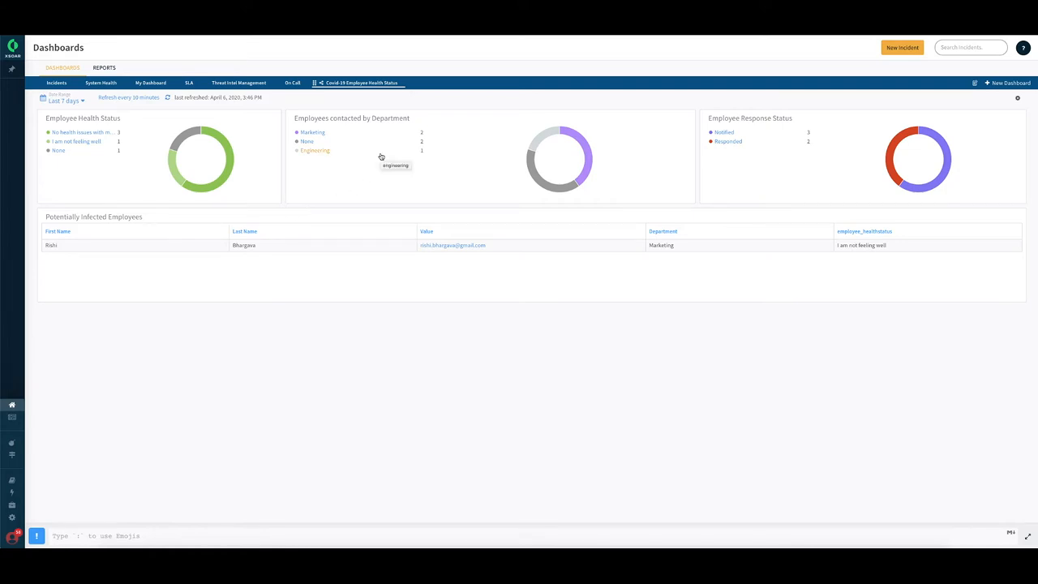
pyautogui.moveTo(344, 190)
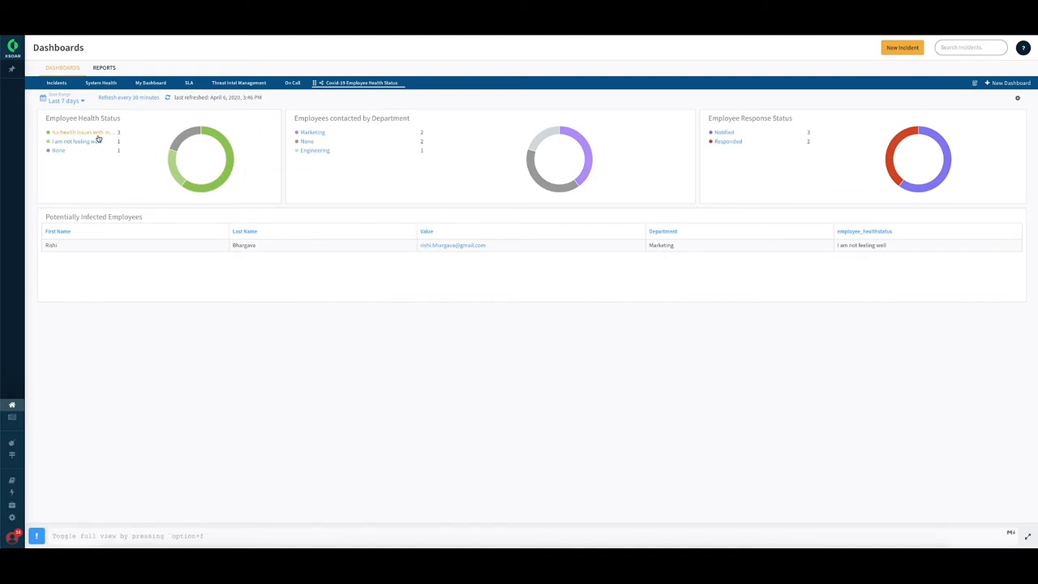
pyautogui.moveTo(163, 145)
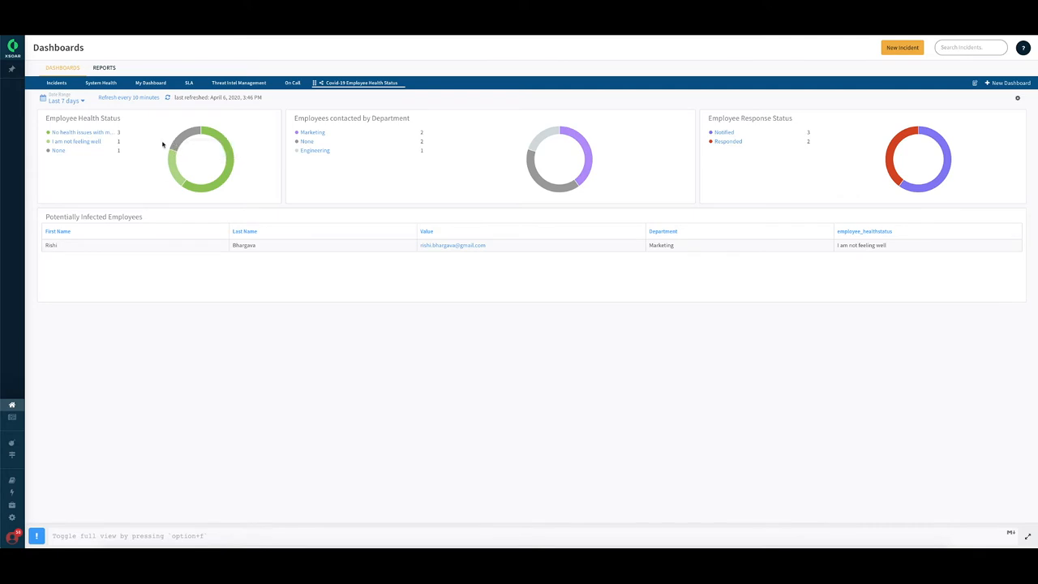
pyautogui.moveTo(88, 133)
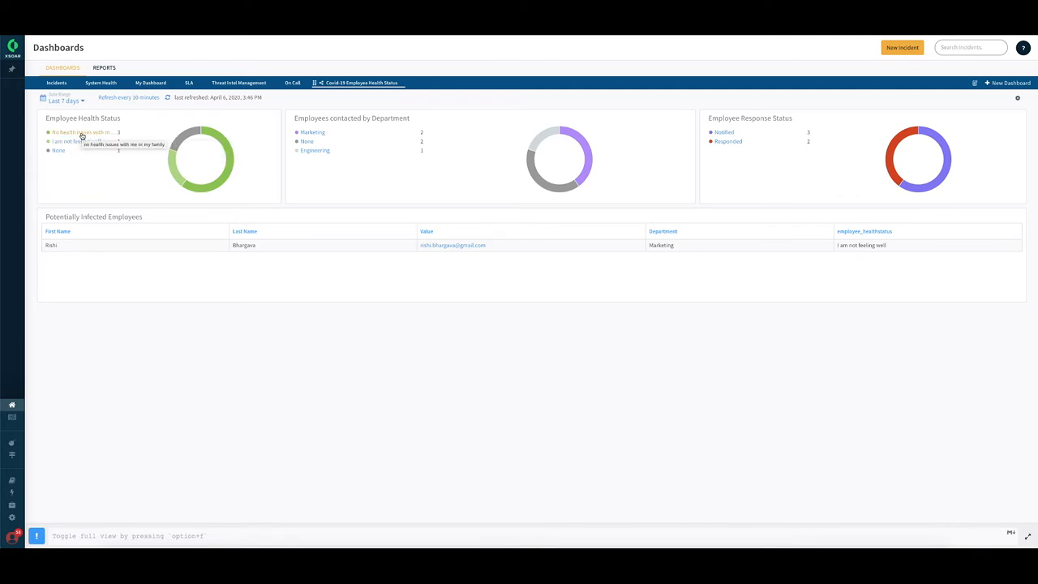
pyautogui.moveTo(185, 133)
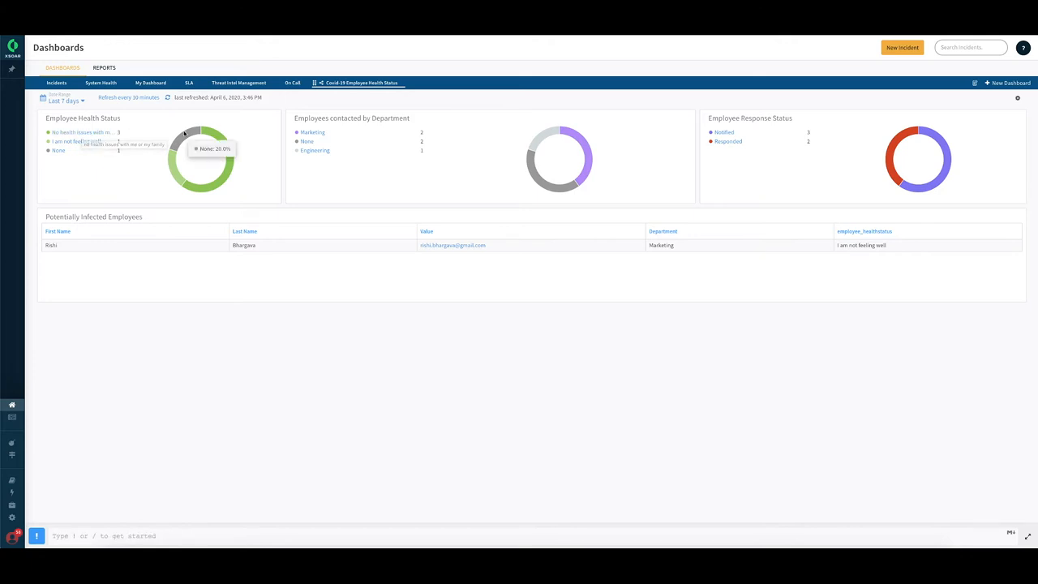
pyautogui.moveTo(71, 156)
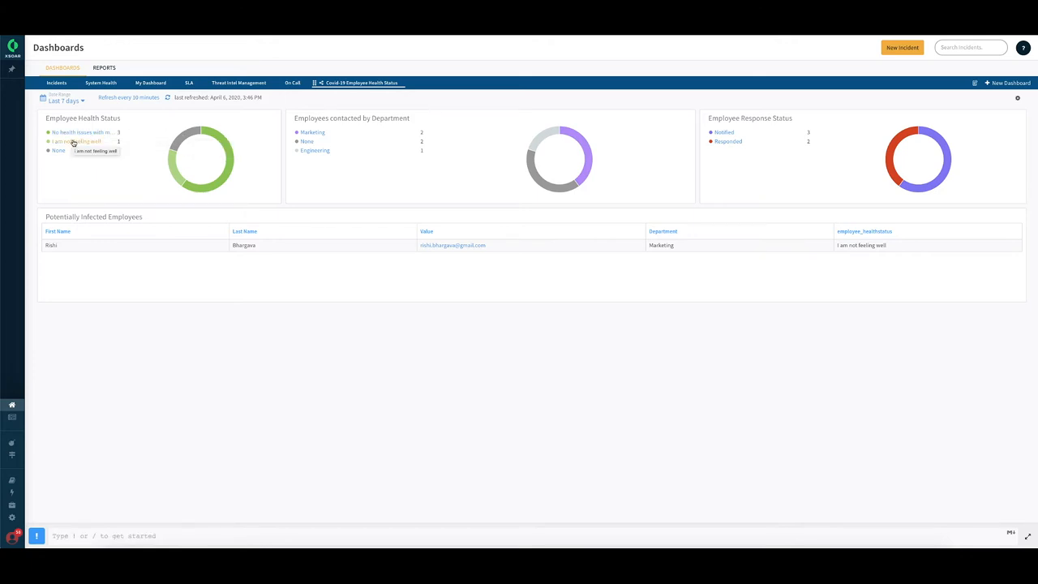
pyautogui.moveTo(59, 151)
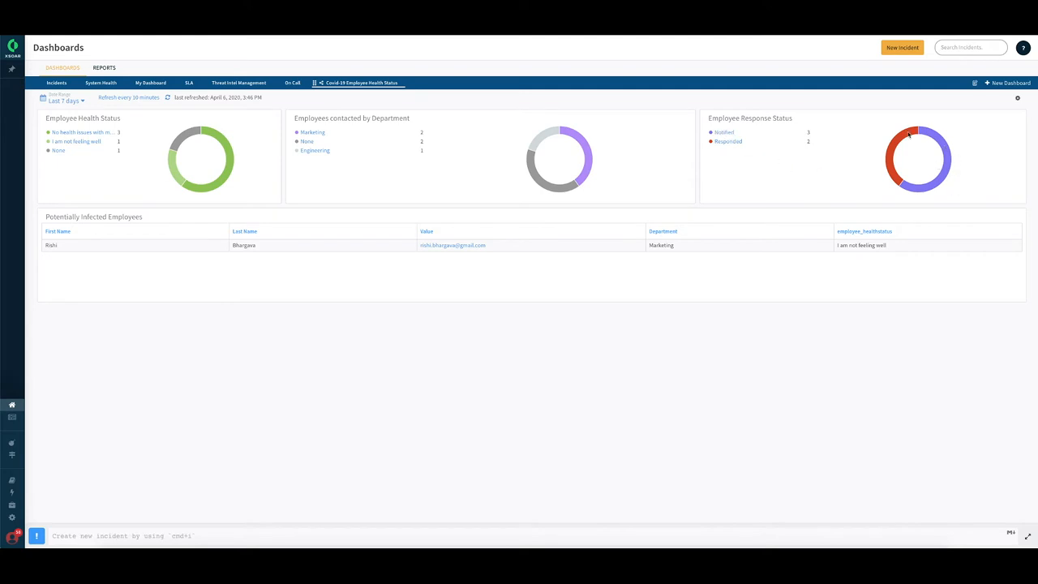
pyautogui.moveTo(950, 182)
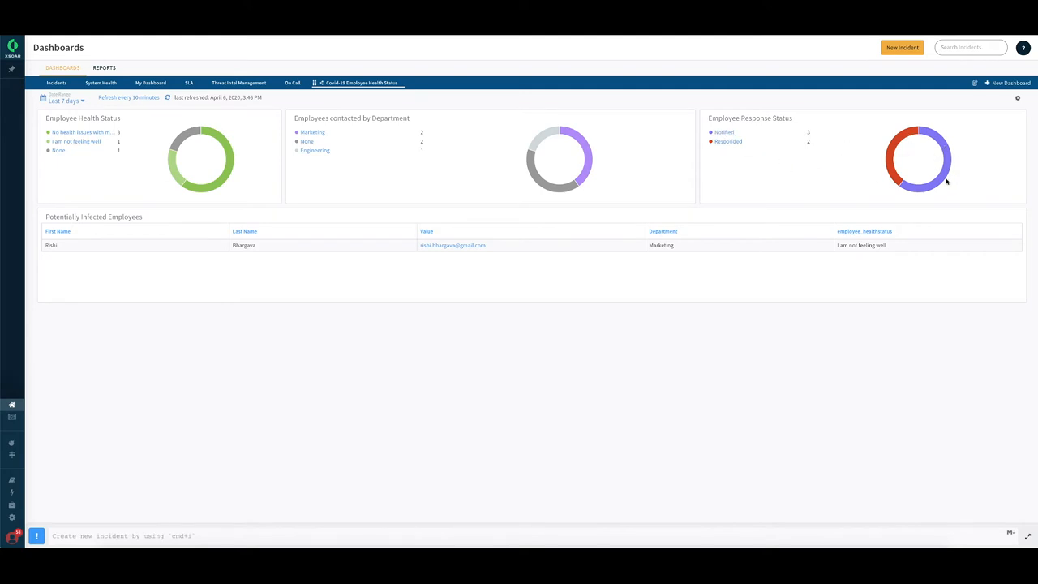
pyautogui.moveTo(429, 231)
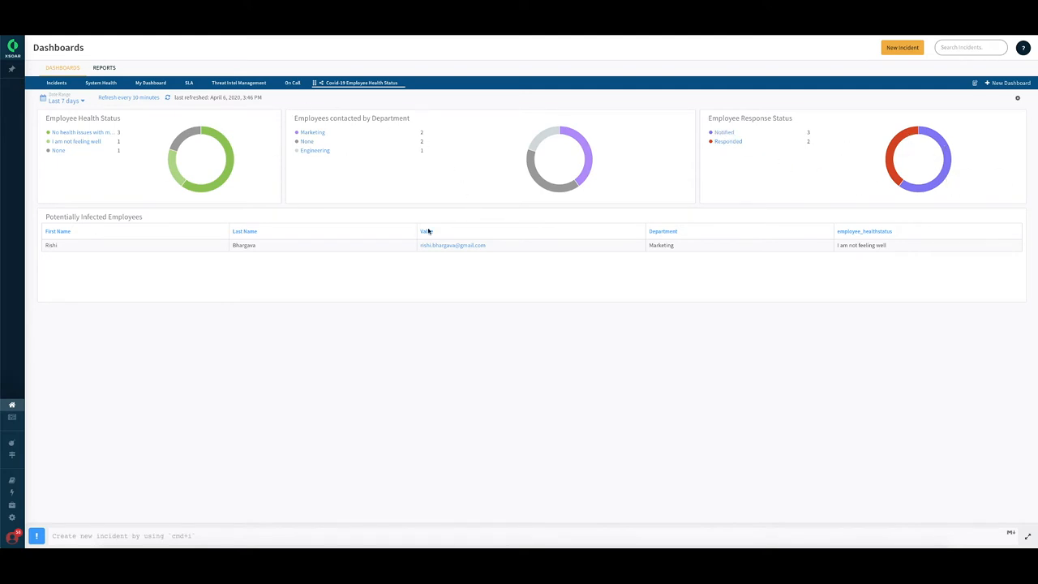
pyautogui.moveTo(548, 177)
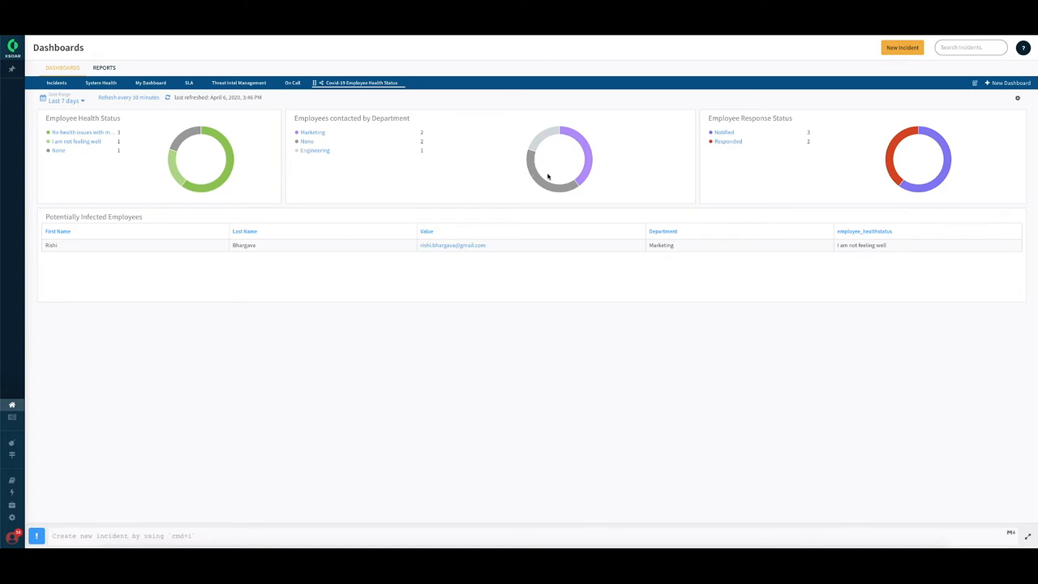
pyautogui.moveTo(207, 394)
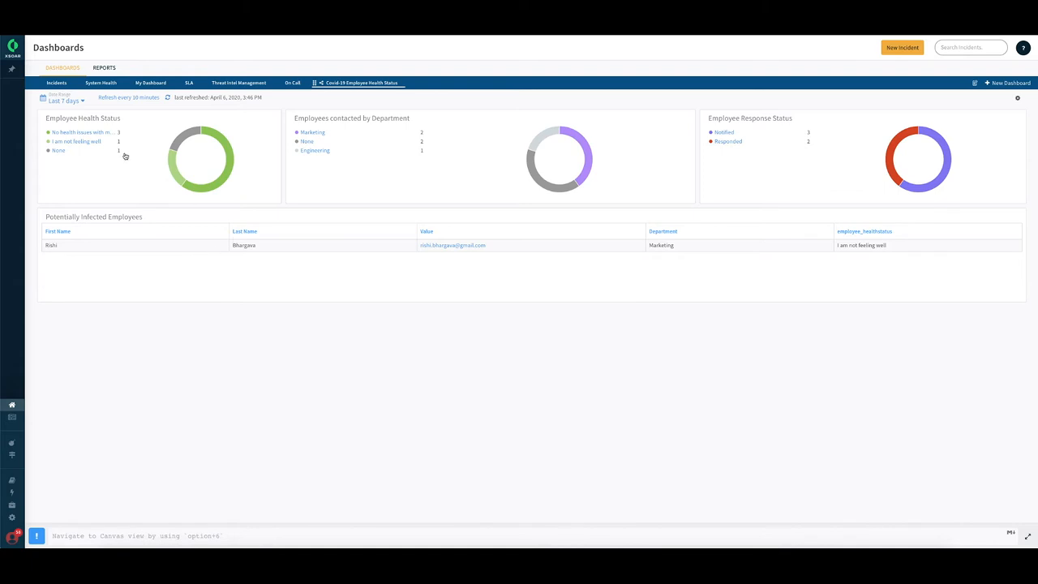
pyautogui.moveTo(464, 250)
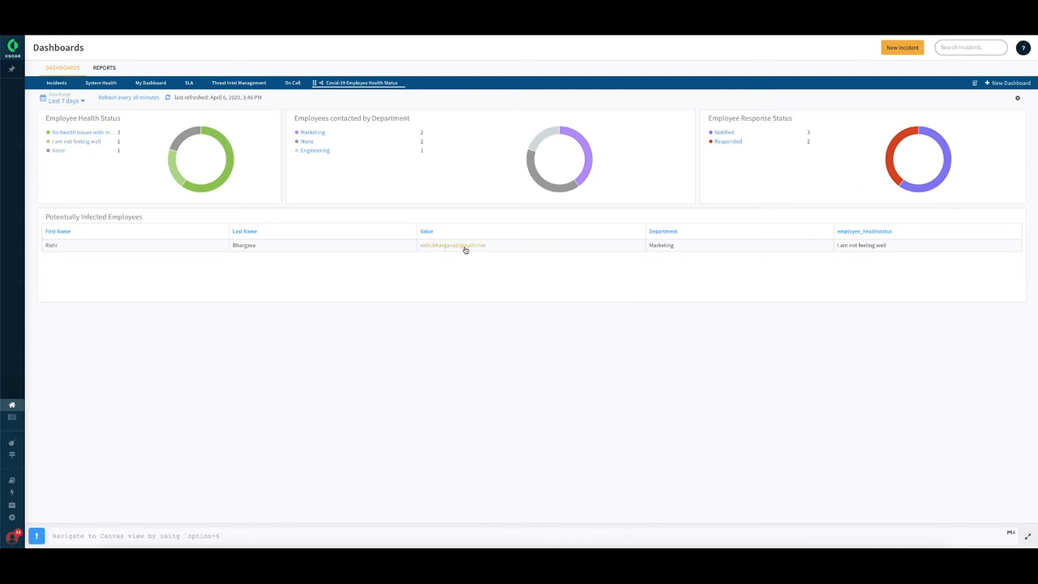
pyautogui.moveTo(390, 247)
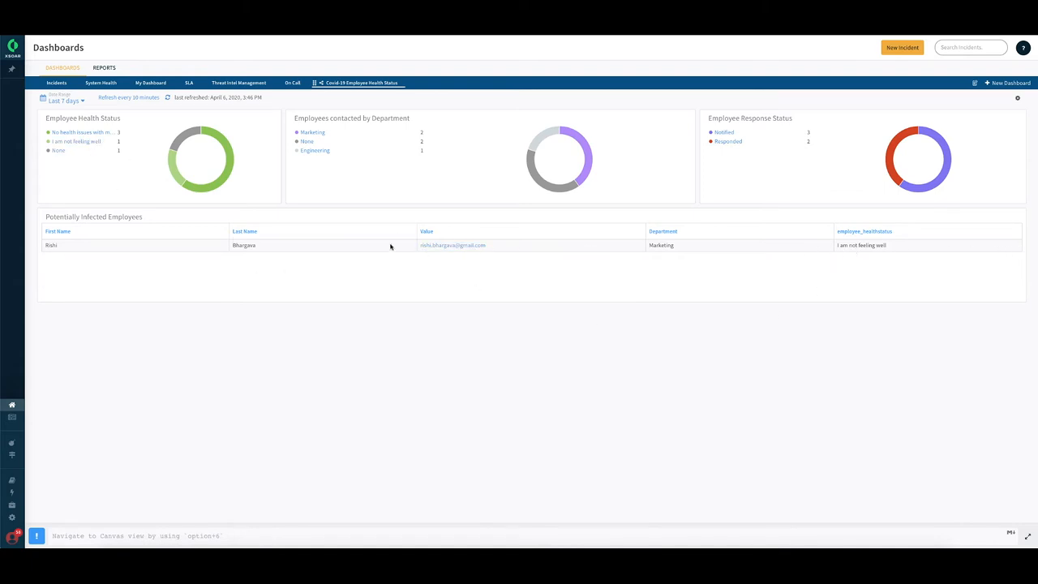
pyautogui.moveTo(454, 247)
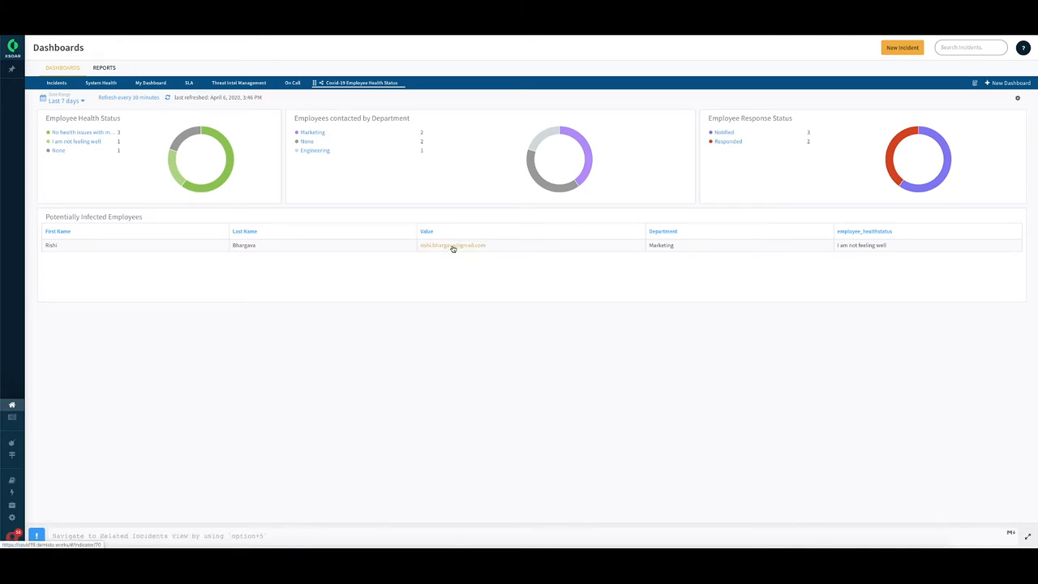
# View the infected employee's indicator details, then navigate to the Playbooks page
pyautogui.click(452, 245)
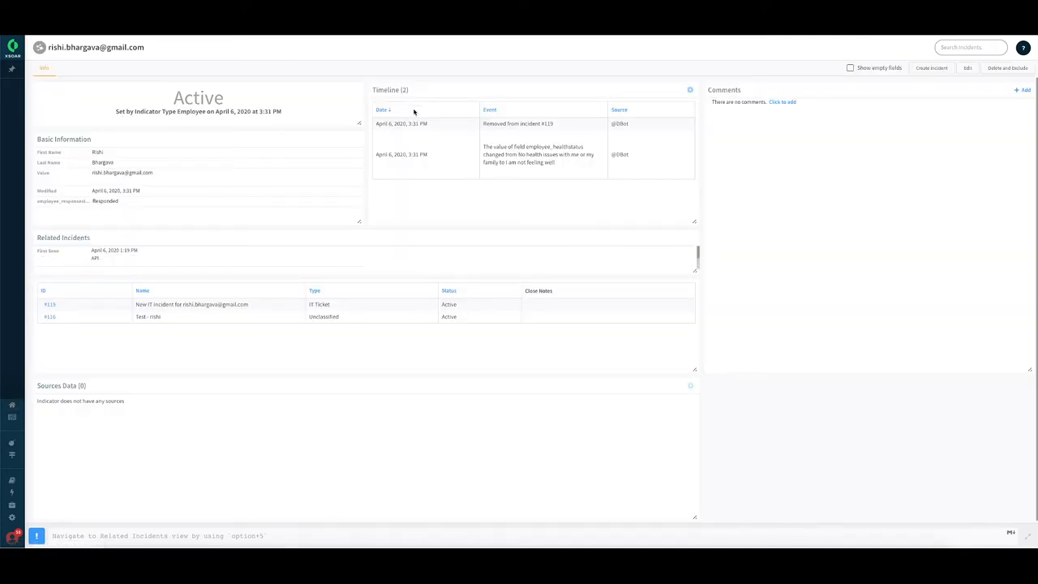
pyautogui.moveTo(298, 187)
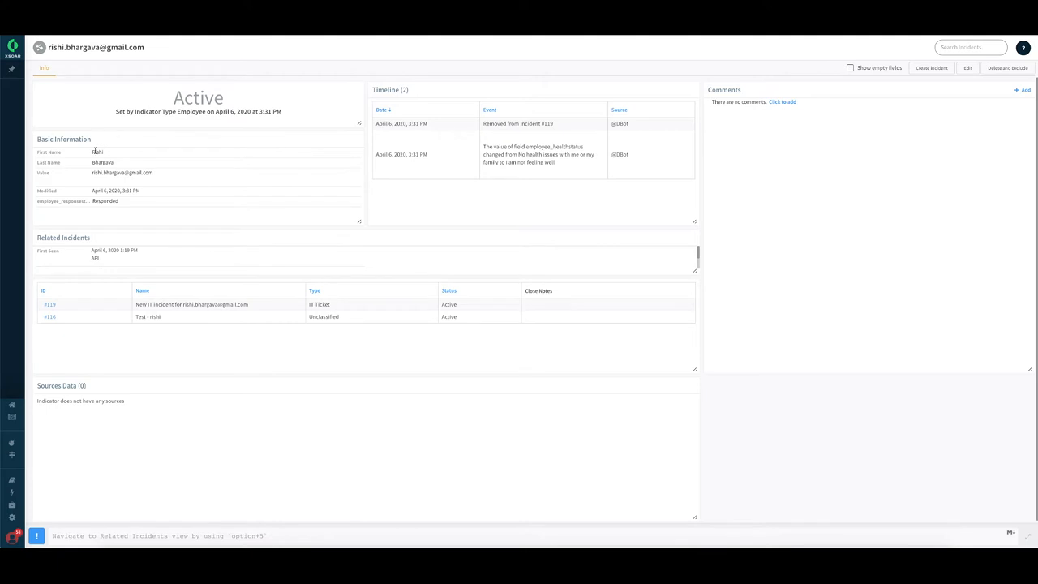
pyautogui.moveTo(201, 381)
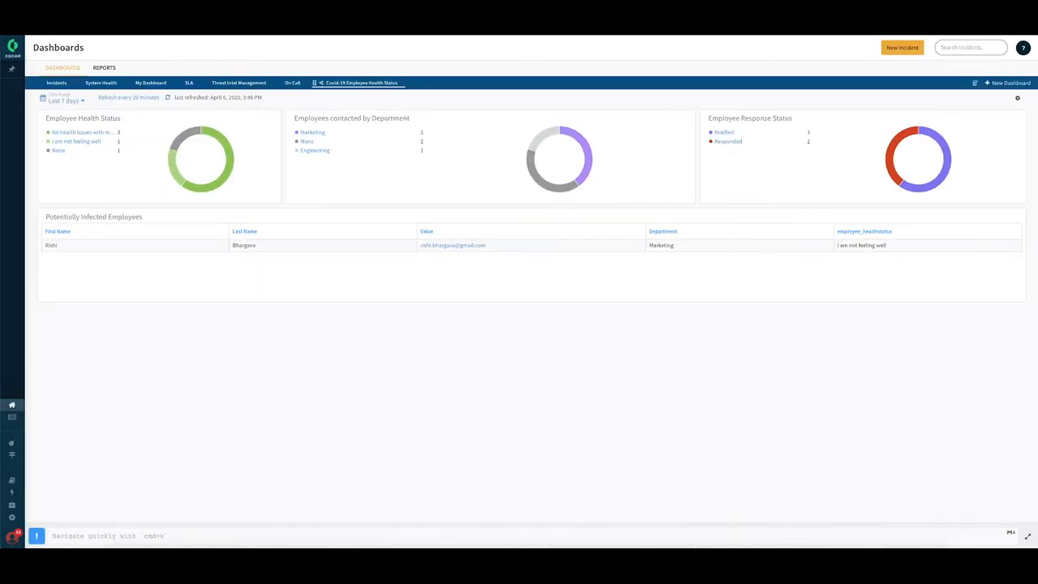
pyautogui.moveTo(586, 120)
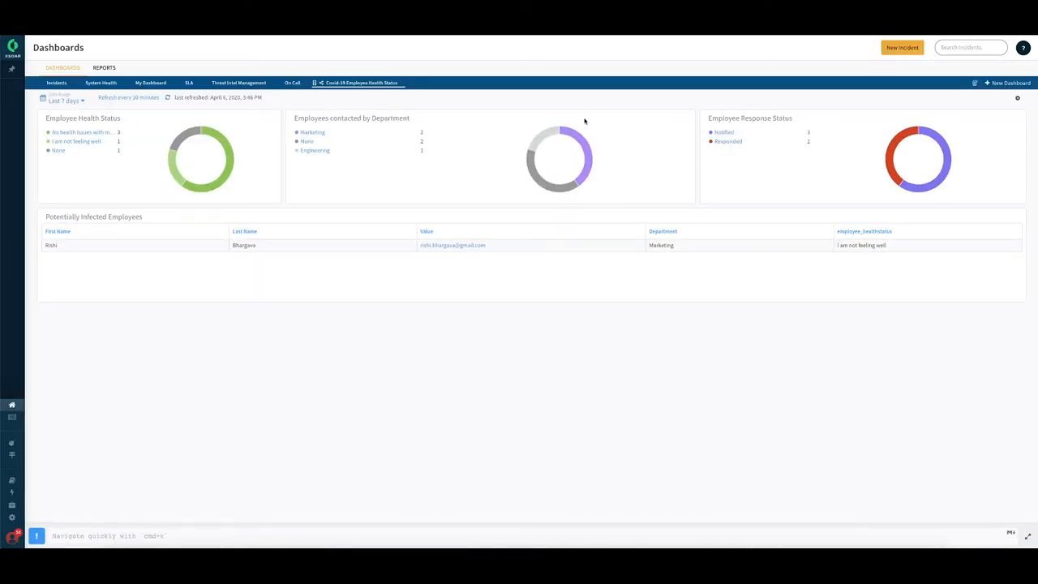
pyautogui.moveTo(551, 204)
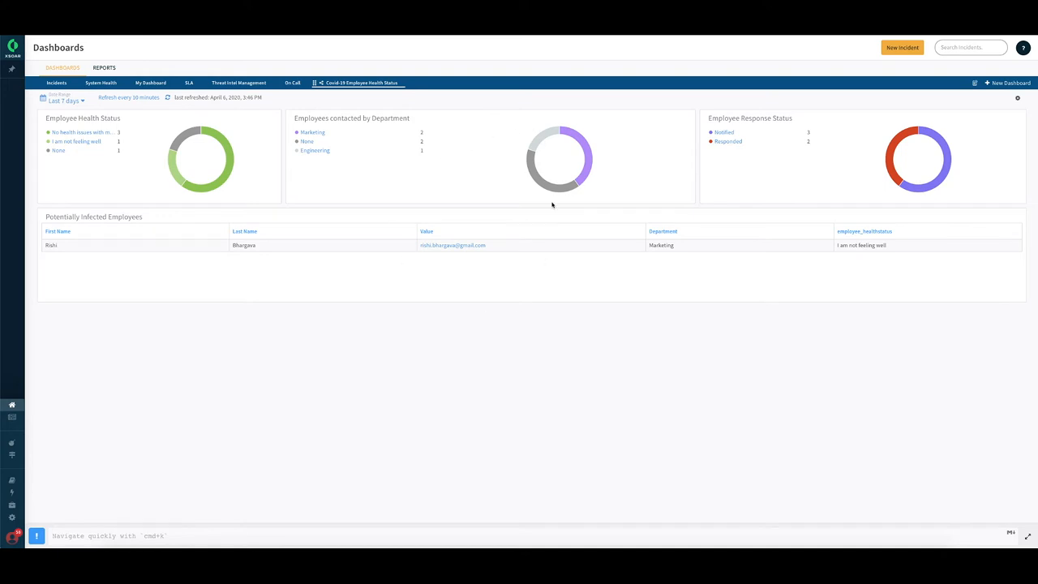
pyautogui.moveTo(677, 207)
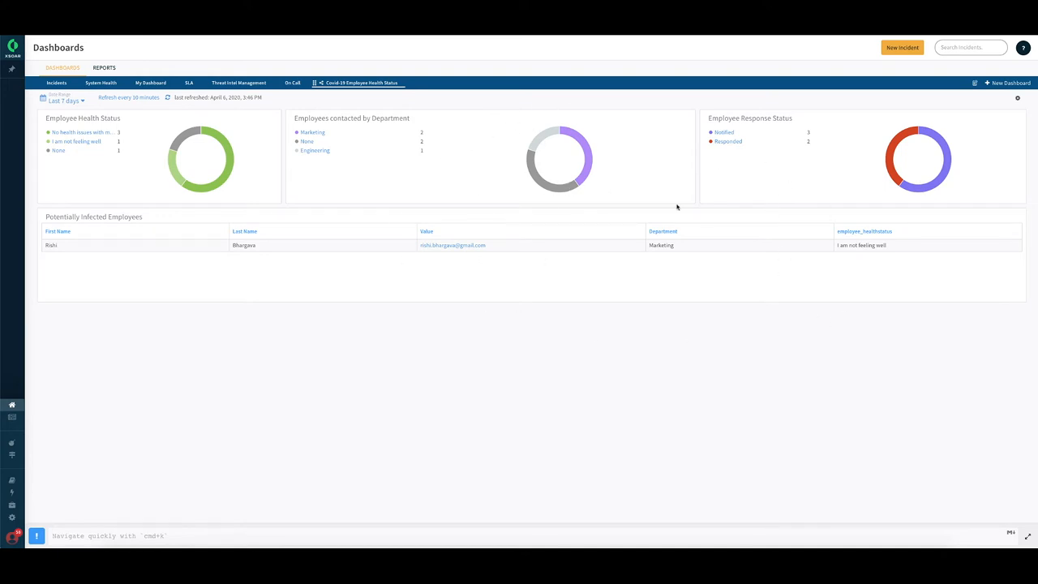
pyautogui.moveTo(698, 279)
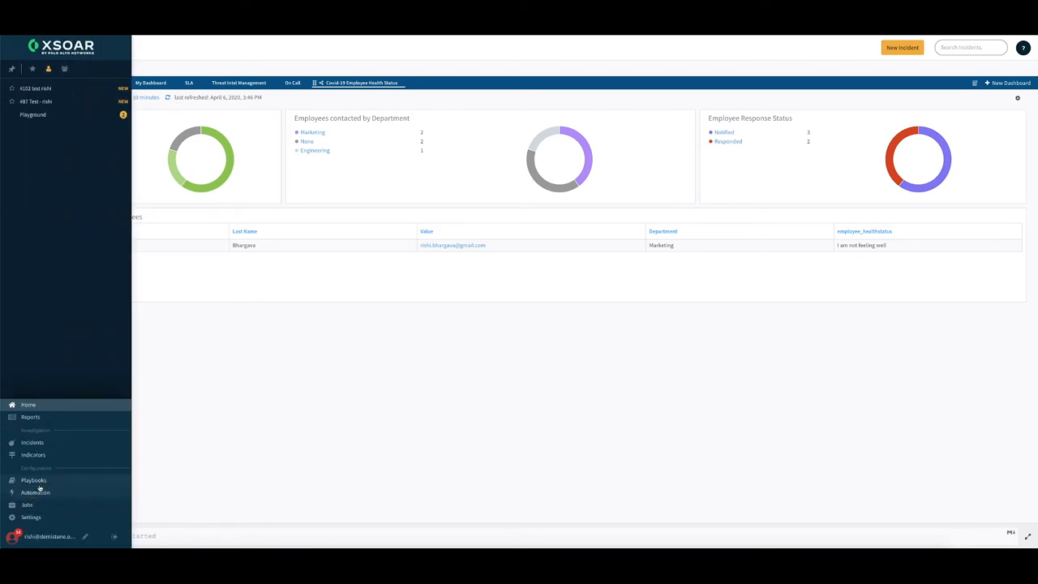
pyautogui.click(32, 480)
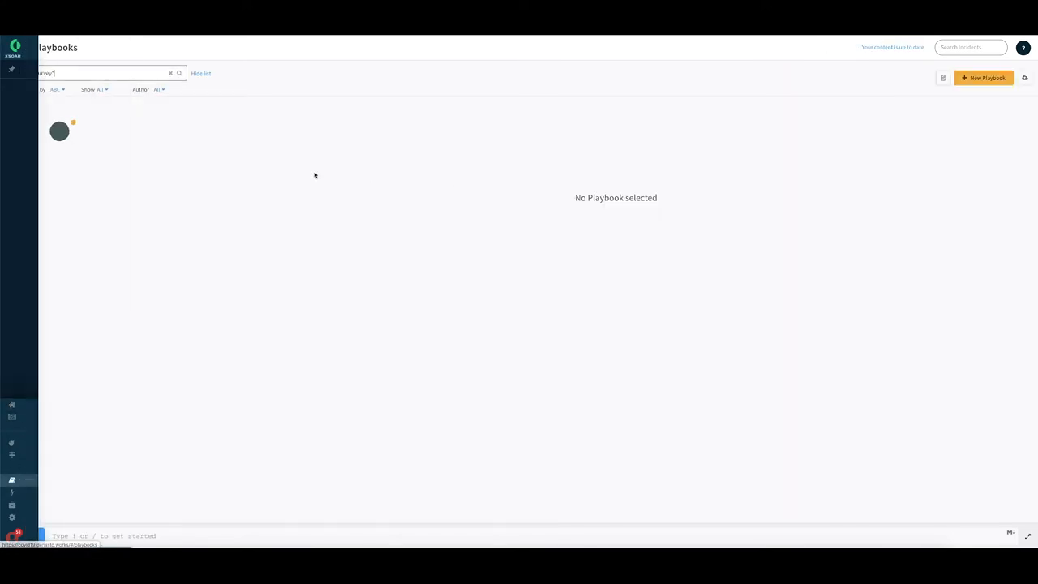
# In the Employee Status Survey playbook, locate Iterate_survey_responses and bring up its Edit Task panel
pyautogui.click(62, 123)
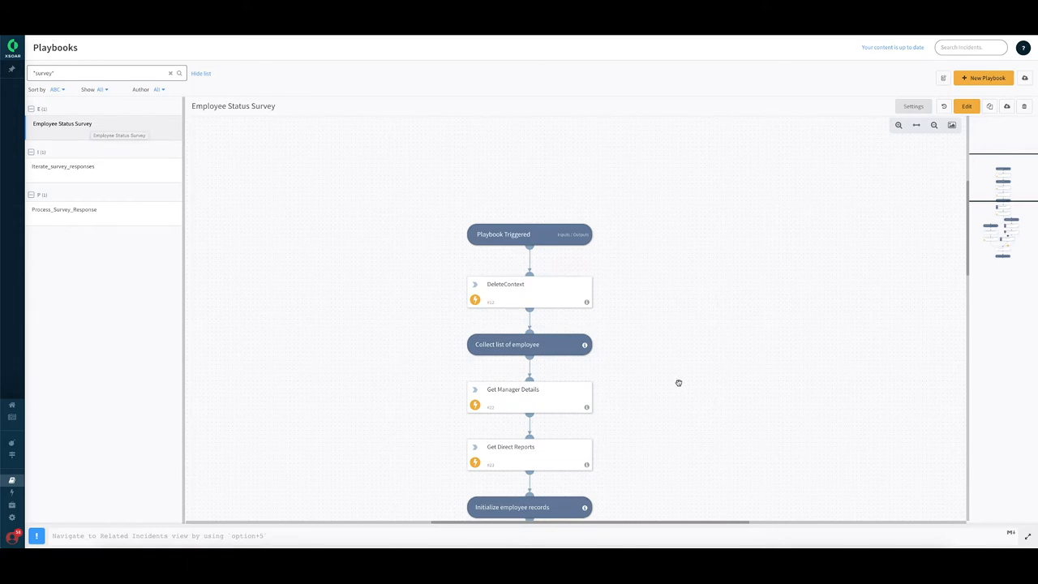
pyautogui.scroll(-3)
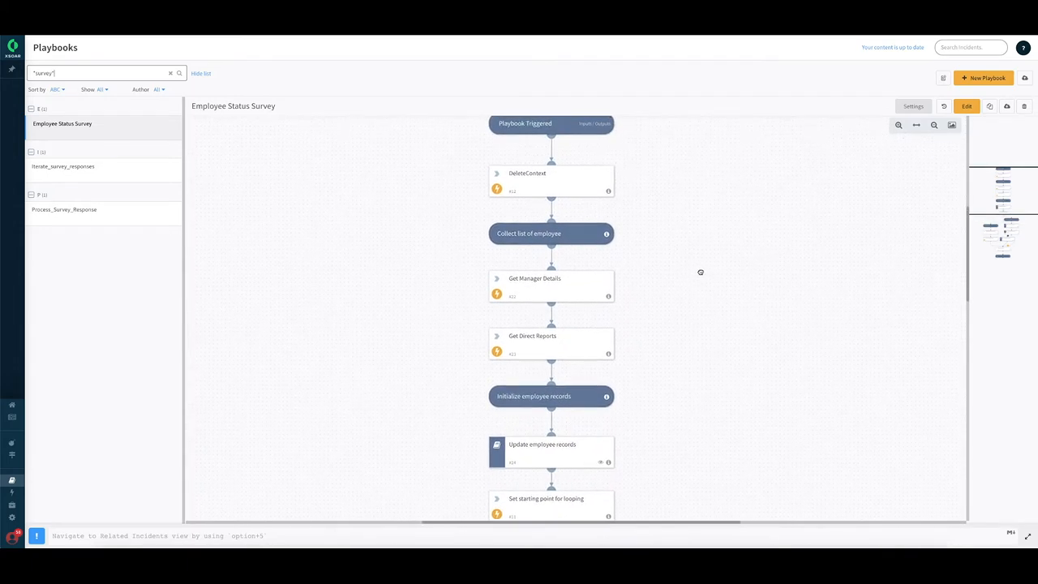
pyautogui.scroll(-3)
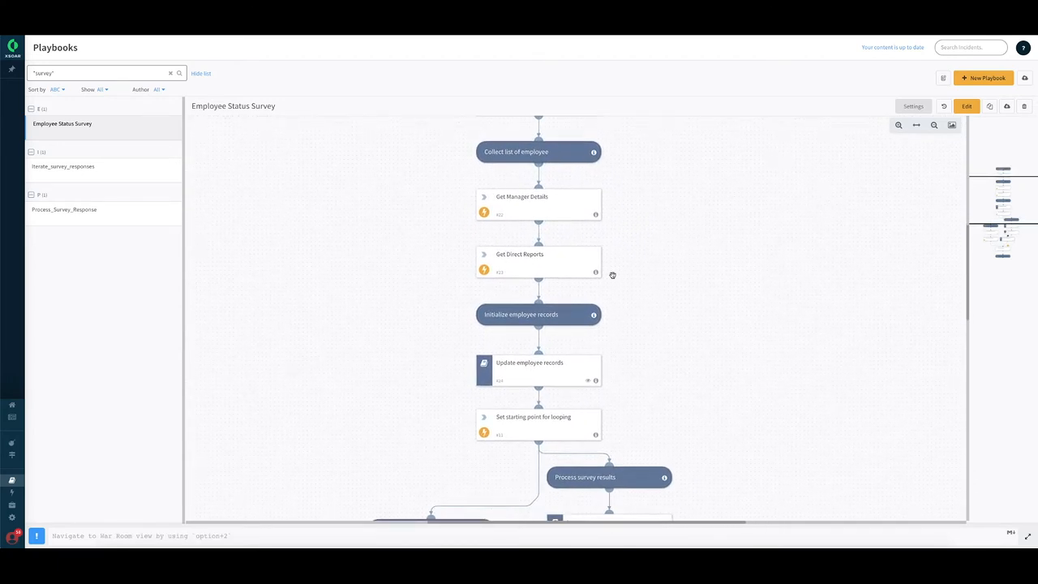
pyautogui.moveTo(542, 208)
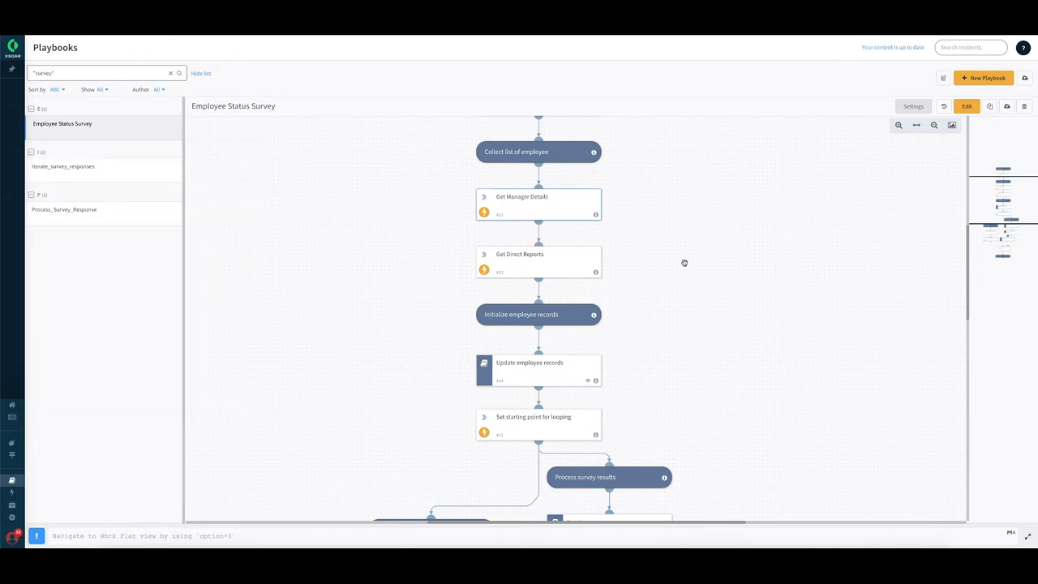
pyautogui.scroll(-3)
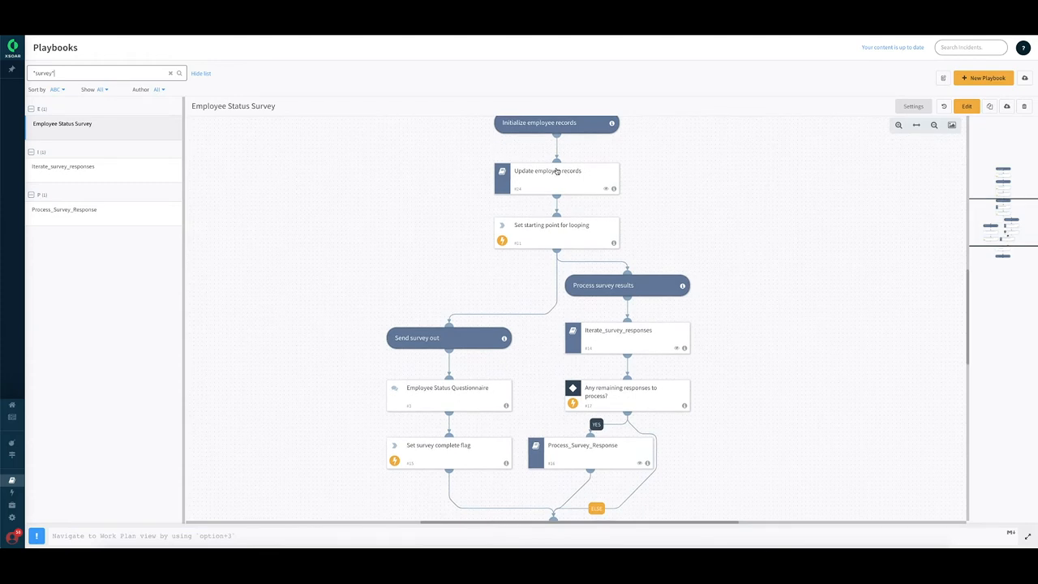
pyautogui.moveTo(551, 179)
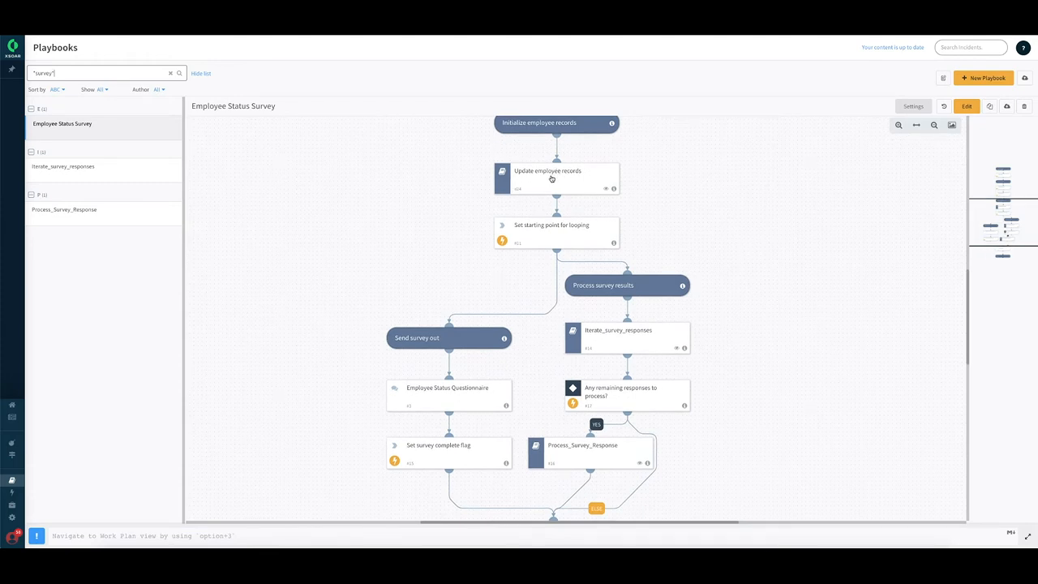
pyautogui.moveTo(662, 250)
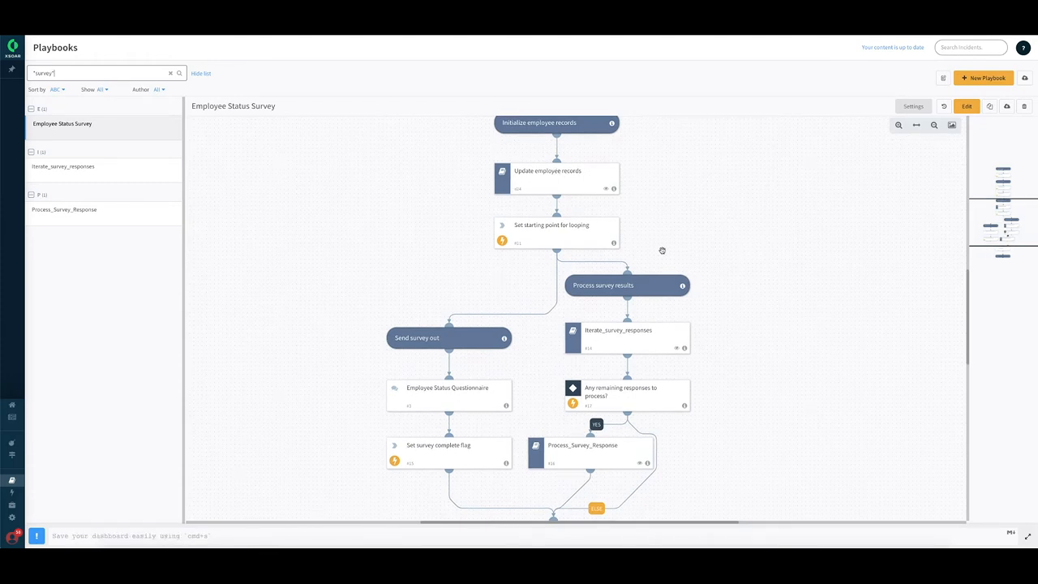
pyautogui.scroll(-3)
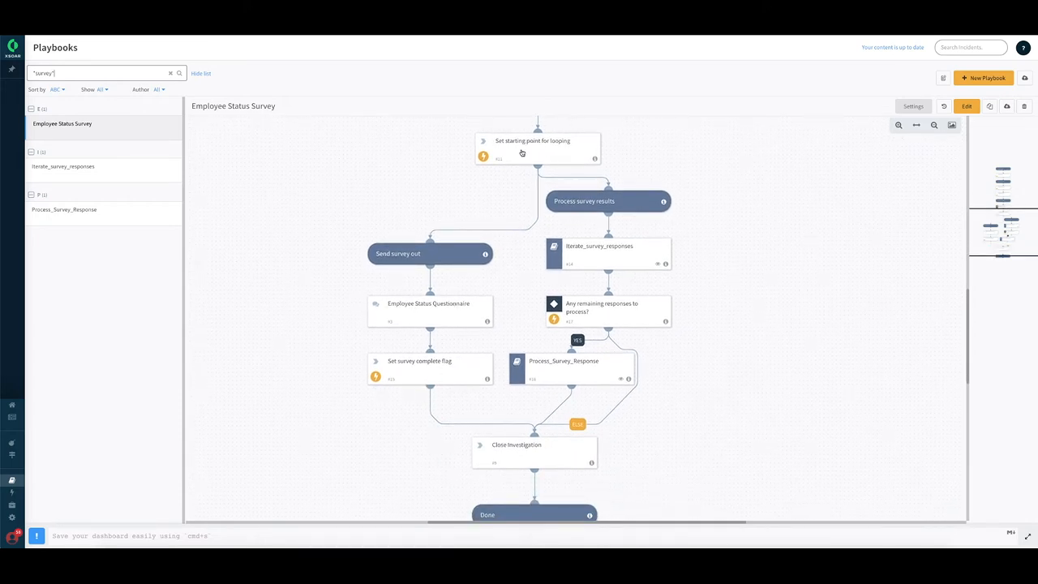
pyautogui.moveTo(577, 340)
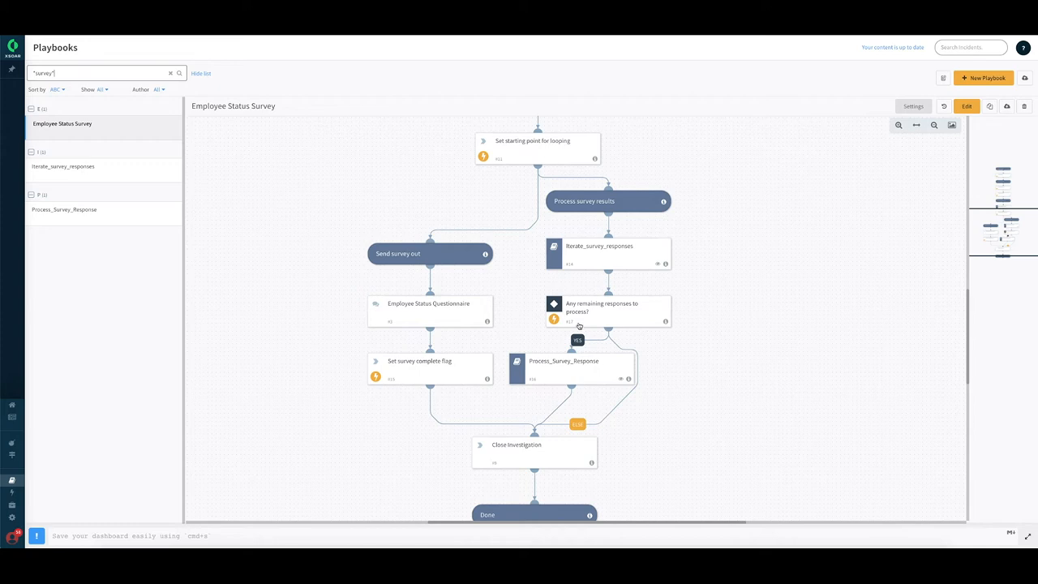
pyautogui.moveTo(597, 266)
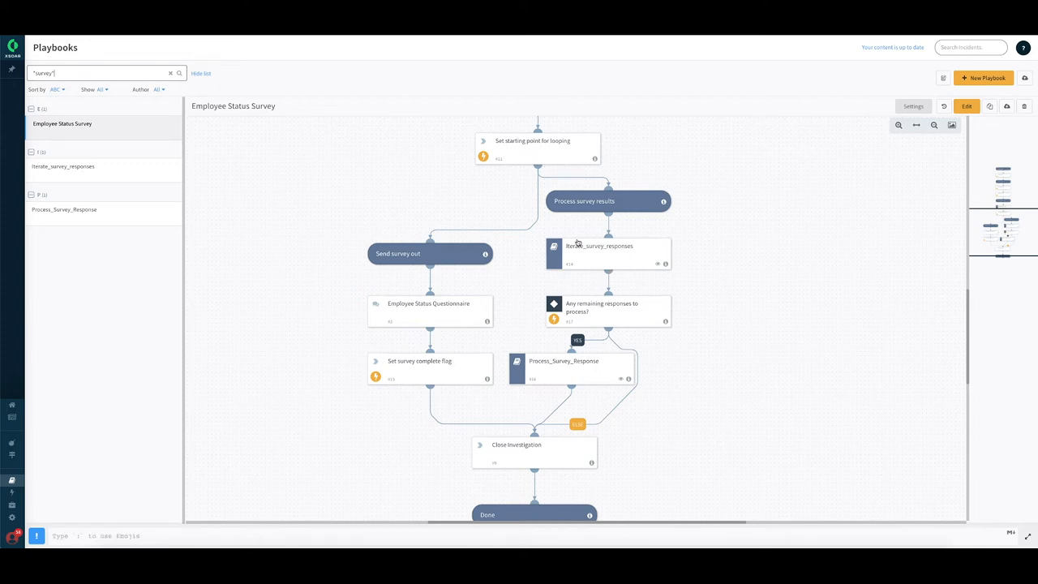
pyautogui.moveTo(581, 253)
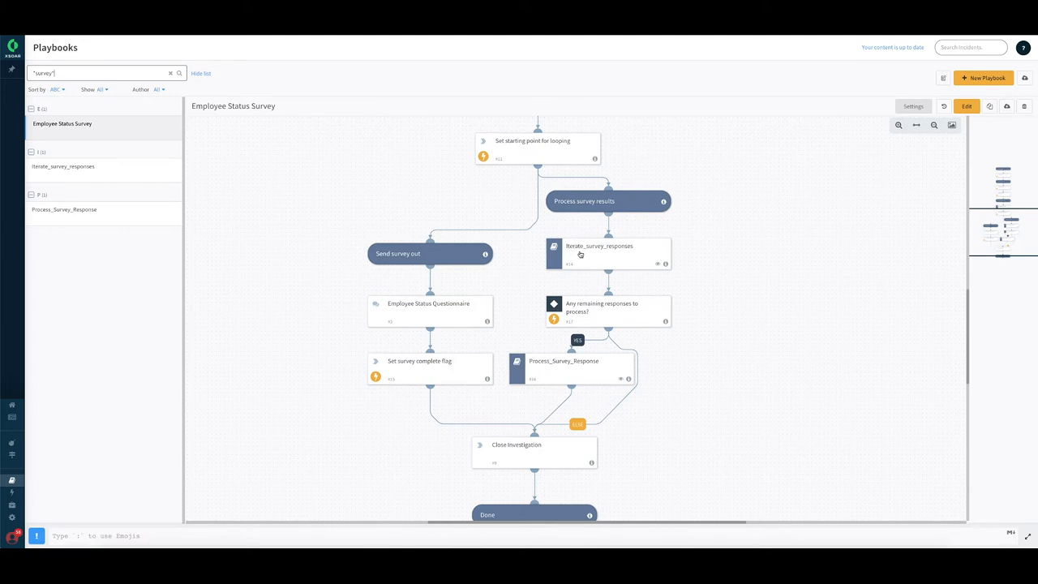
pyautogui.moveTo(591, 246)
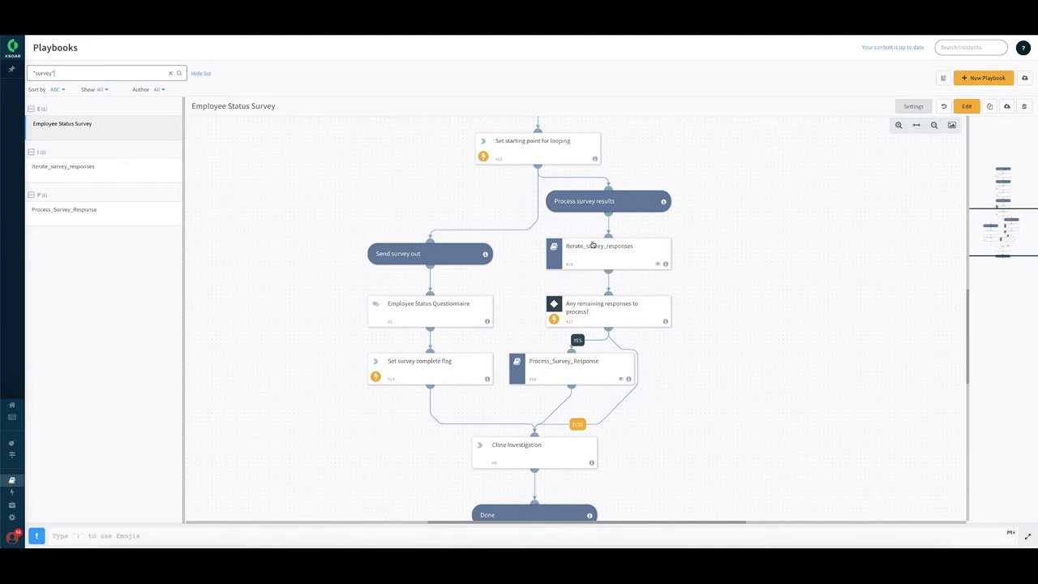
pyautogui.moveTo(610, 259)
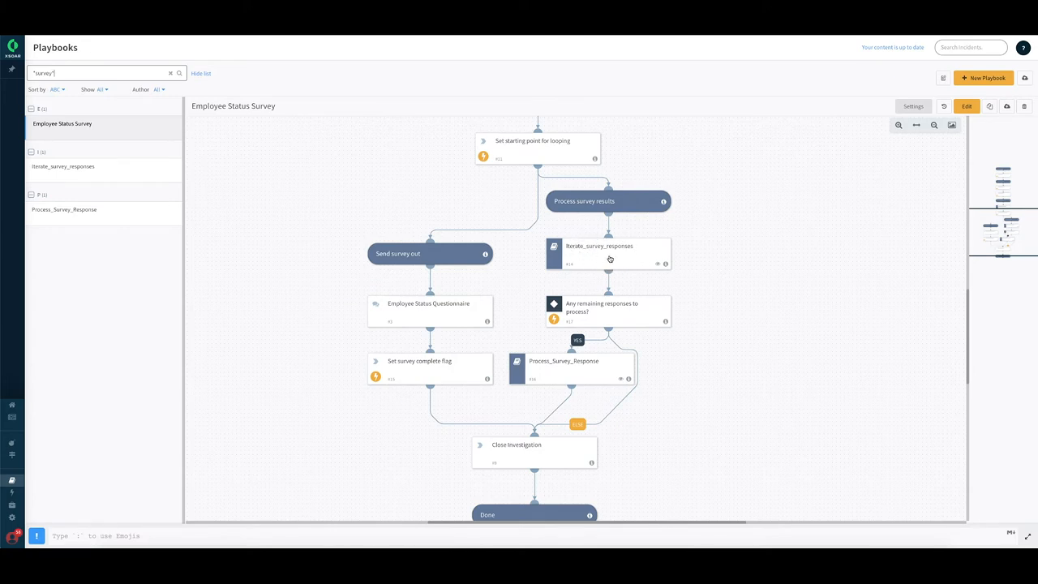
pyautogui.doubleClick(609, 253)
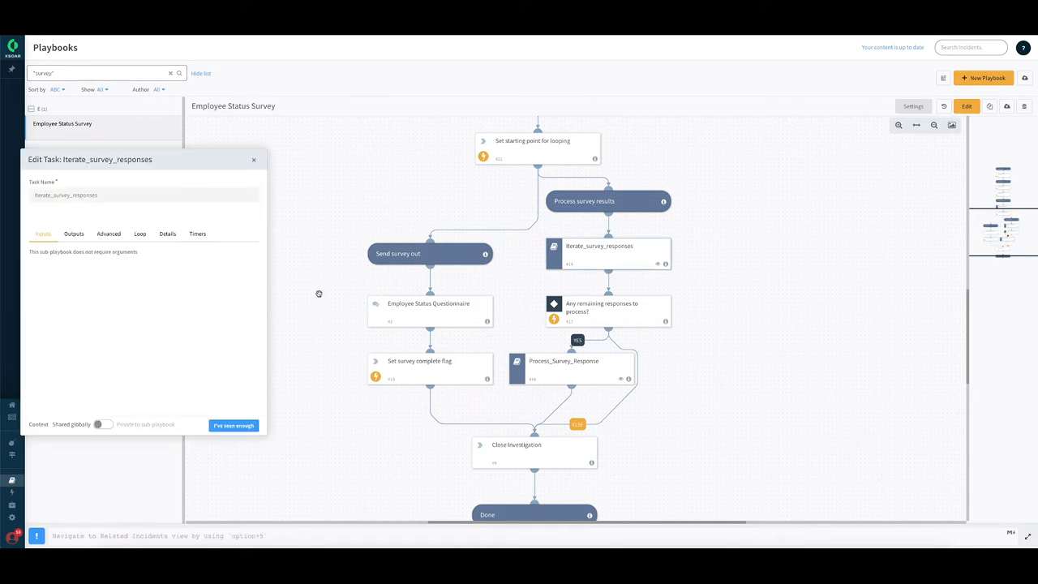
# Review the task's Loop exit conditions and close the editor back to the flow
pyautogui.click(140, 234)
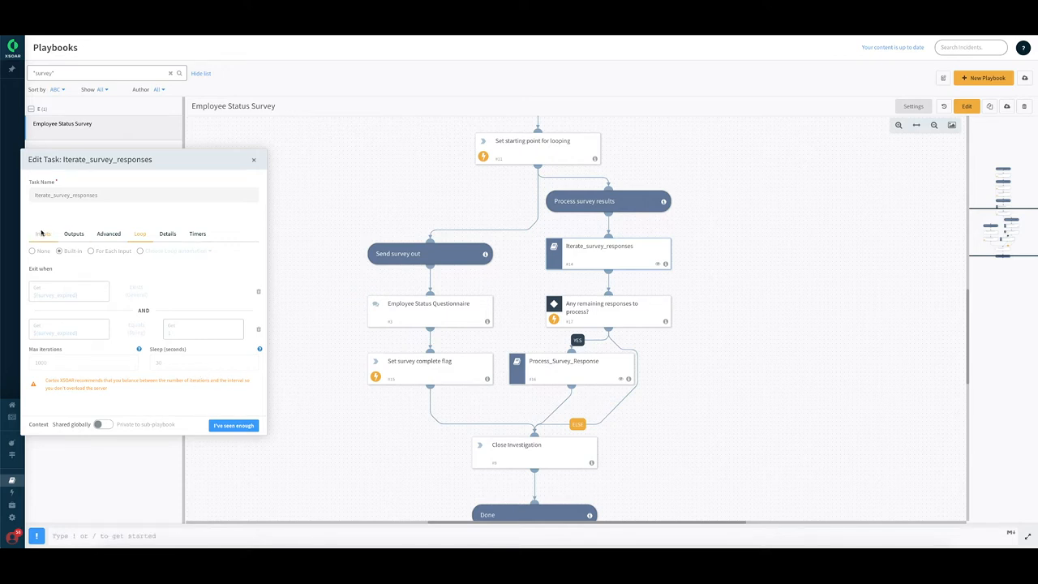
pyautogui.moveTo(120, 310)
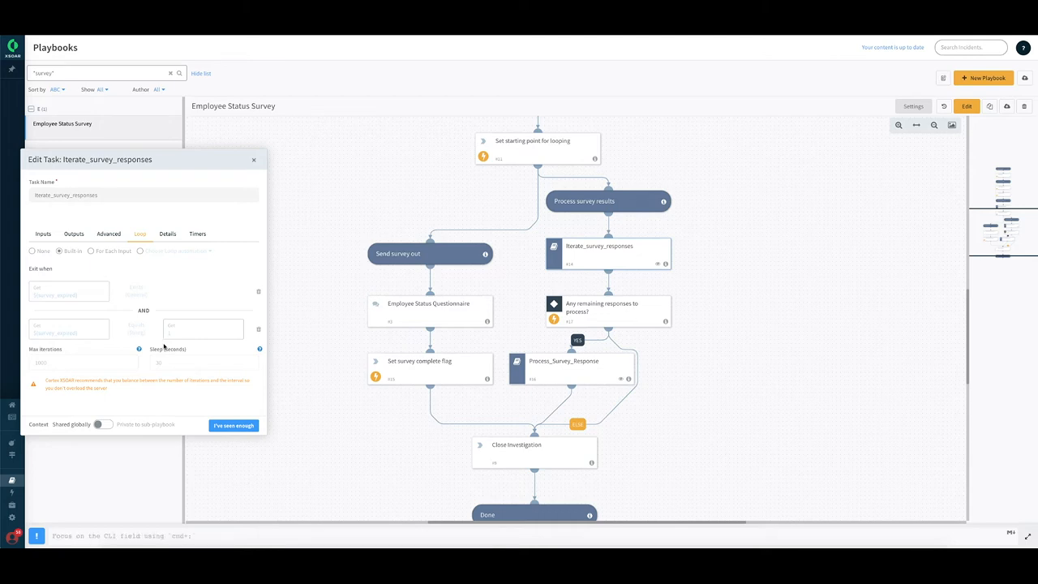
pyautogui.moveTo(112, 337)
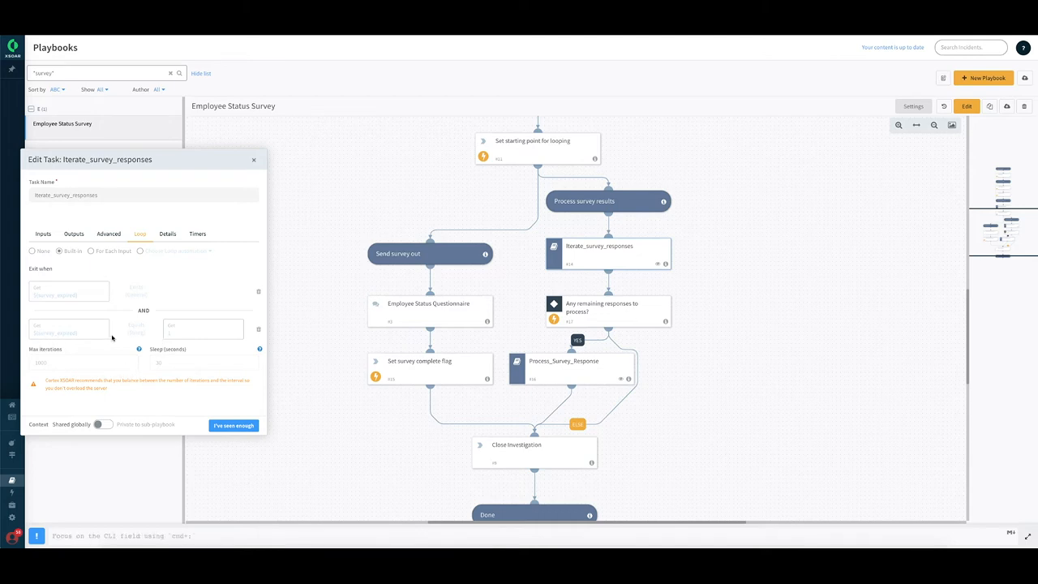
pyautogui.moveTo(234, 425)
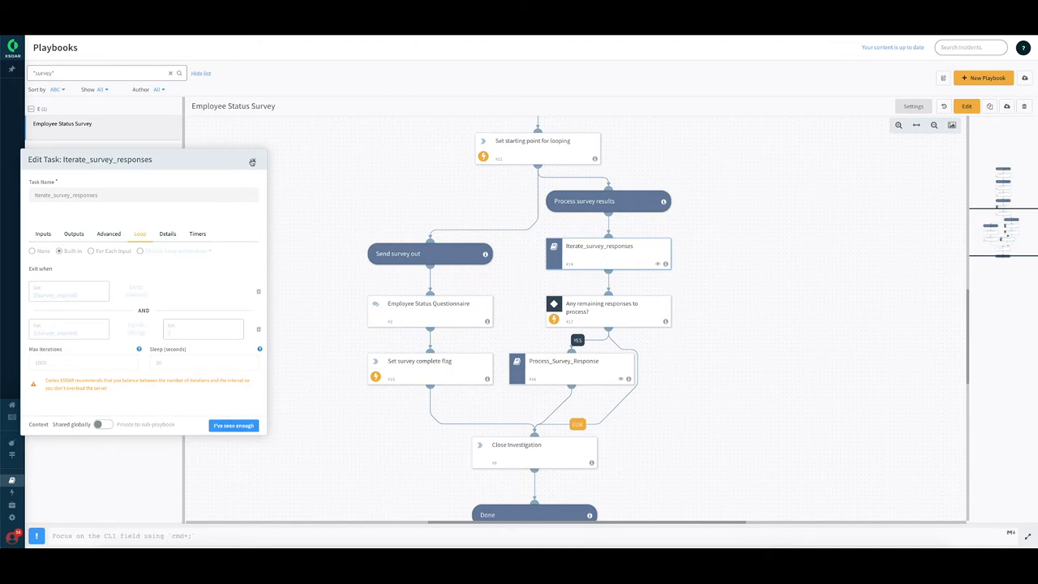
pyautogui.click(253, 162)
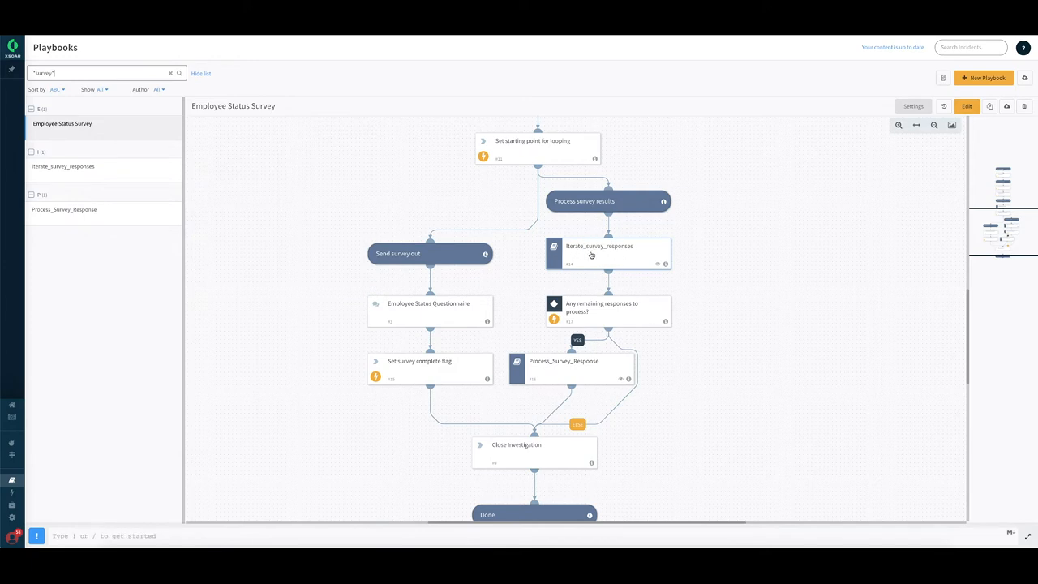
pyautogui.moveTo(592, 322)
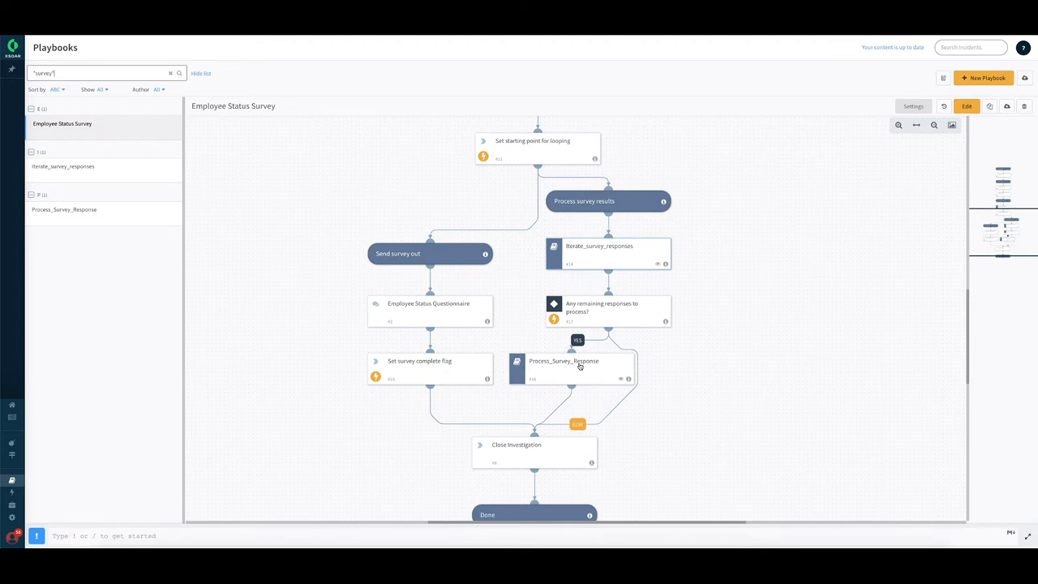
# Check Process_Survey_Response's Loop settings, then select the Iterate_survey_responses playbook
pyautogui.doubleClick(575, 363)
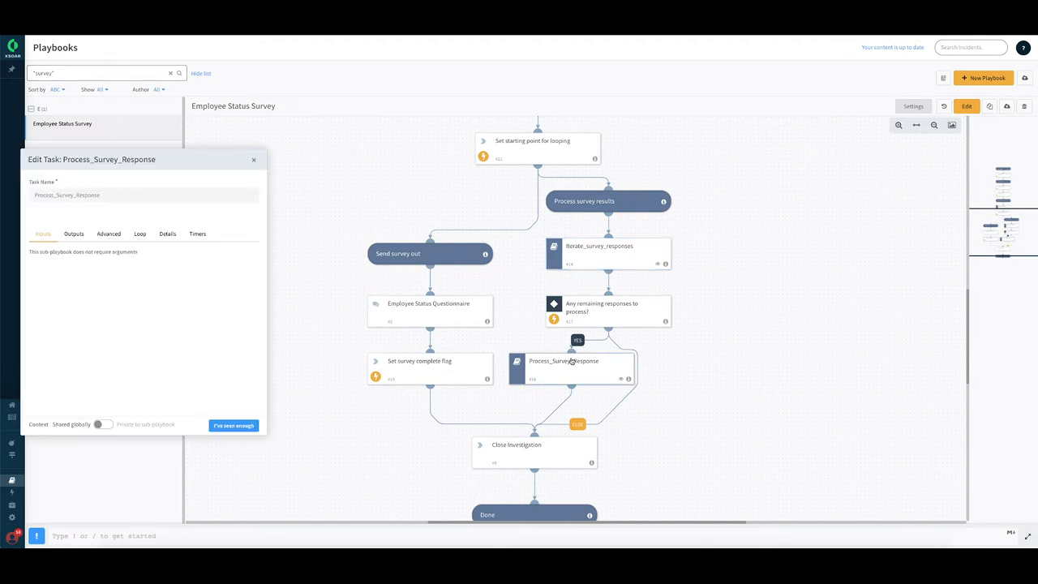
pyautogui.moveTo(629, 266)
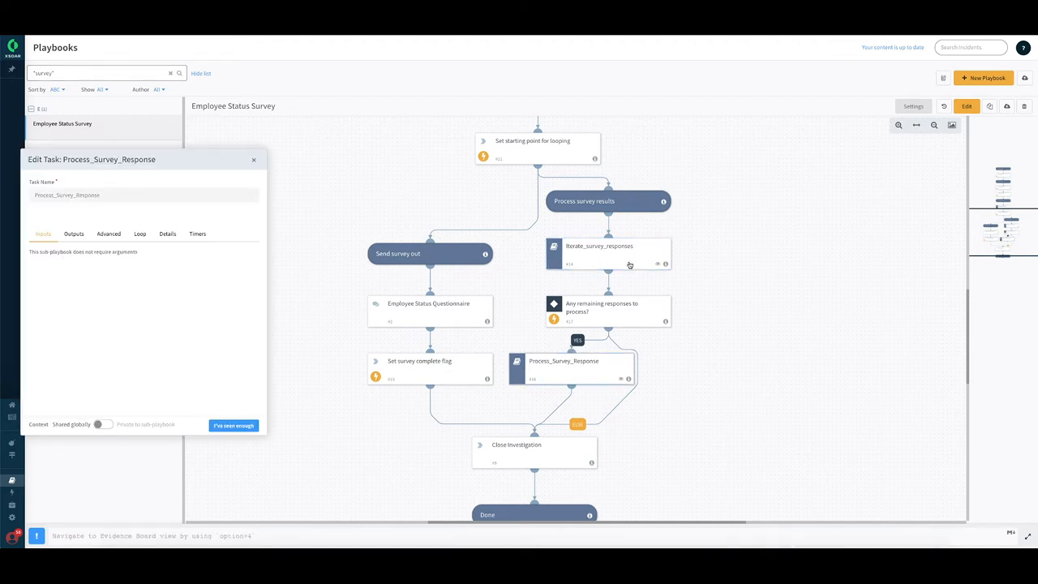
pyautogui.click(140, 233)
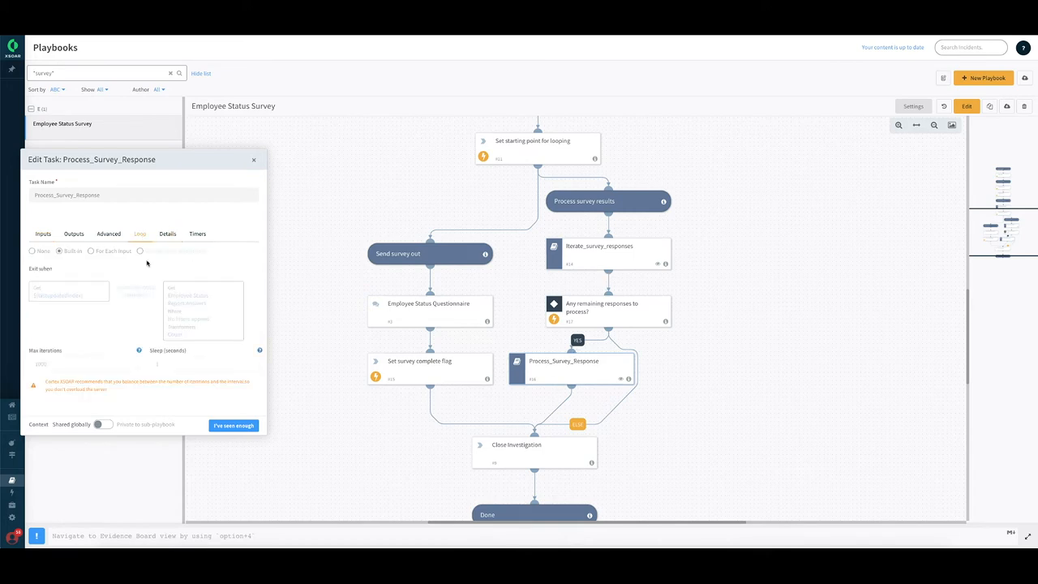
pyautogui.moveTo(49, 314)
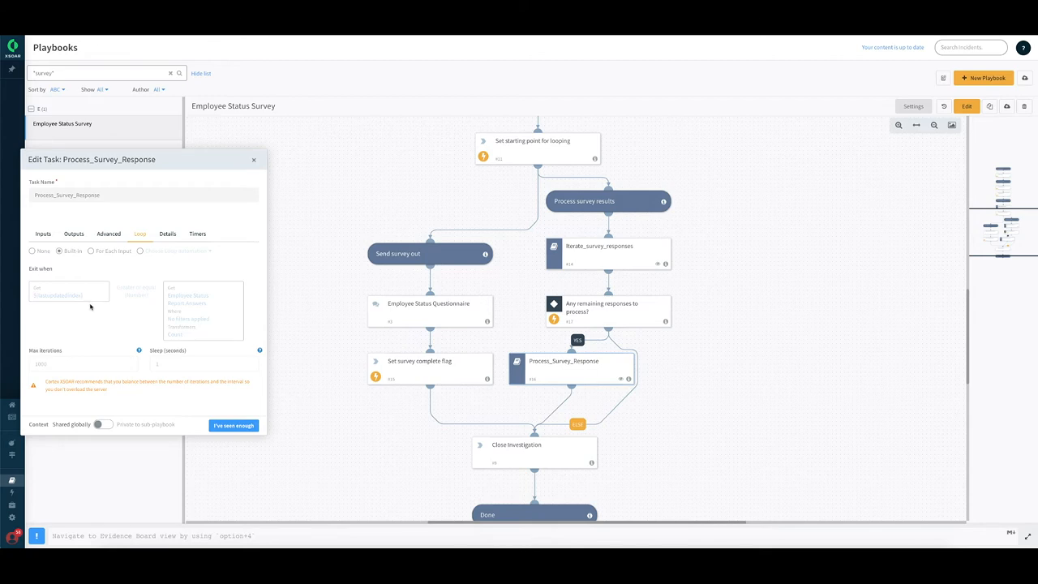
pyautogui.moveTo(145, 341)
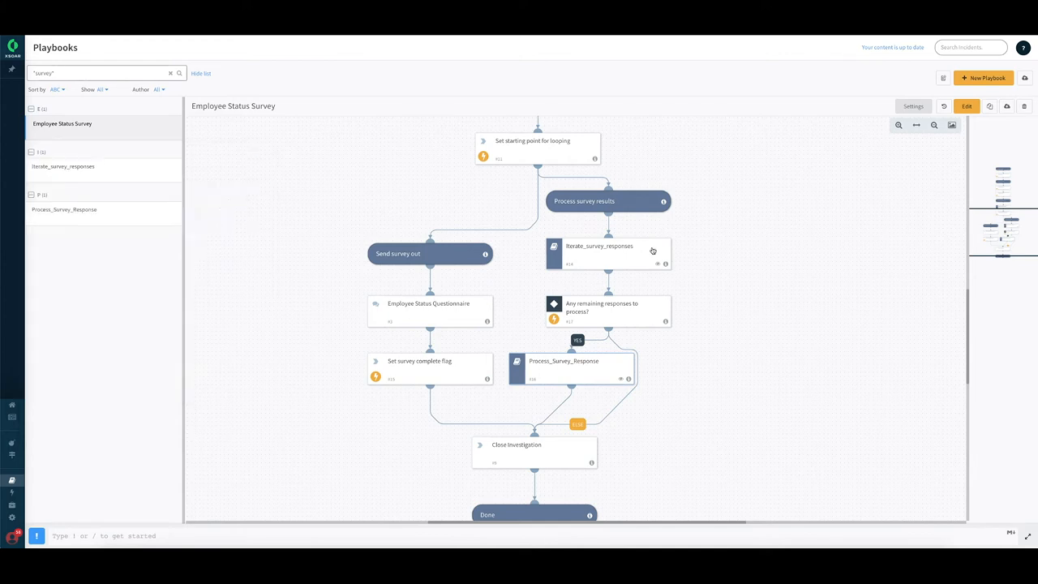
pyautogui.click(65, 165)
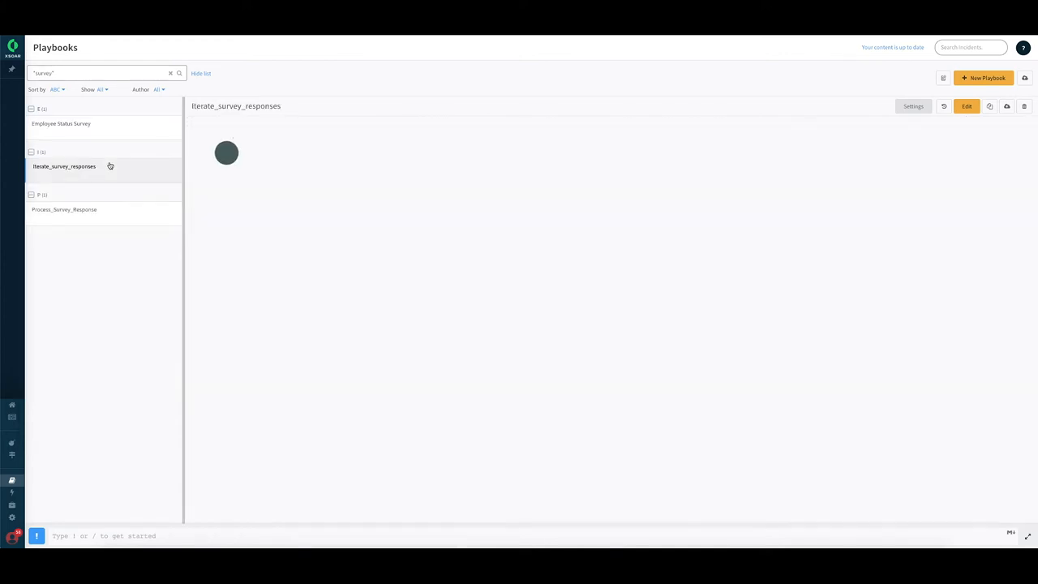
# Inspect the Exists condition task in Iterate_survey_responses, then switch to the Process_Survey_Response playbook
pyautogui.click(65, 166)
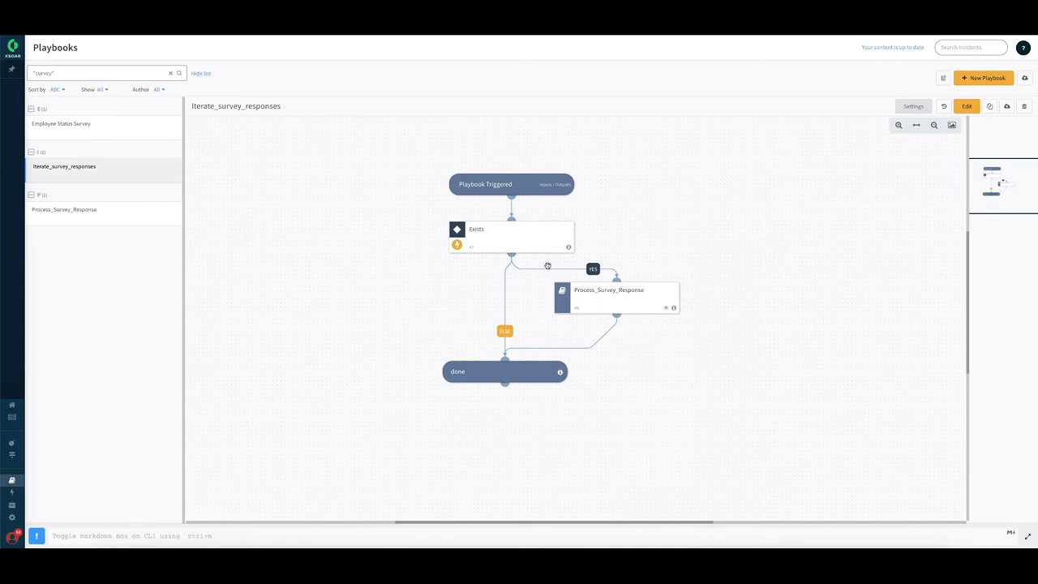
pyautogui.moveTo(524, 232)
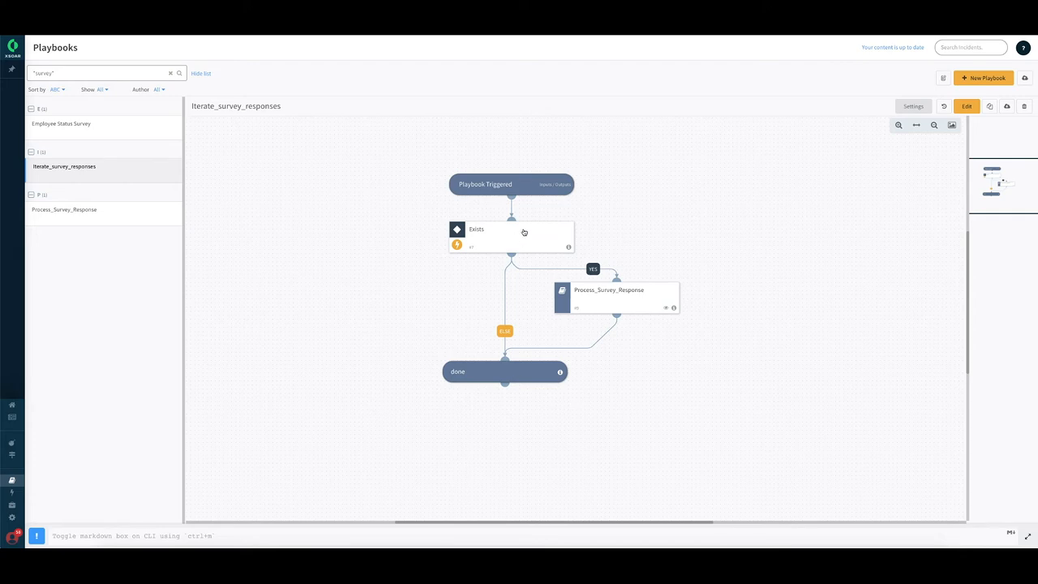
pyautogui.doubleClick(509, 233)
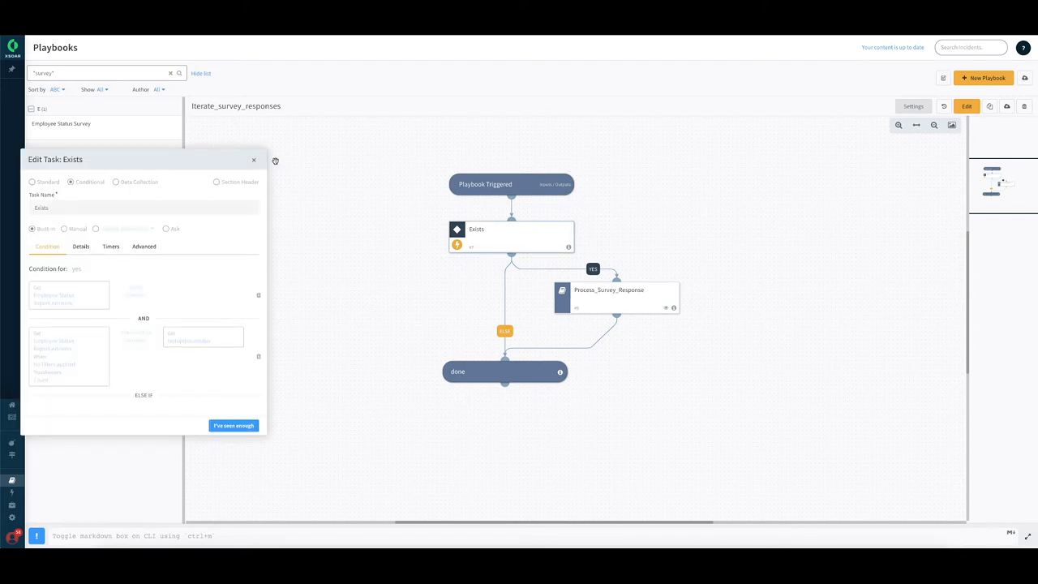
pyautogui.click(253, 159)
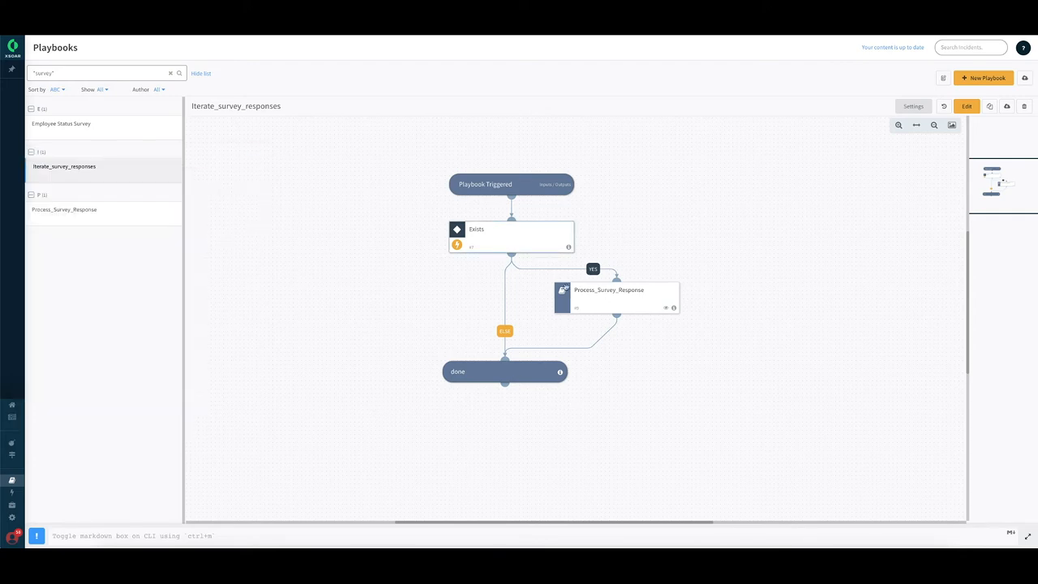
pyautogui.click(65, 211)
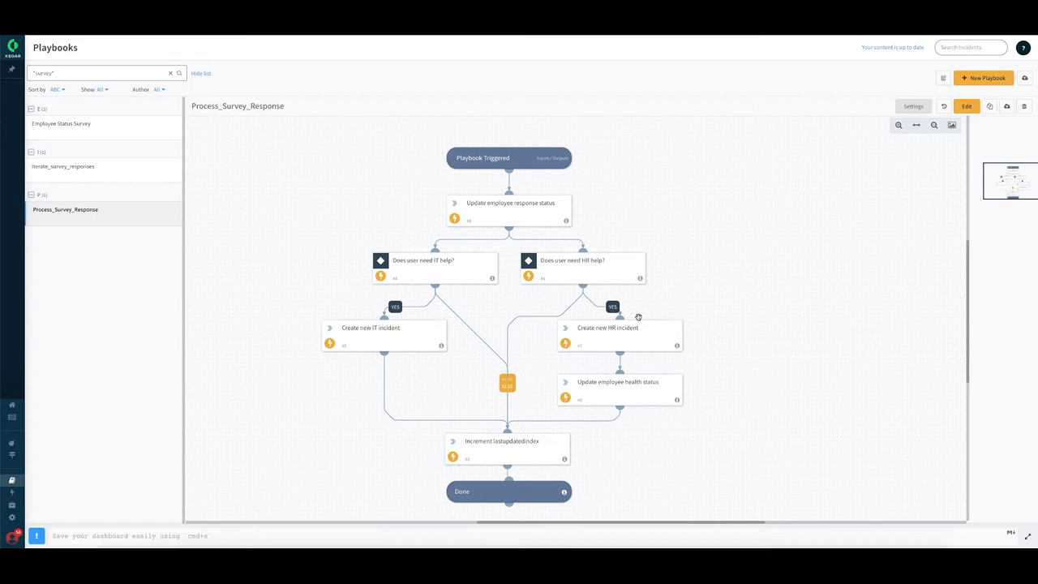
pyautogui.moveTo(480, 237)
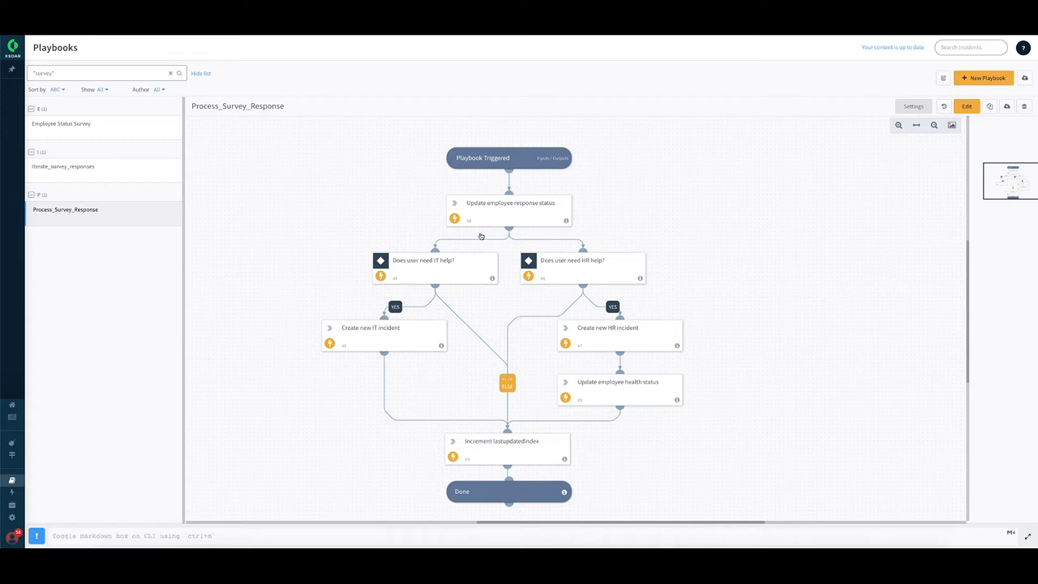
pyautogui.moveTo(608, 234)
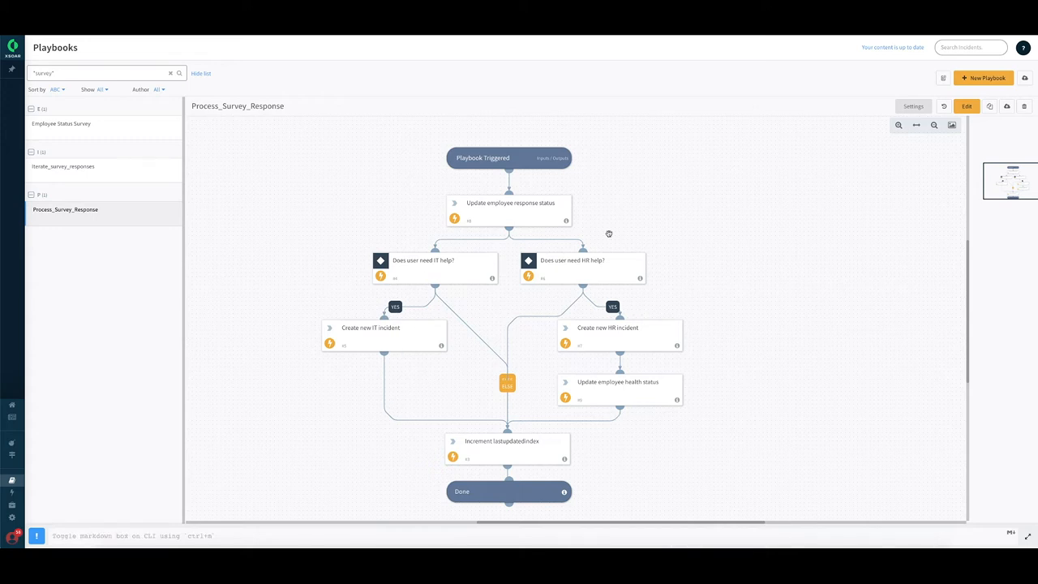
pyautogui.moveTo(527, 214)
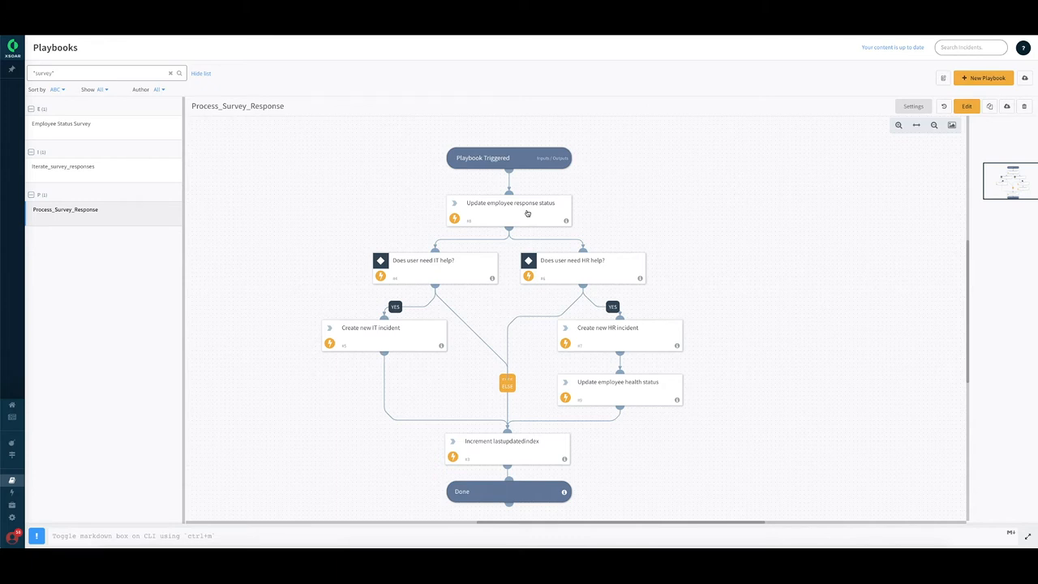
pyautogui.moveTo(504, 203)
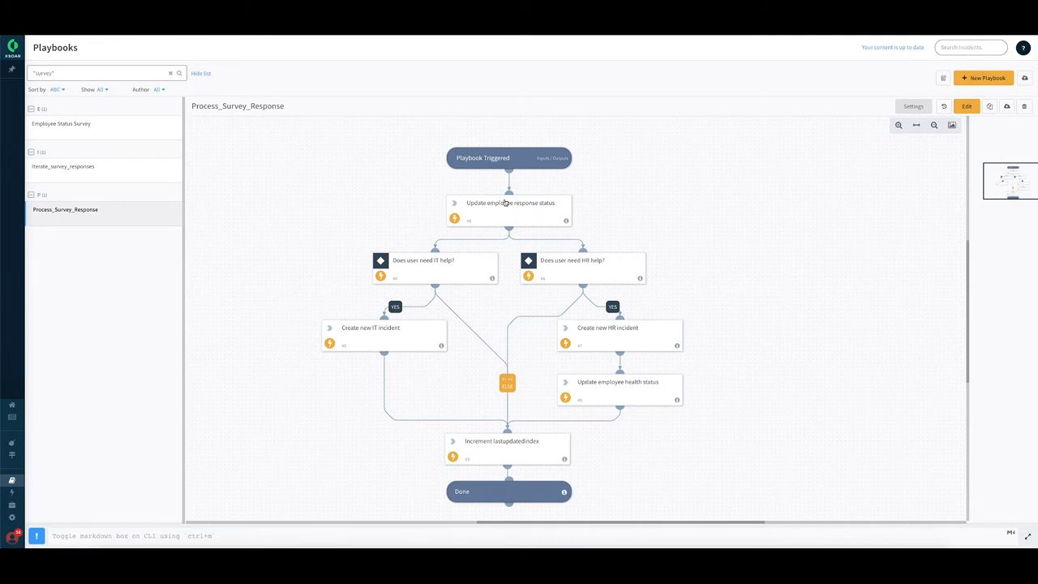
pyautogui.moveTo(505, 211)
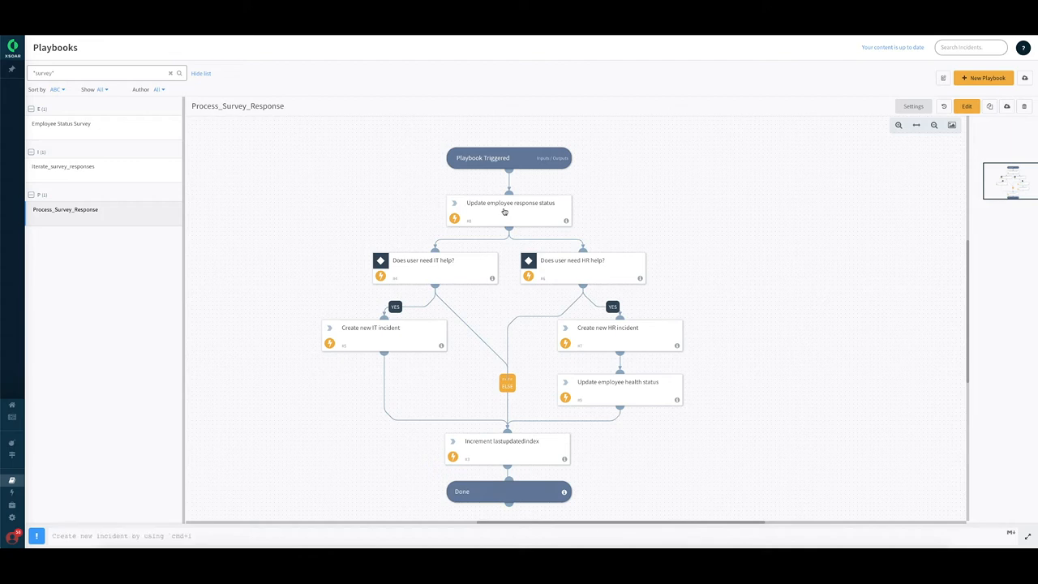
pyautogui.moveTo(485, 228)
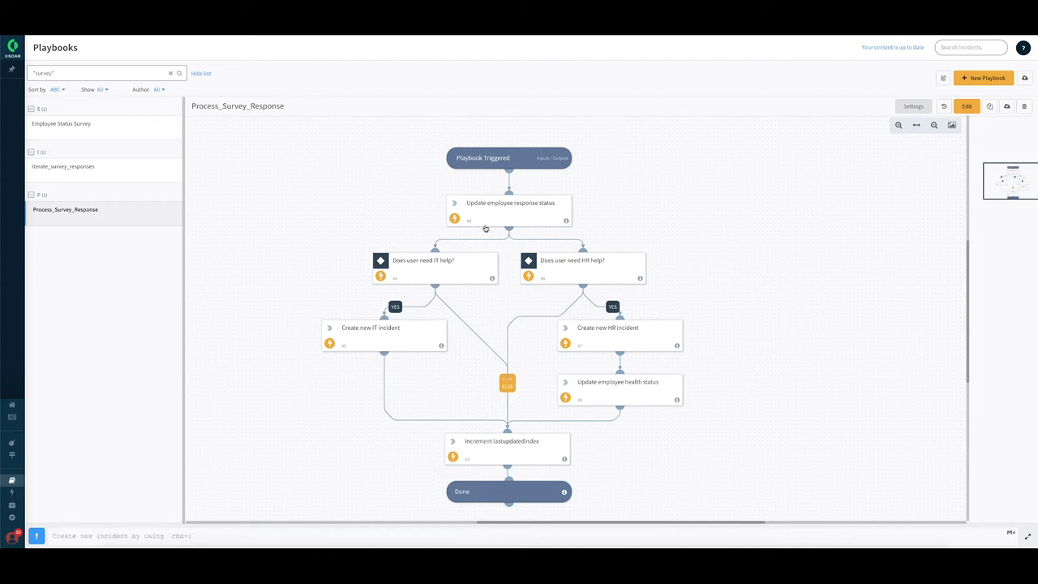
pyautogui.moveTo(451, 270)
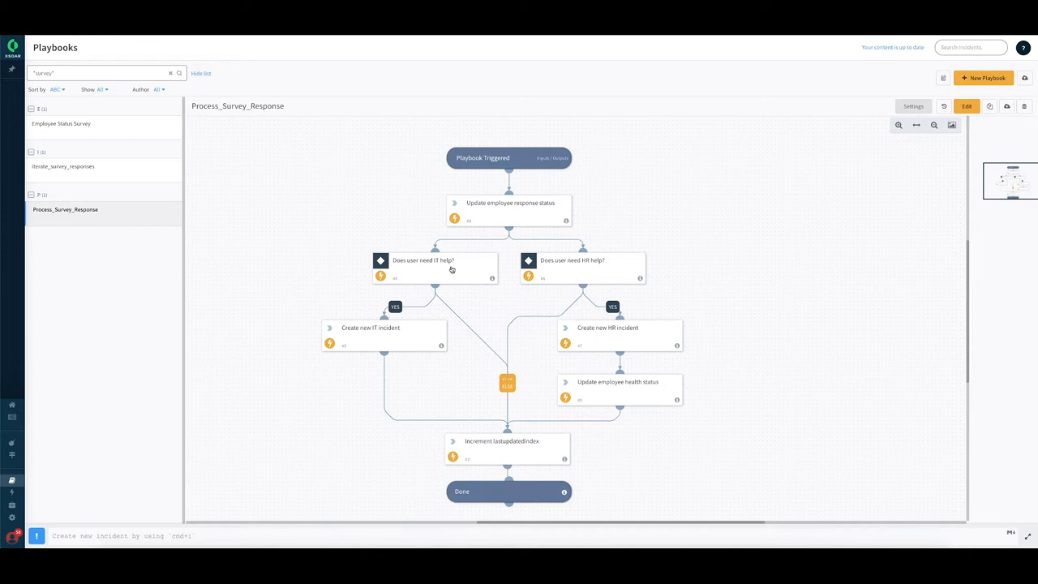
pyautogui.moveTo(447, 273)
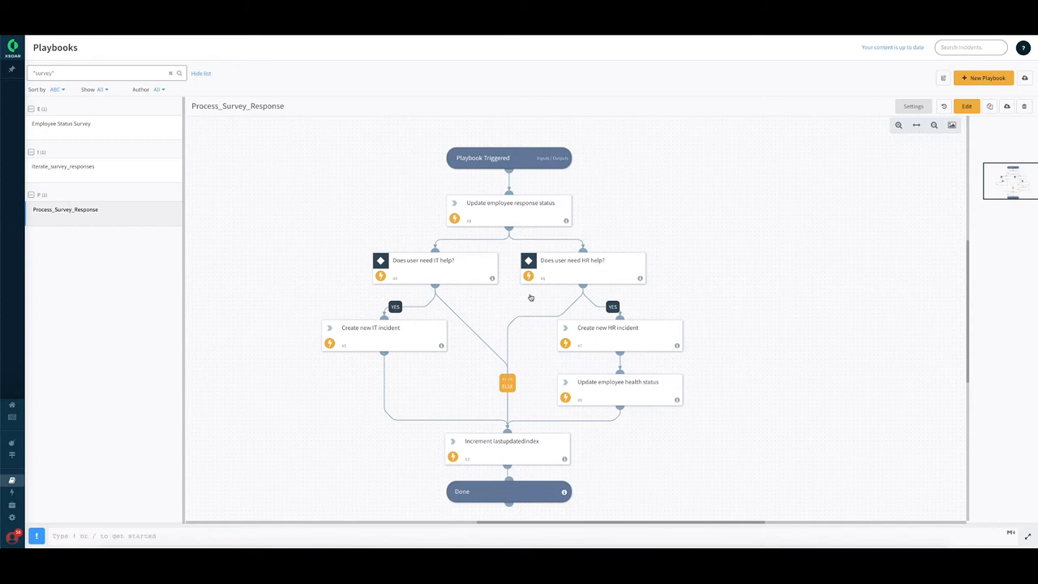
pyautogui.moveTo(446, 274)
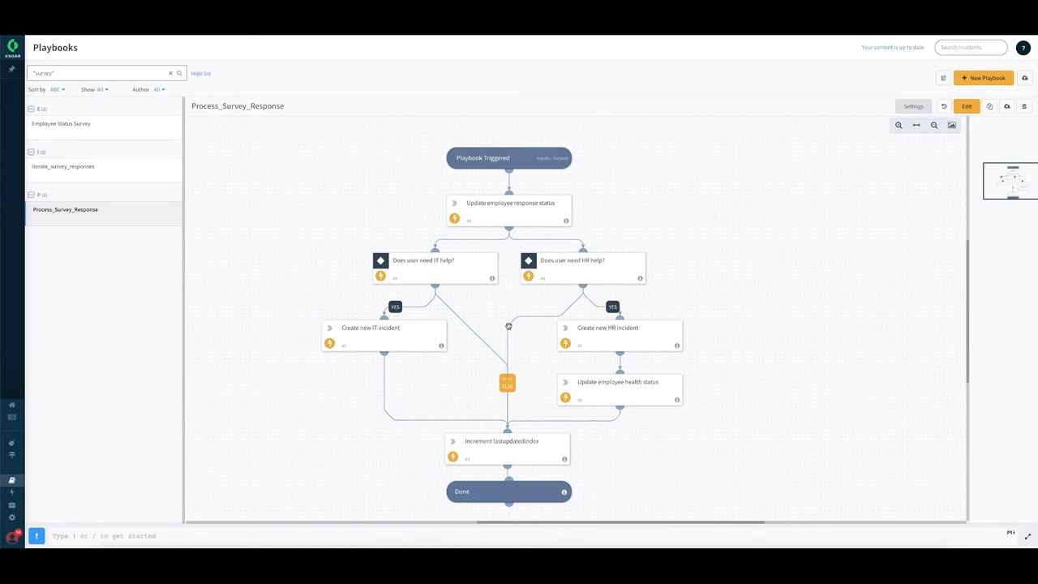
pyautogui.moveTo(389, 339)
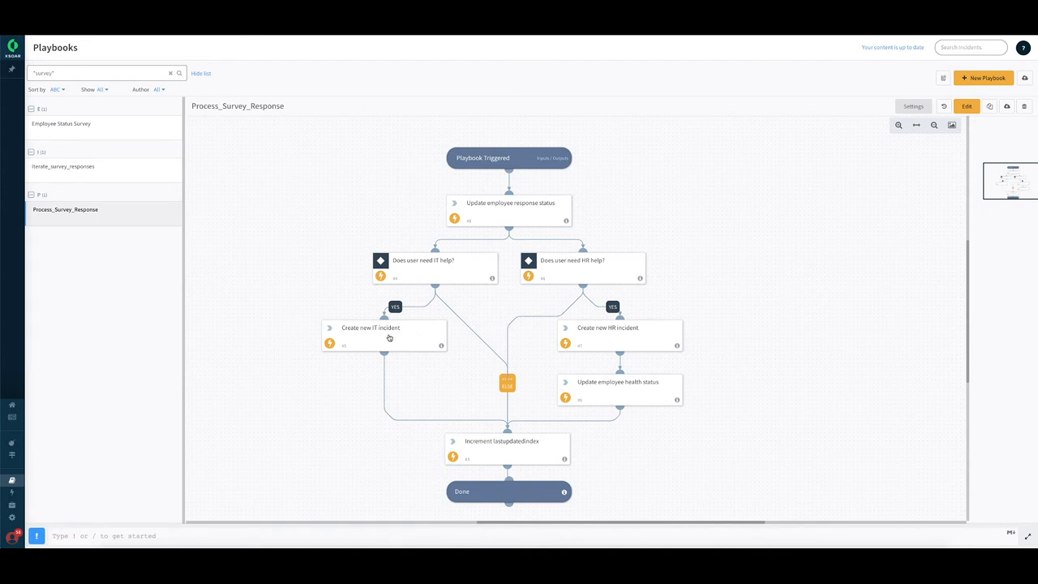
pyautogui.moveTo(385, 336)
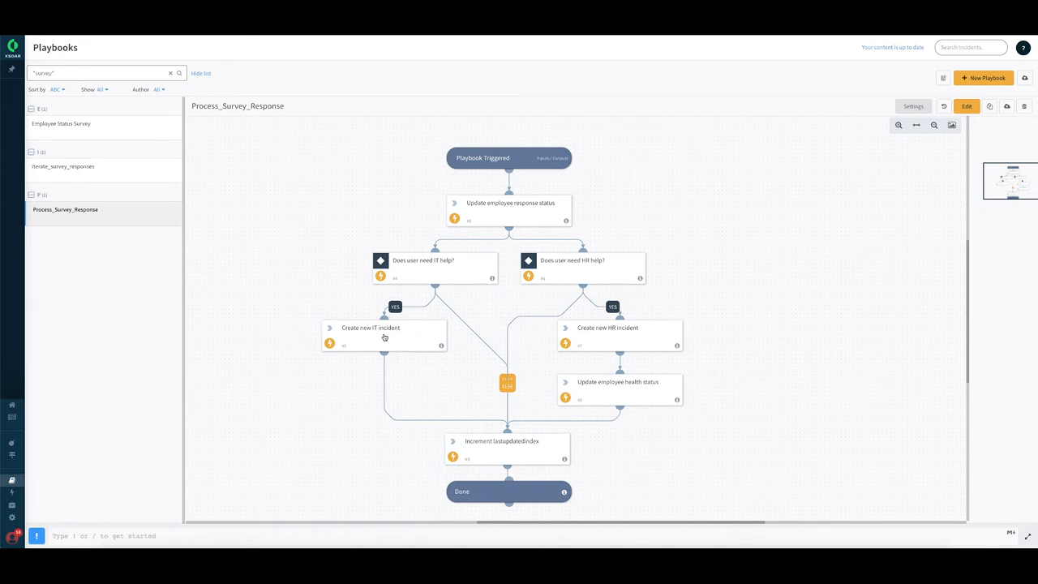
pyautogui.moveTo(636, 328)
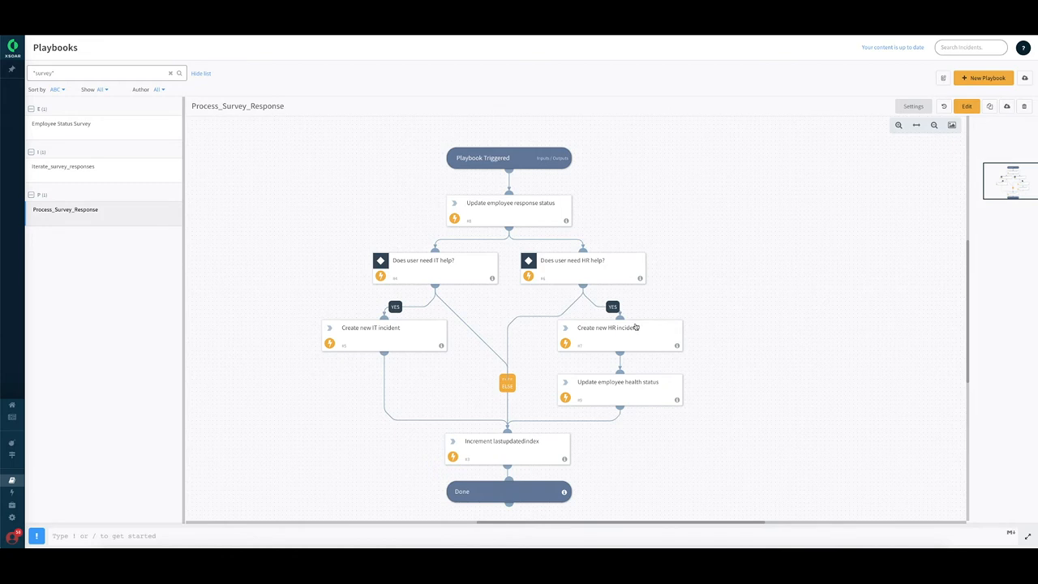
pyautogui.moveTo(616, 328)
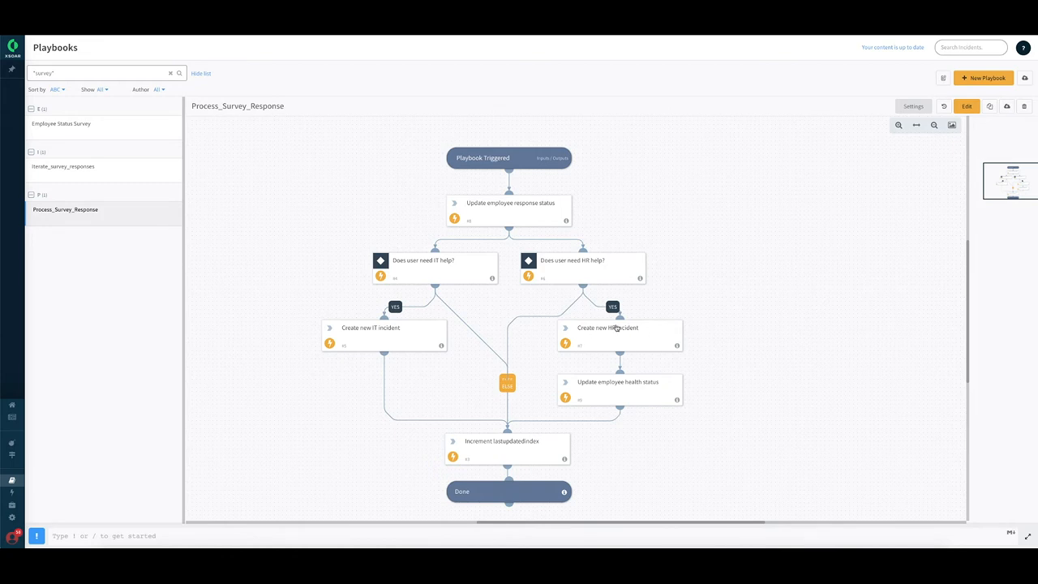
pyautogui.moveTo(584, 373)
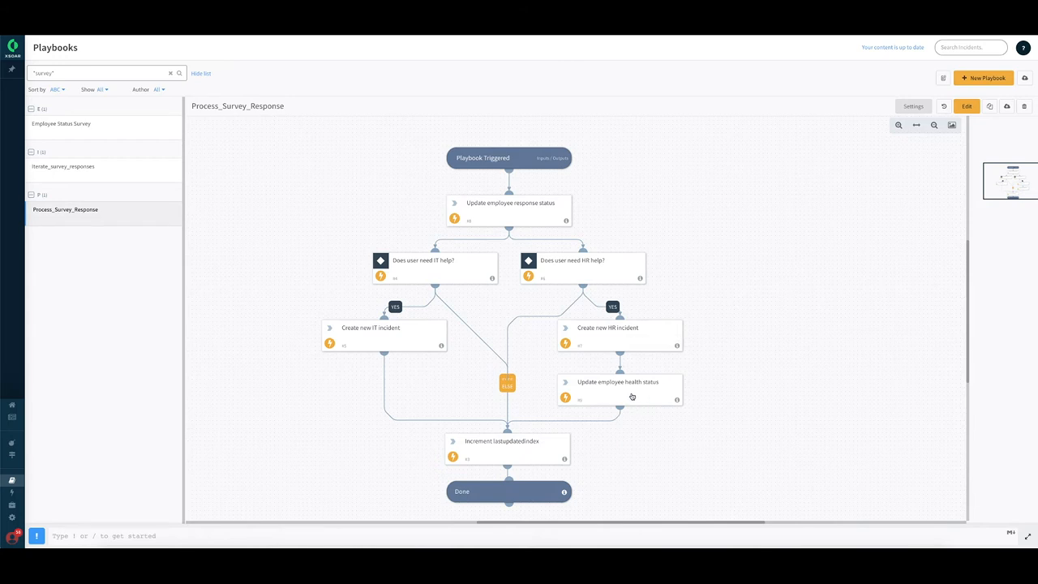
pyautogui.moveTo(524, 442)
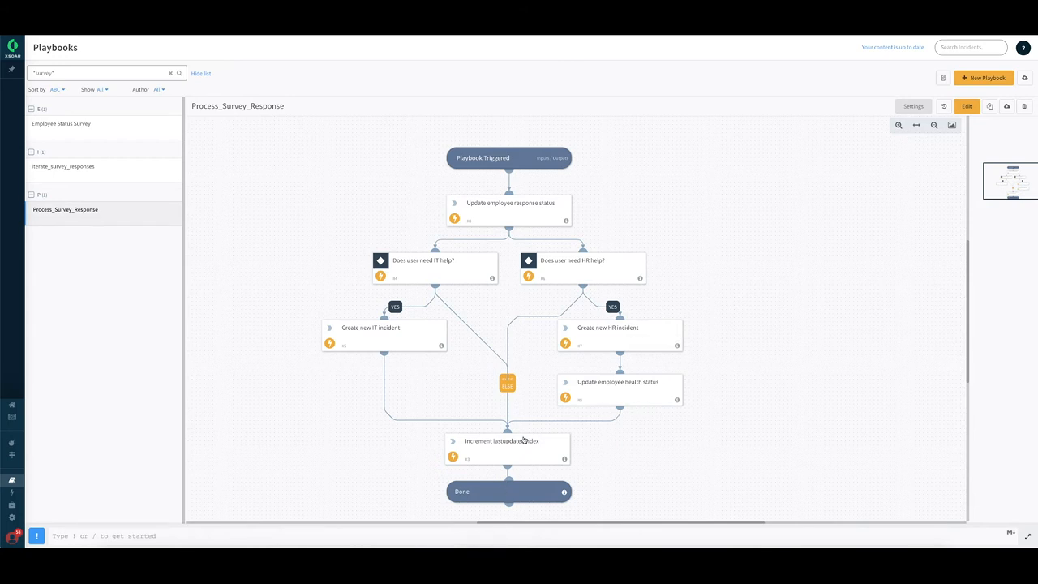
pyautogui.moveTo(524, 441)
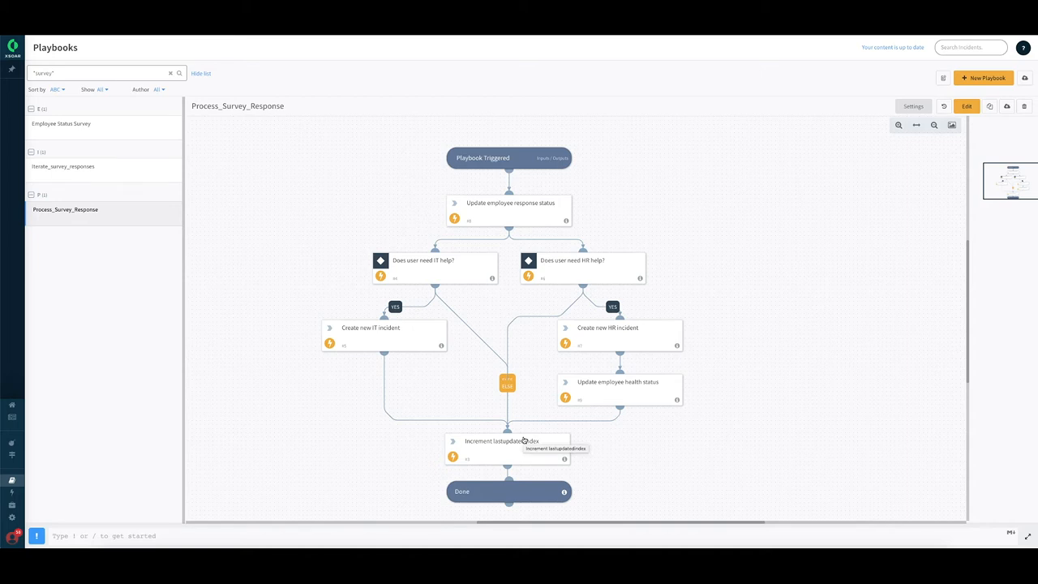
pyautogui.moveTo(595, 227)
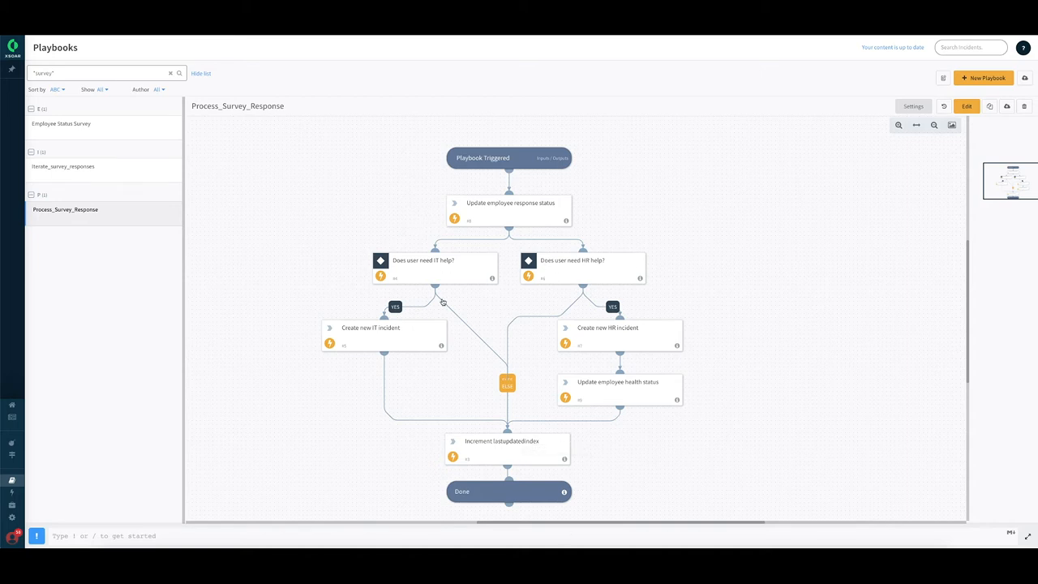
pyautogui.moveTo(652, 331)
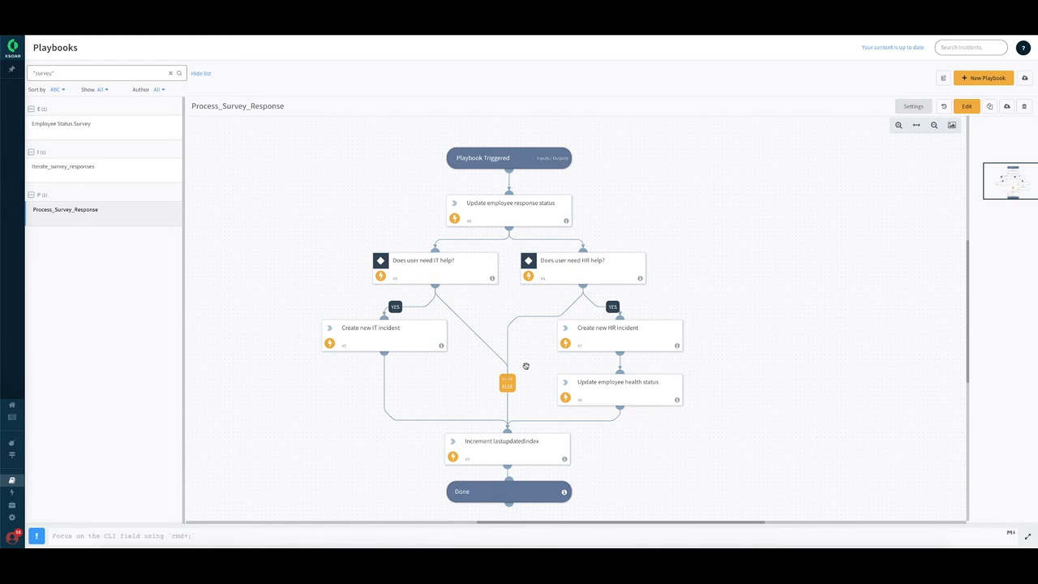
pyautogui.moveTo(960, 119)
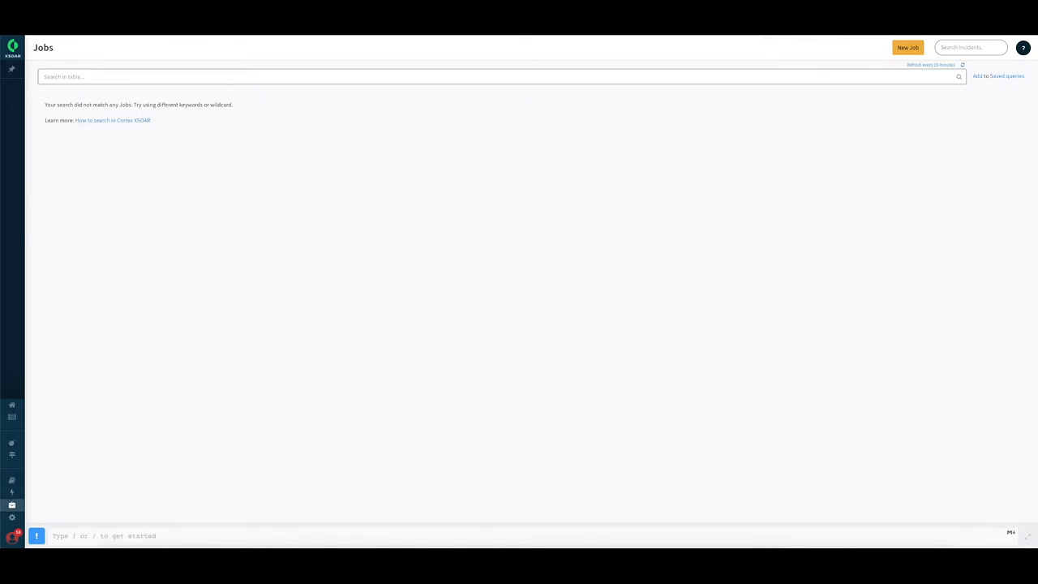
pyautogui.moveTo(172, 86)
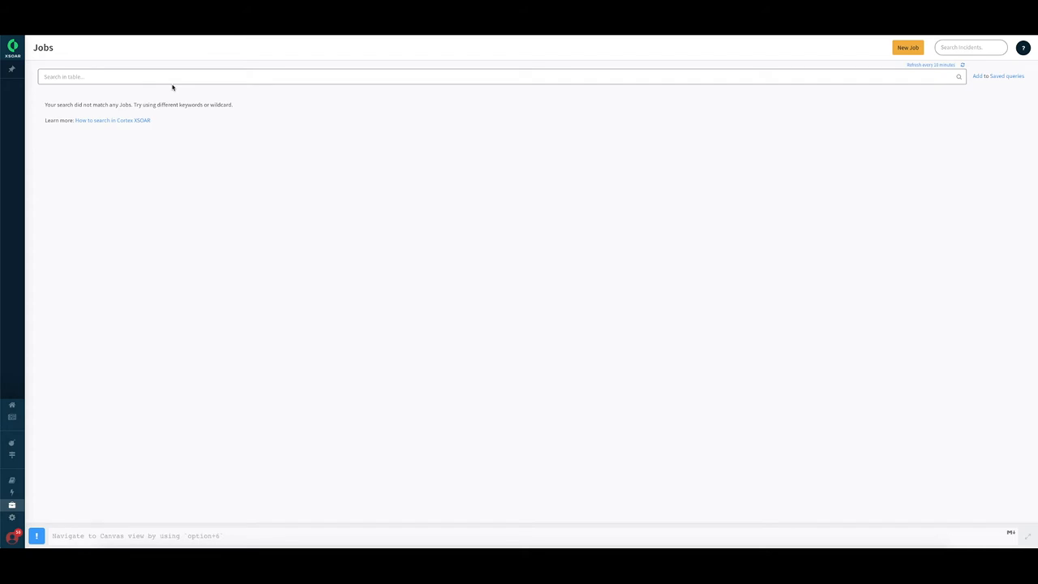
pyautogui.moveTo(909, 45)
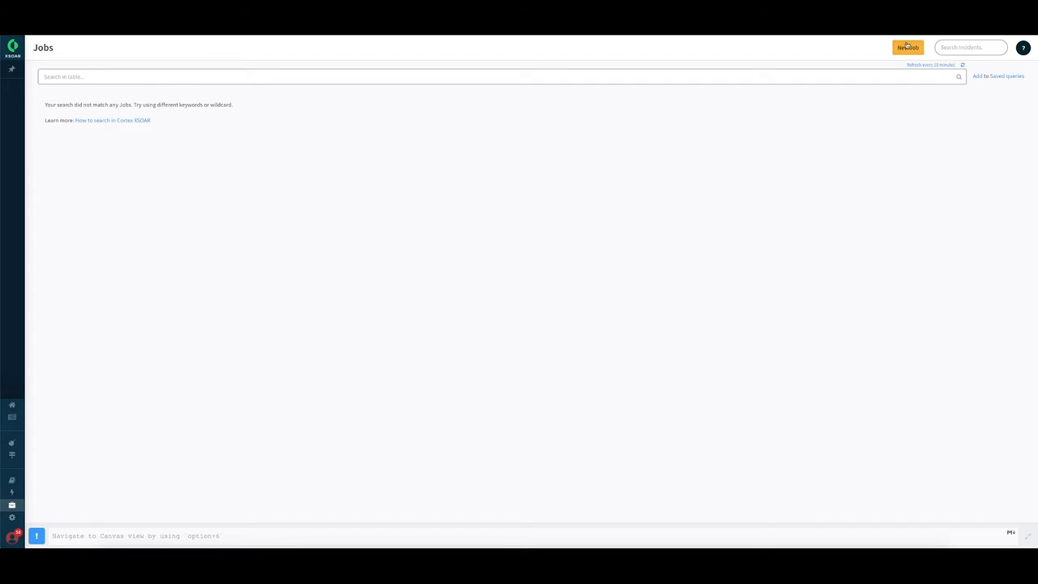
# Create a new job 'Survey for employees' with Employee Status Survey as its playbook
pyautogui.click(908, 47)
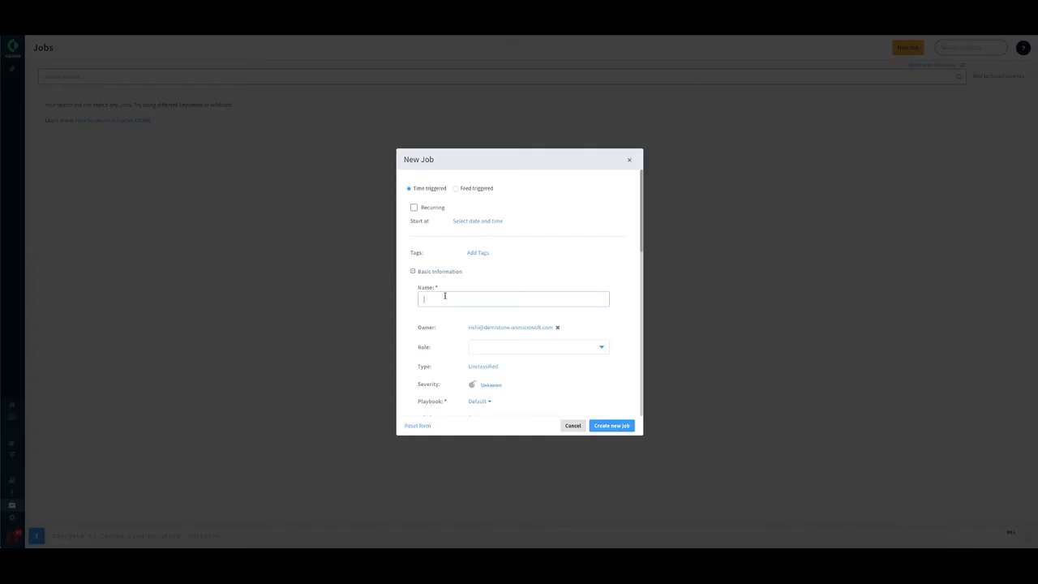
pyautogui.write('5')
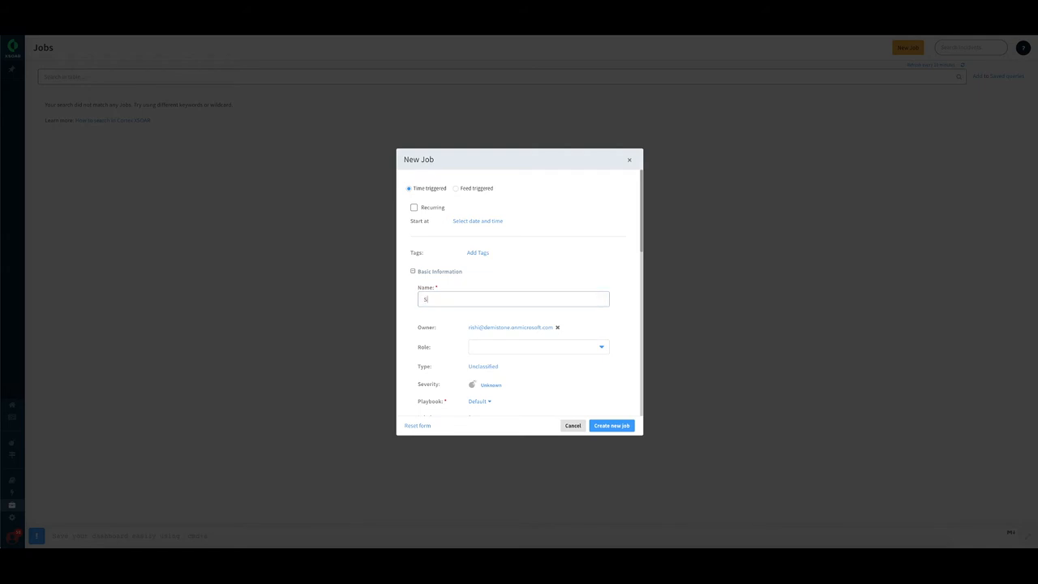
pyautogui.write('Survey for employee')
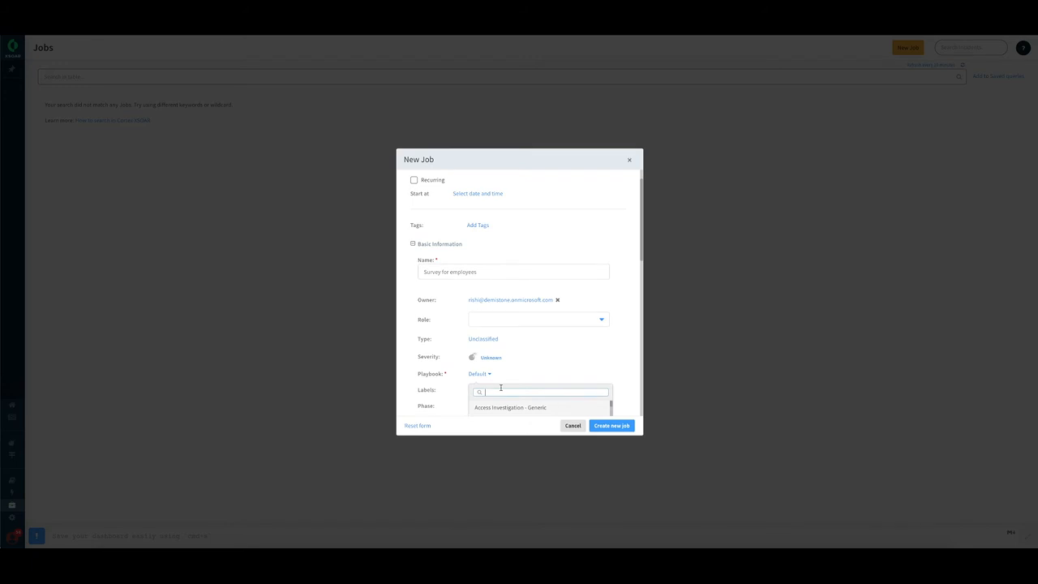
pyautogui.write('survey')
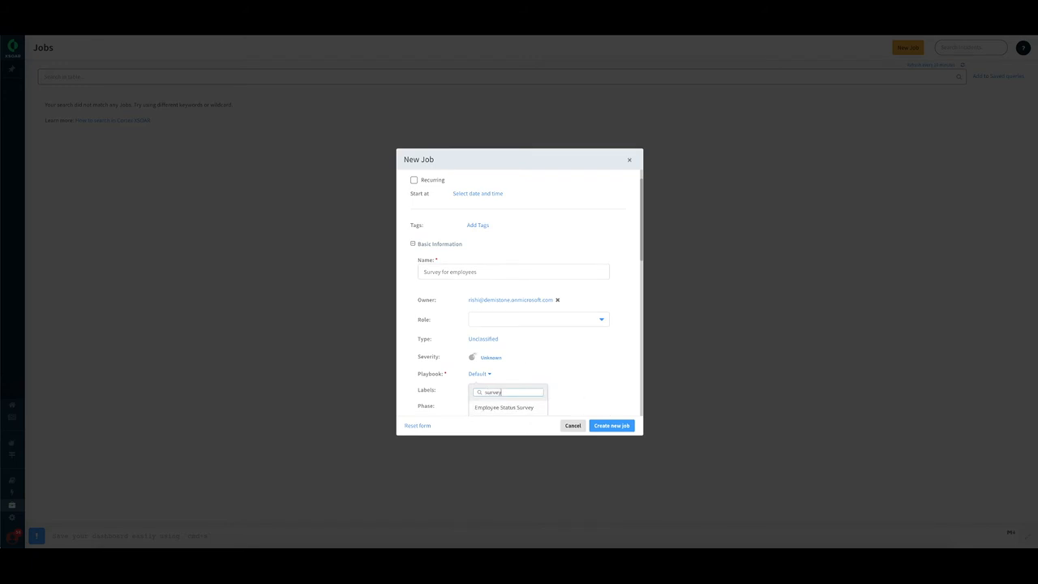
pyautogui.click(500, 409)
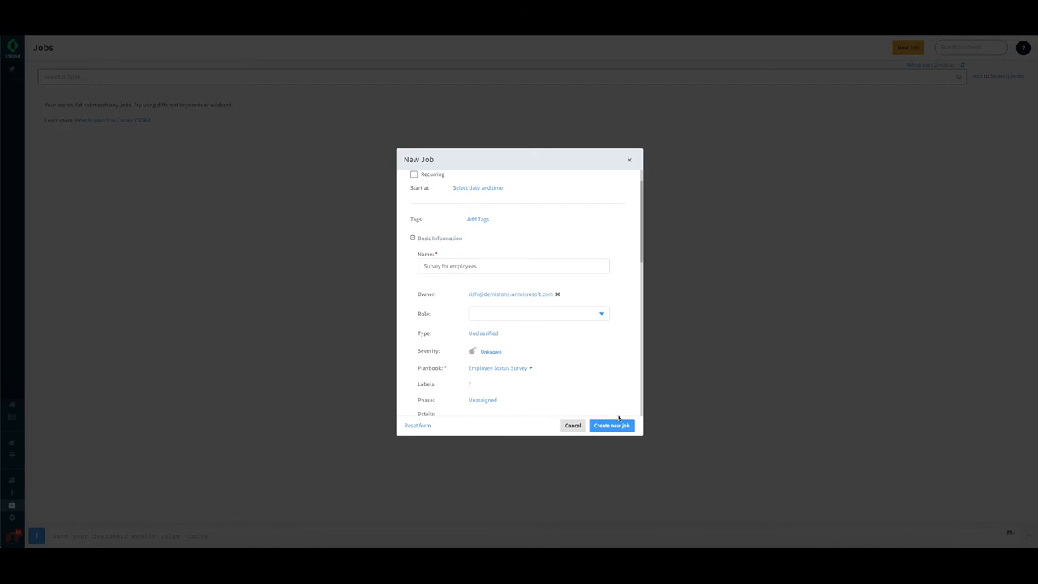
pyautogui.click(611, 425)
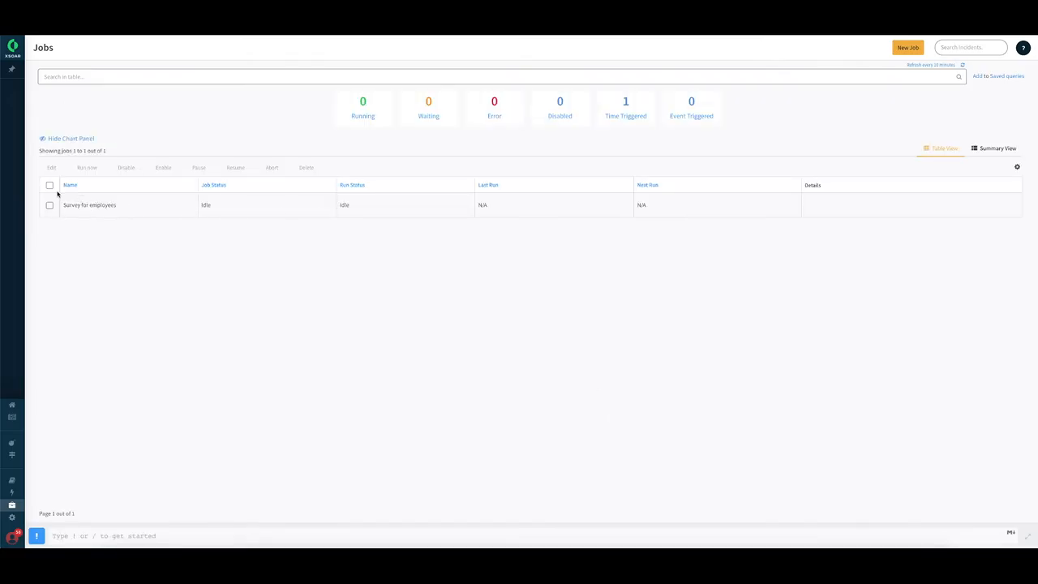
# Select the Survey for employees job and go to its incident #126
pyautogui.click(48, 205)
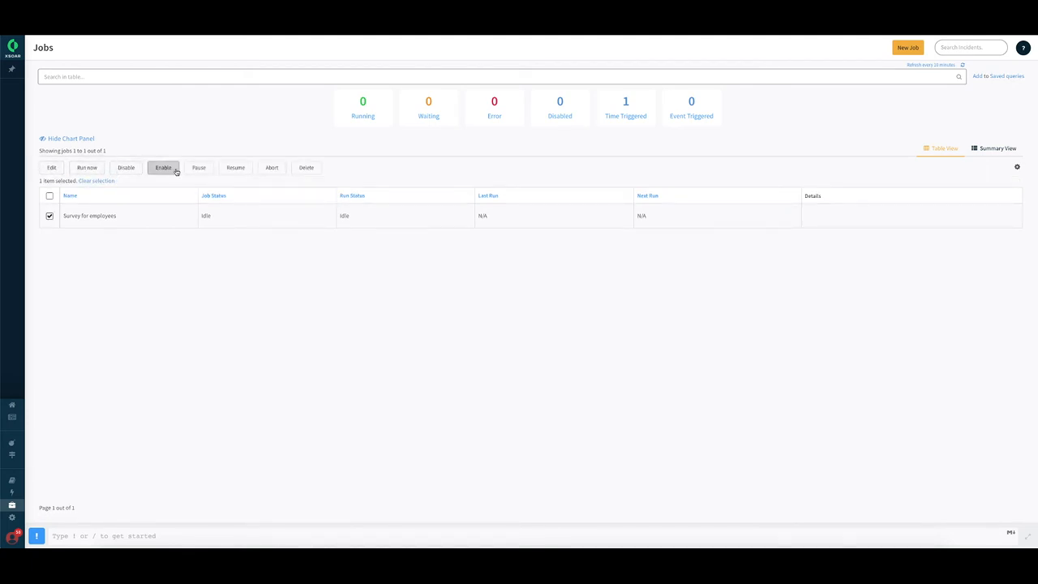
pyautogui.moveTo(88, 167)
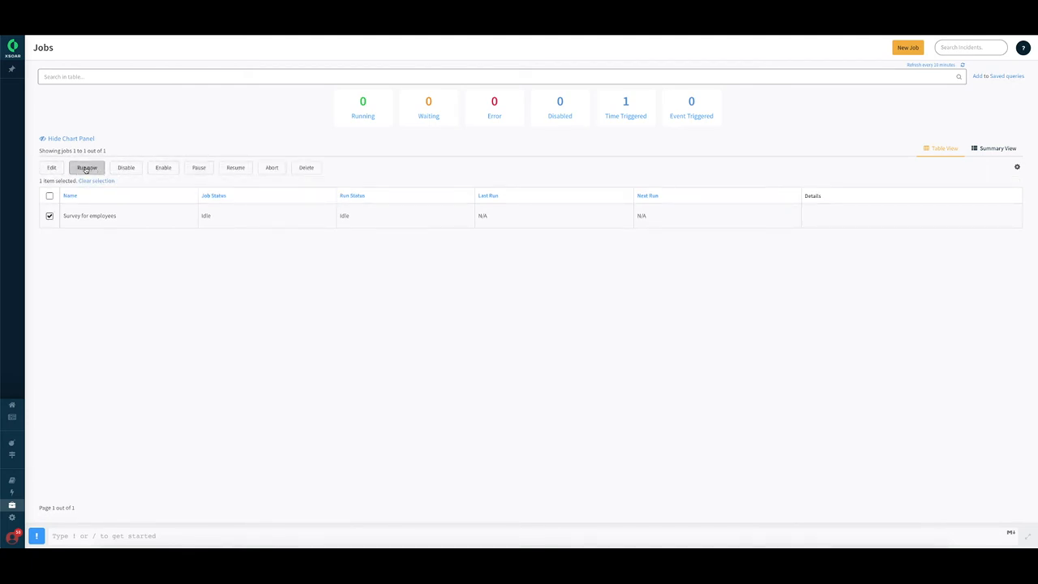
pyautogui.click(88, 167)
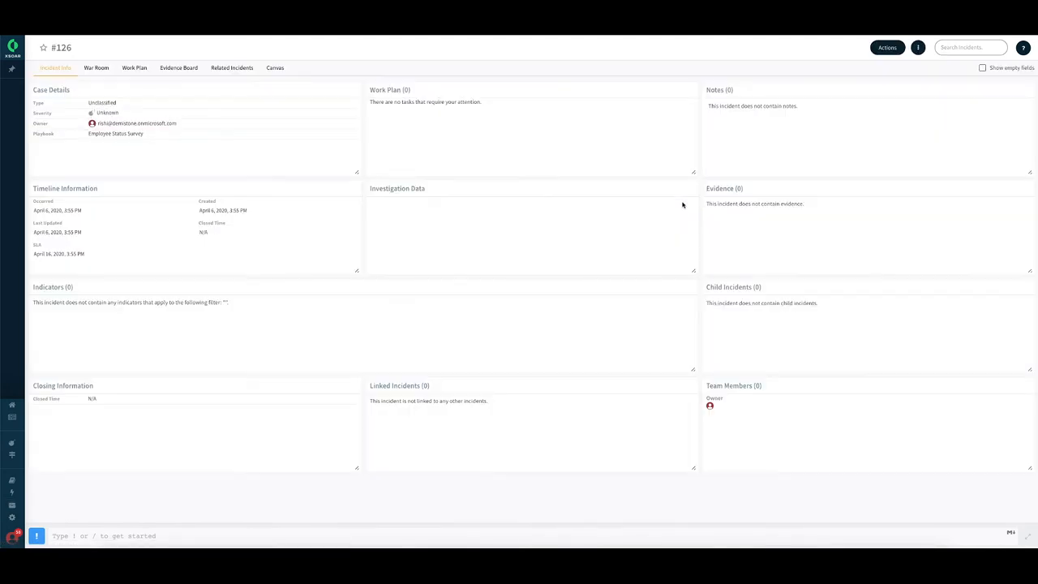
# In the Work Plan, review the Get Manager Details and Get Direct Reports task results
pyautogui.click(140, 68)
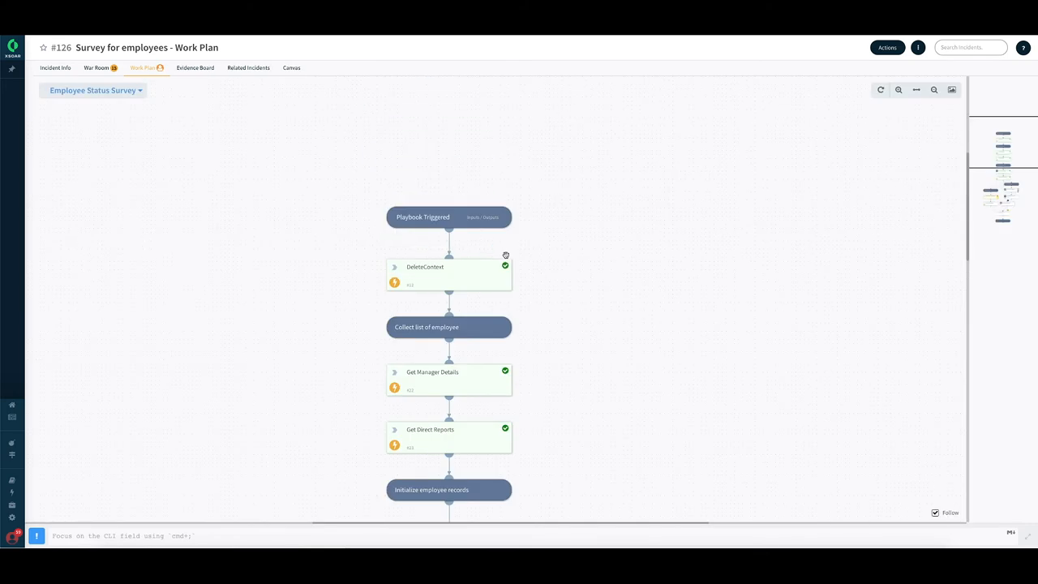
pyautogui.scroll(-3)
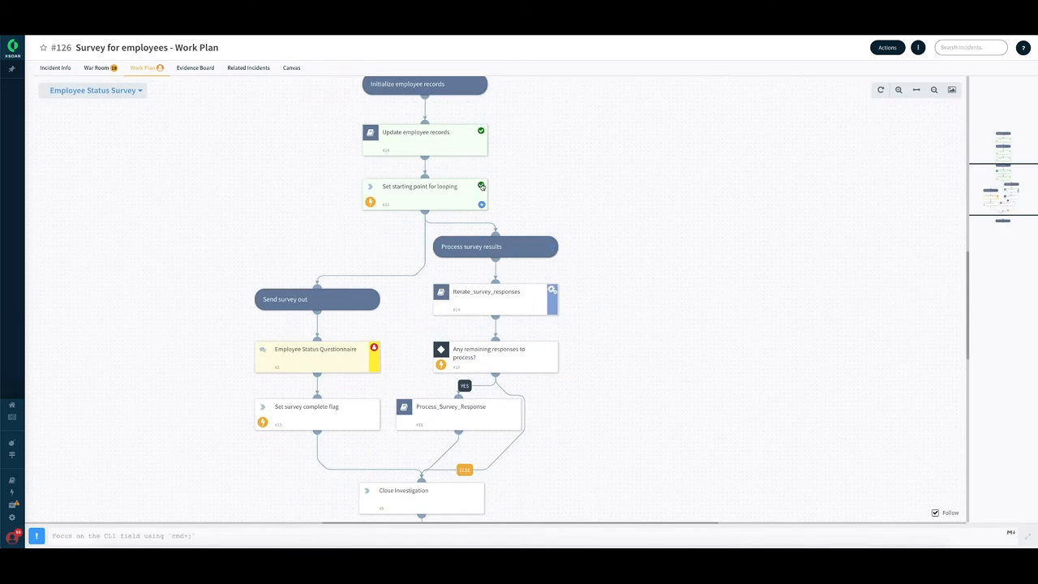
pyautogui.scroll(-3)
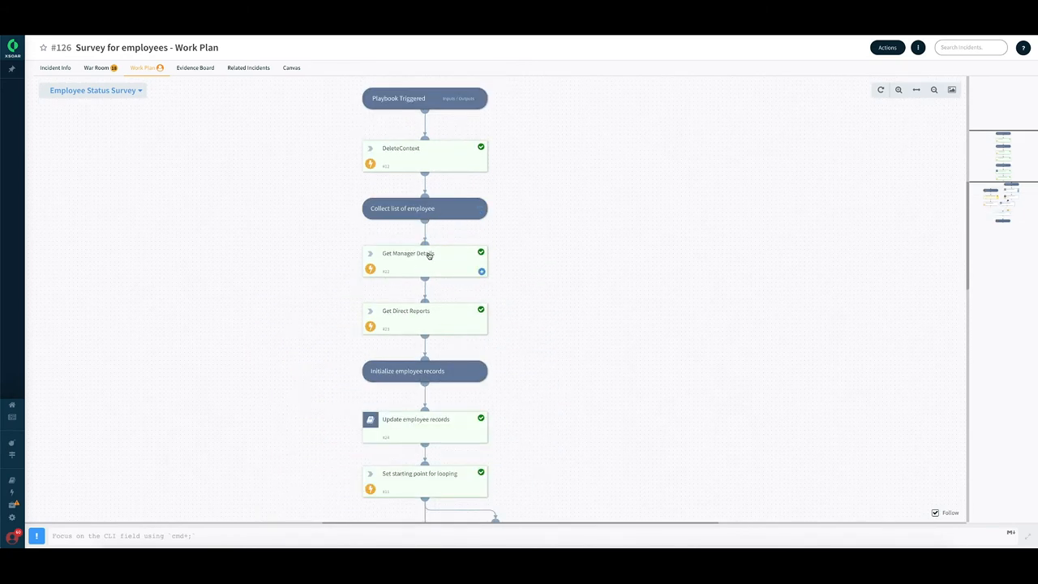
pyautogui.scroll(-3)
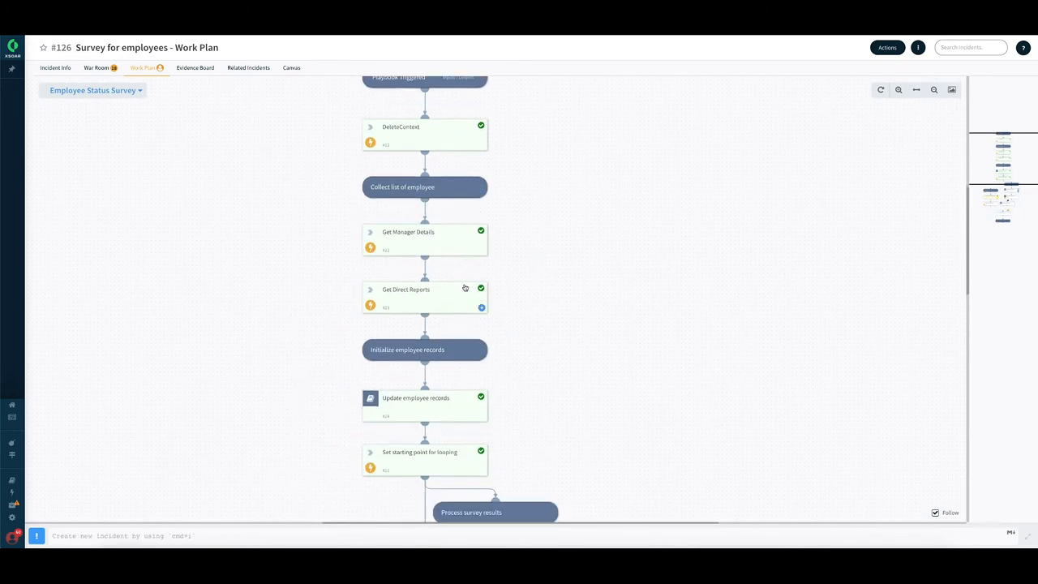
pyautogui.click(406, 232)
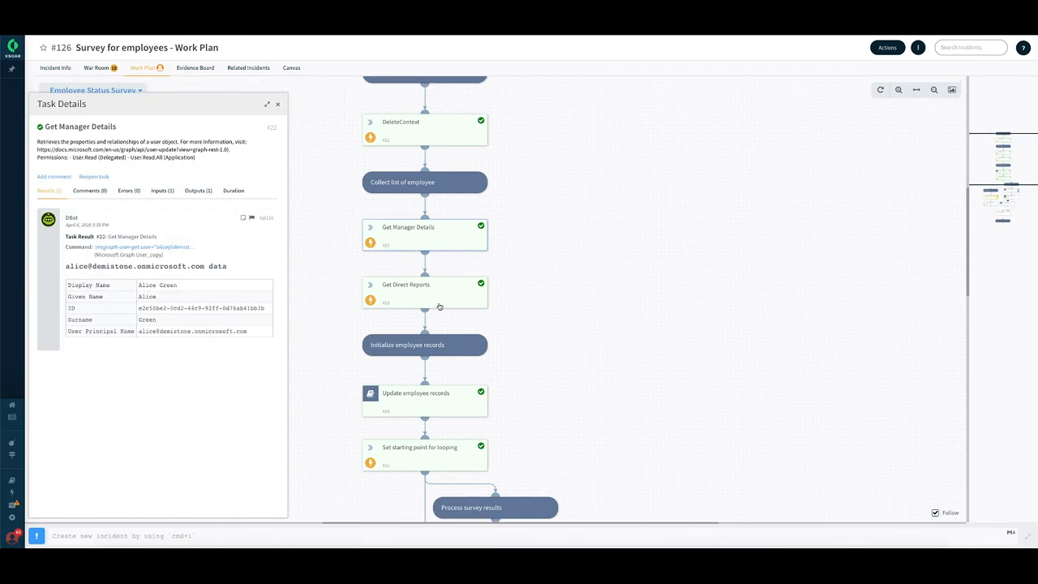
pyautogui.click(425, 292)
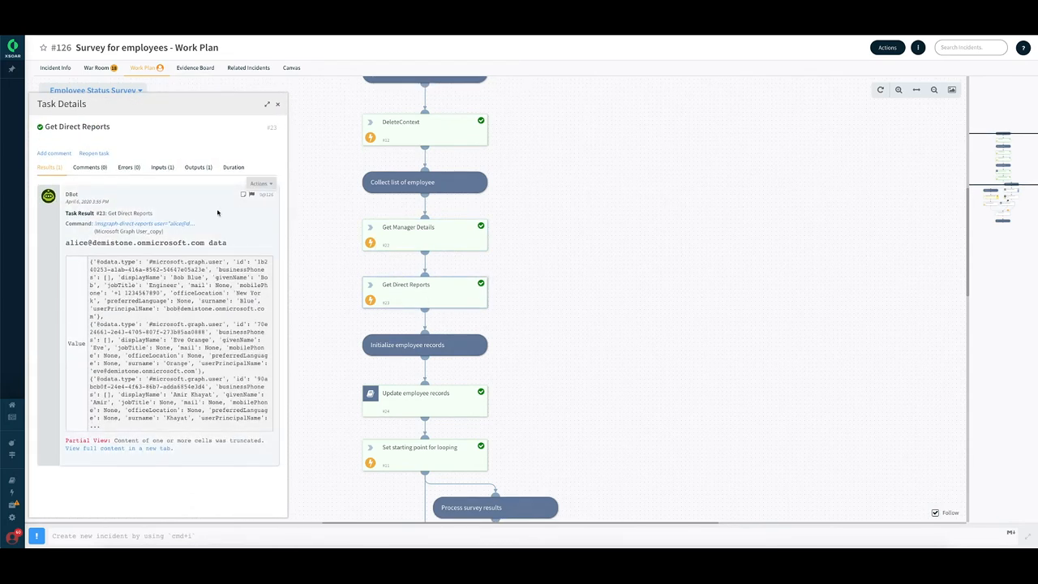
pyautogui.click(279, 103)
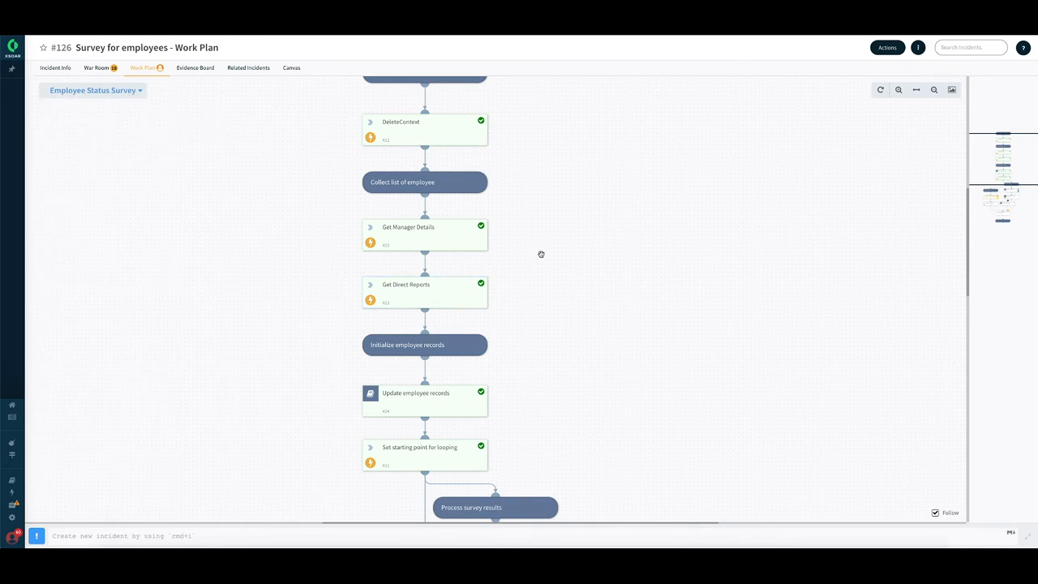
# Inspect the Update employee records sub-playbook's task result and return to the main playbook
pyautogui.click(415, 393)
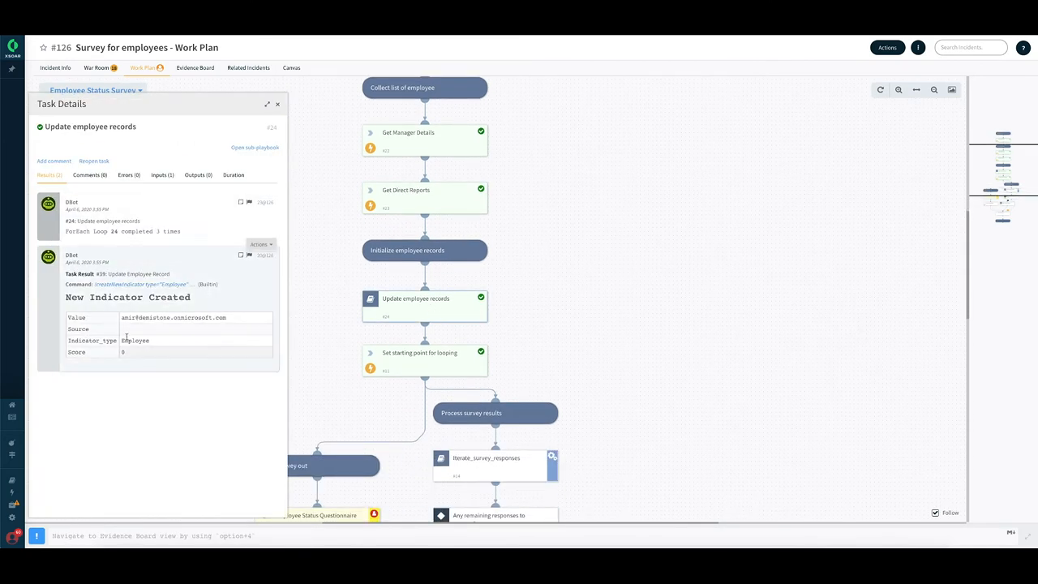
pyautogui.click(254, 146)
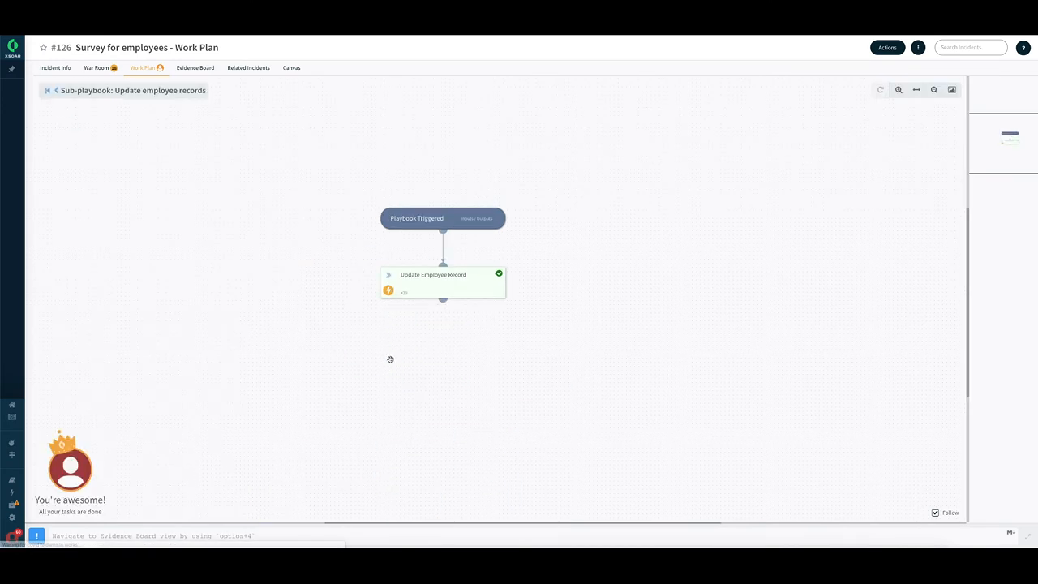
pyautogui.click(433, 275)
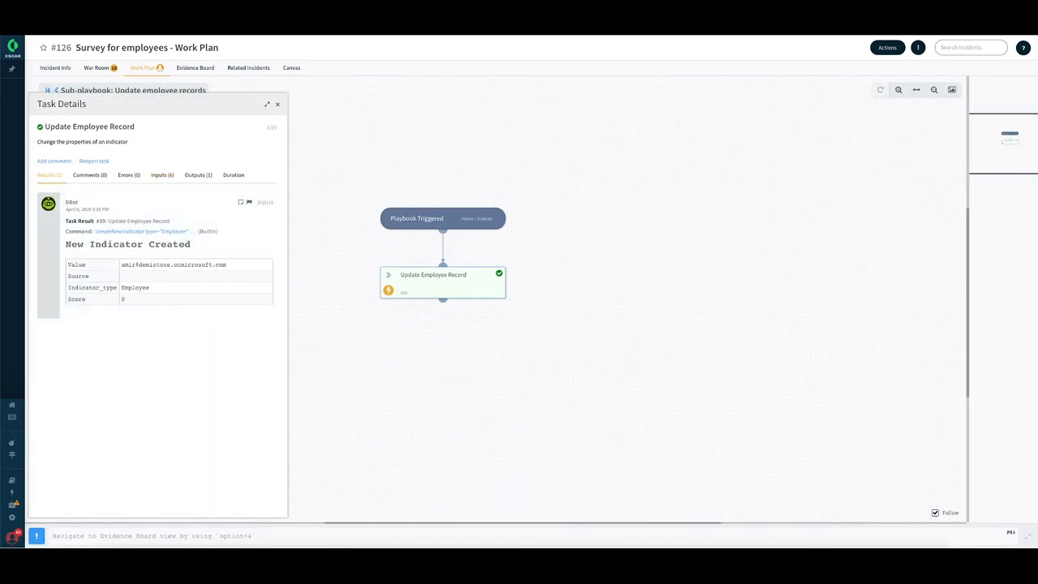
pyautogui.click(279, 104)
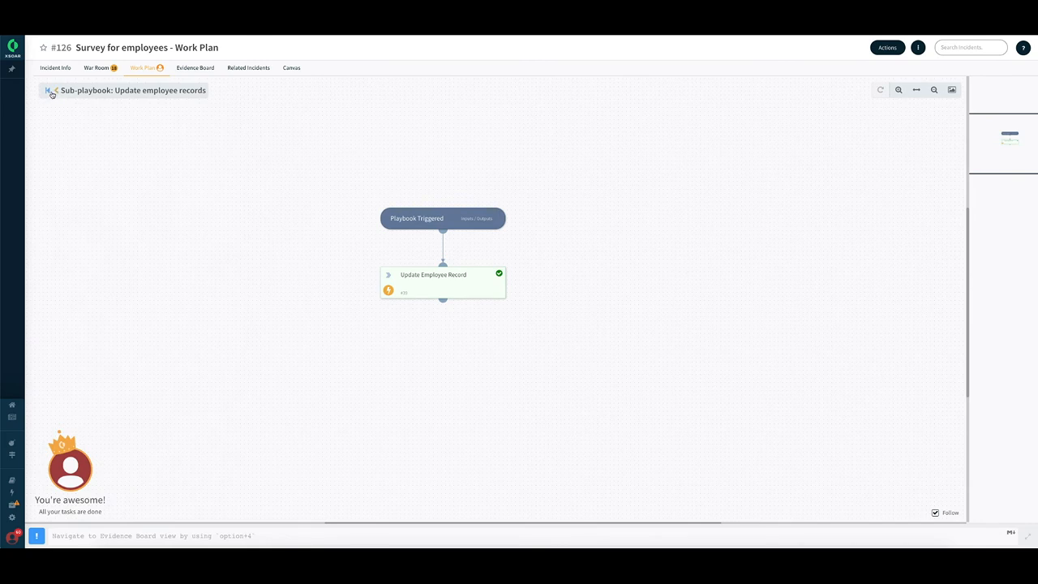
pyautogui.click(50, 91)
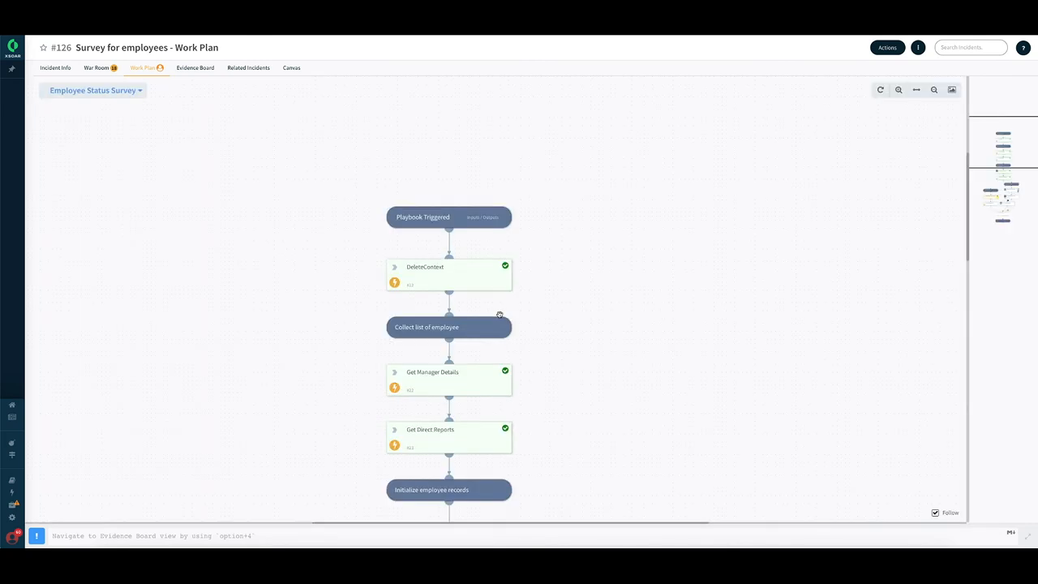
pyautogui.scroll(-3)
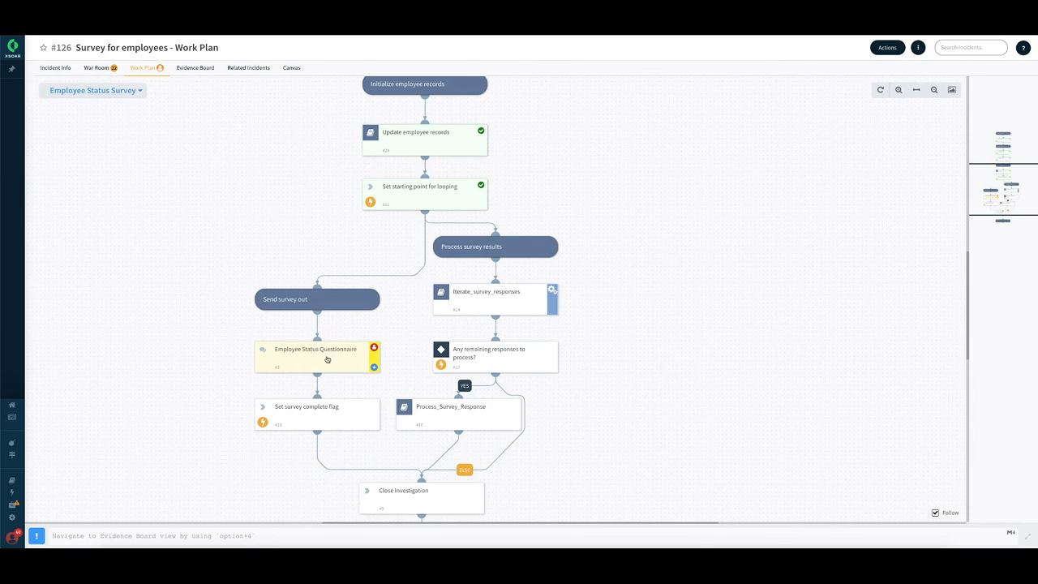
pyautogui.moveTo(328, 360)
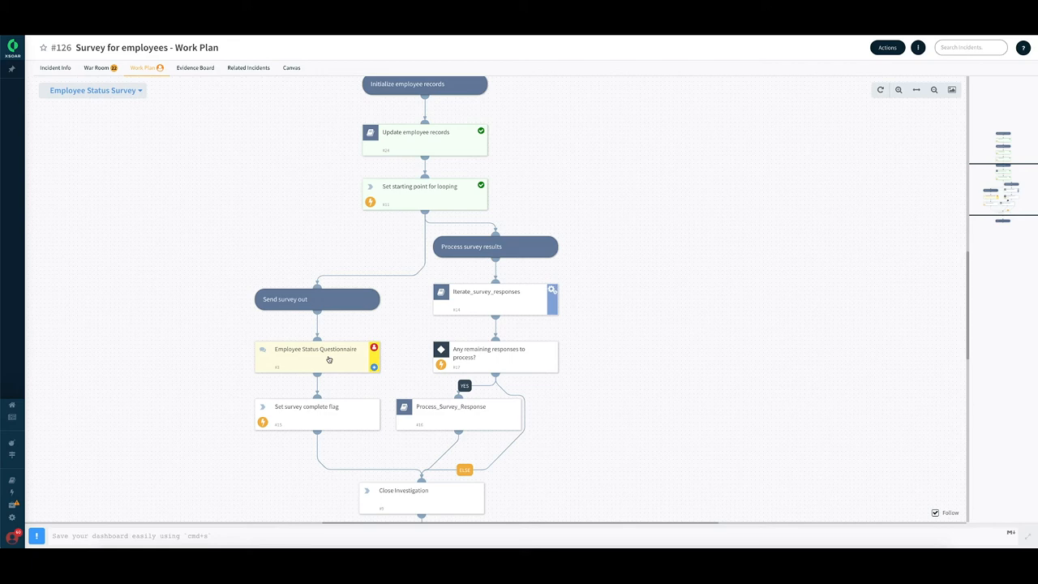
pyautogui.moveTo(334, 365)
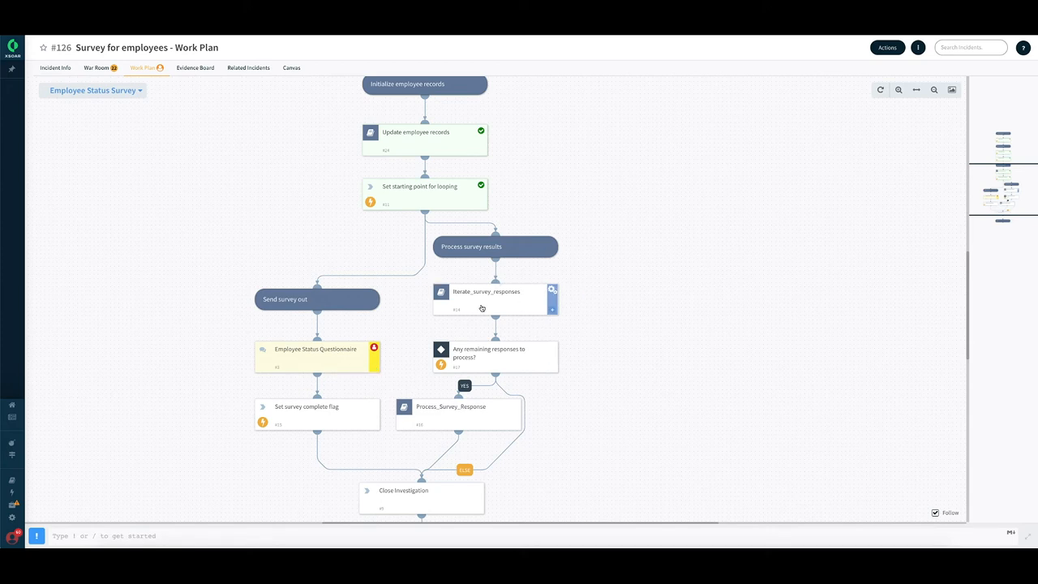
pyautogui.moveTo(488, 300)
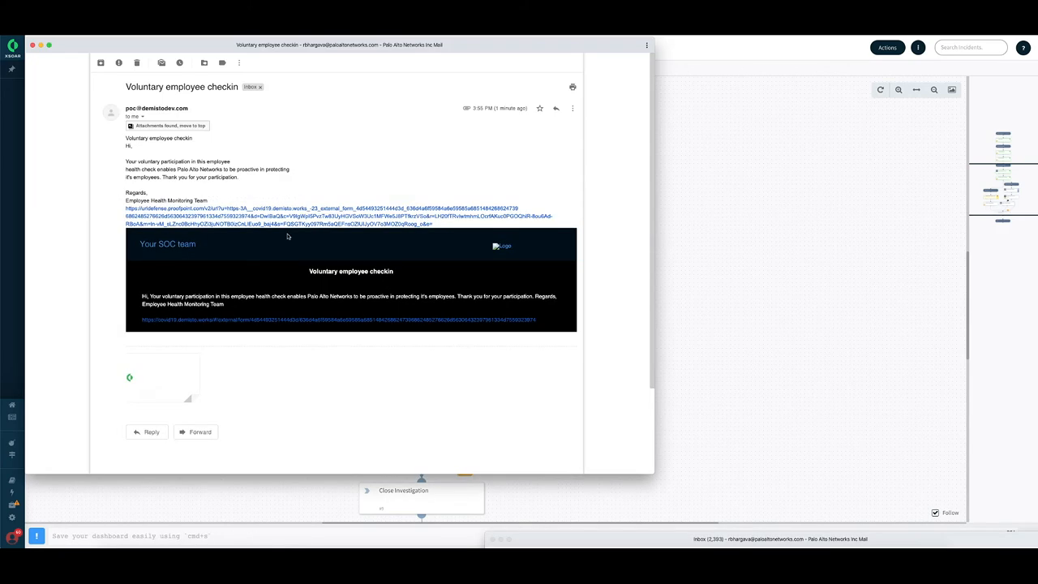
pyautogui.moveTo(197, 195)
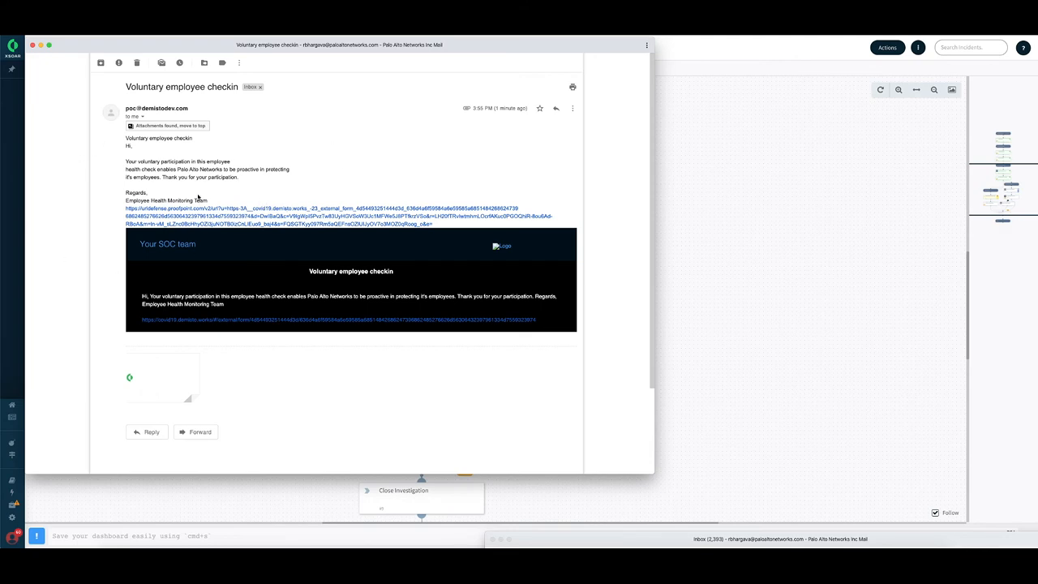
pyautogui.moveTo(150, 150)
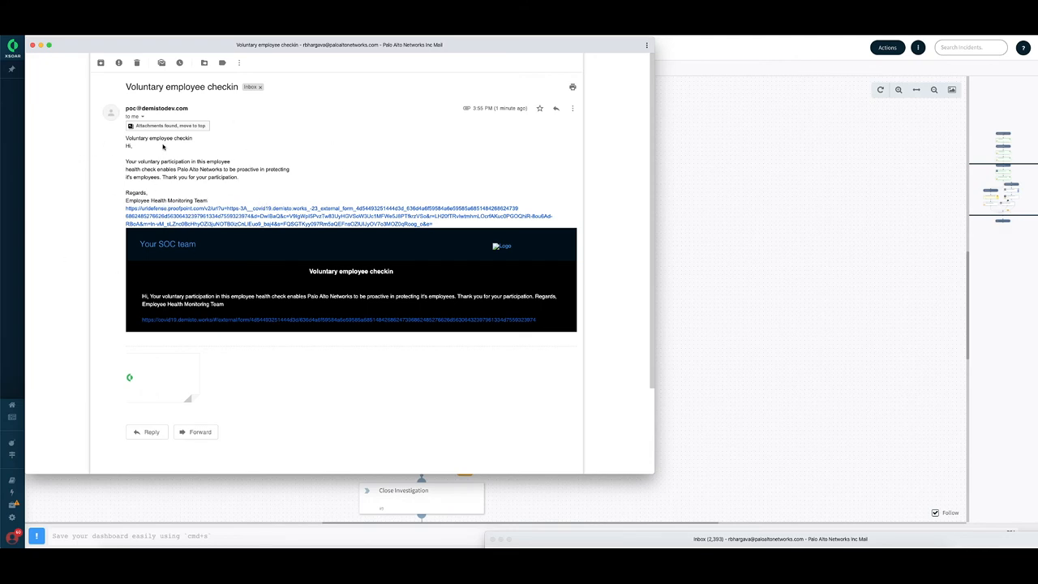
pyautogui.moveTo(328, 233)
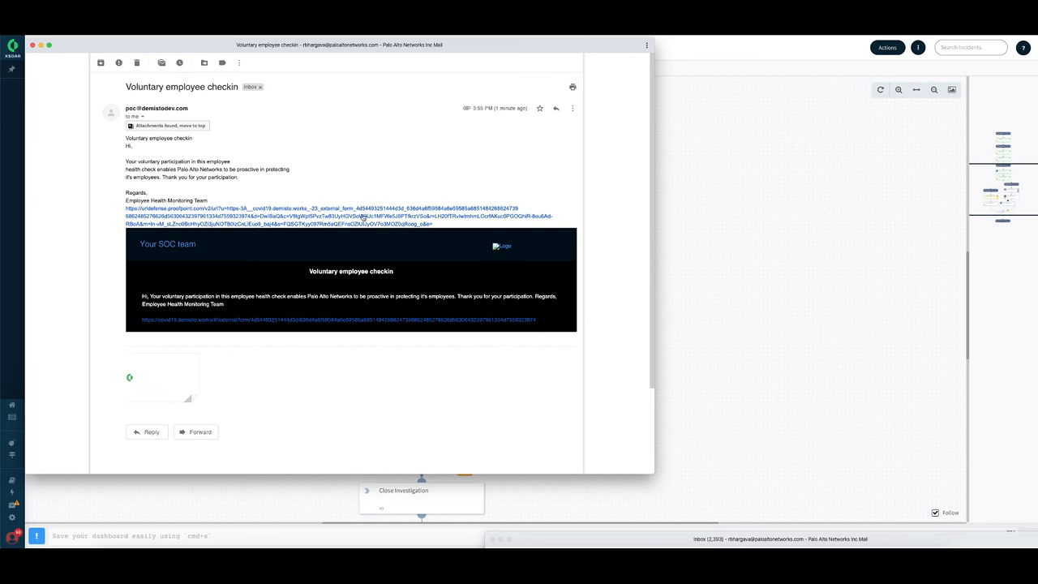
pyautogui.moveTo(159, 211)
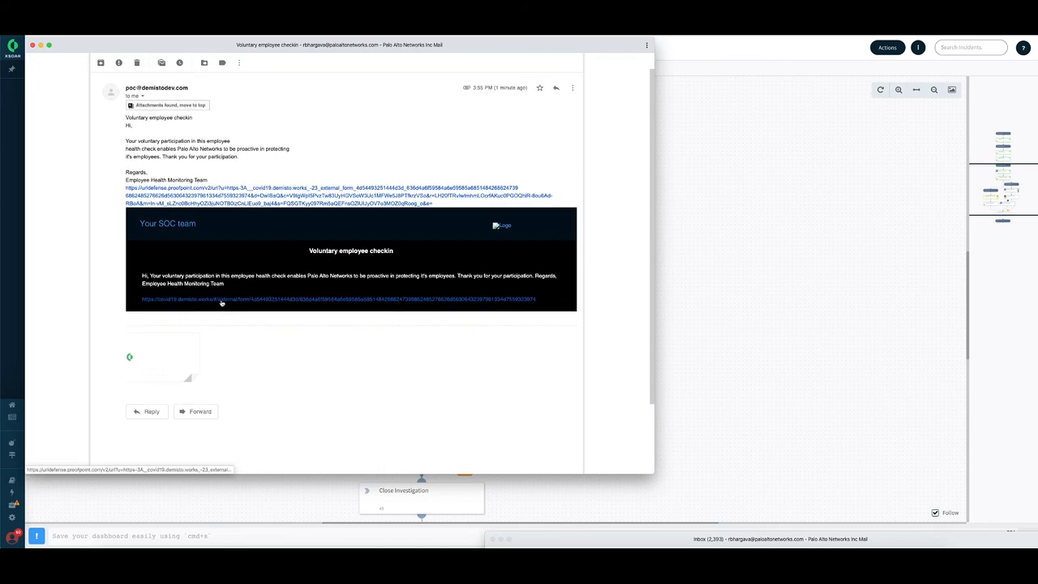
pyautogui.moveTo(217, 302)
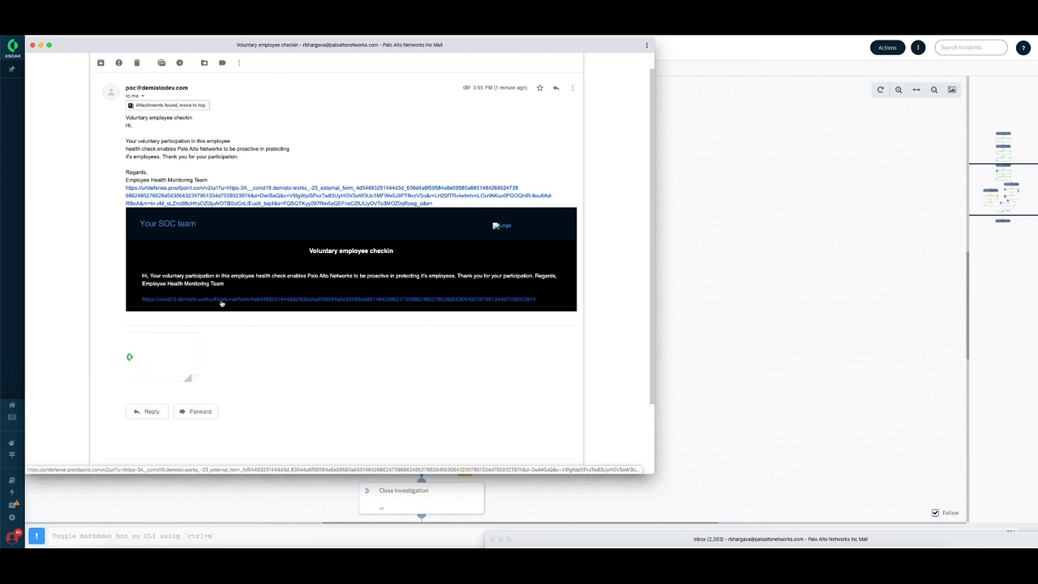
# Follow the survey link in the Voluntary employee checkin email
pyautogui.click(220, 304)
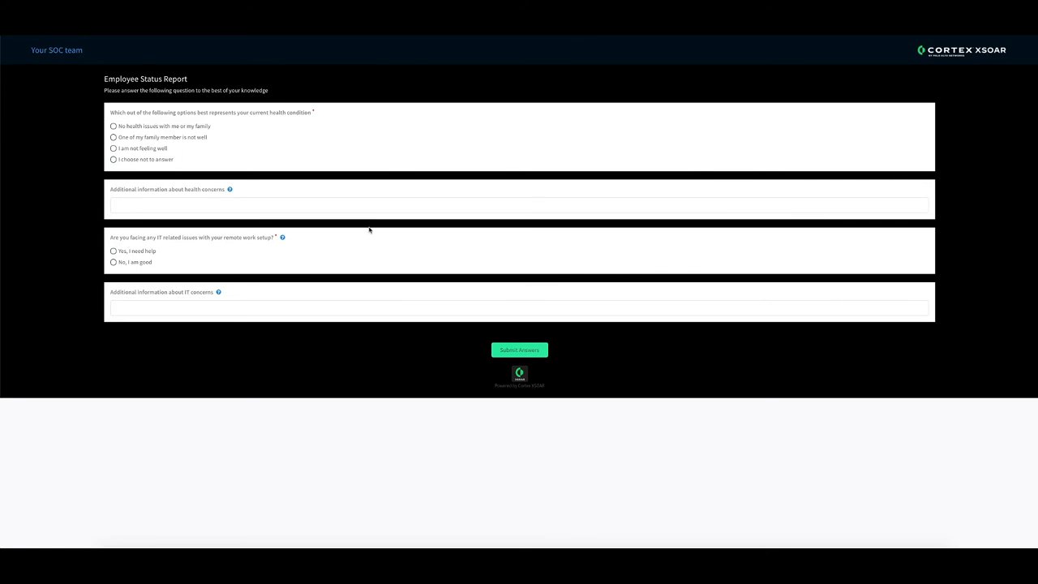
# Answer not feeling well and note the need for medical help and time off
pyautogui.click(113, 127)
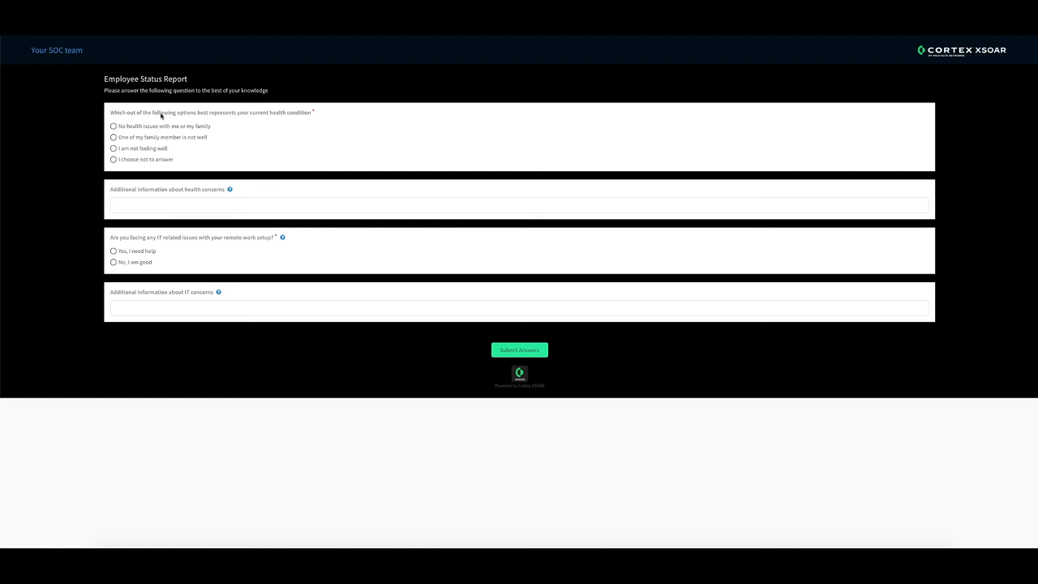
pyautogui.moveTo(286, 117)
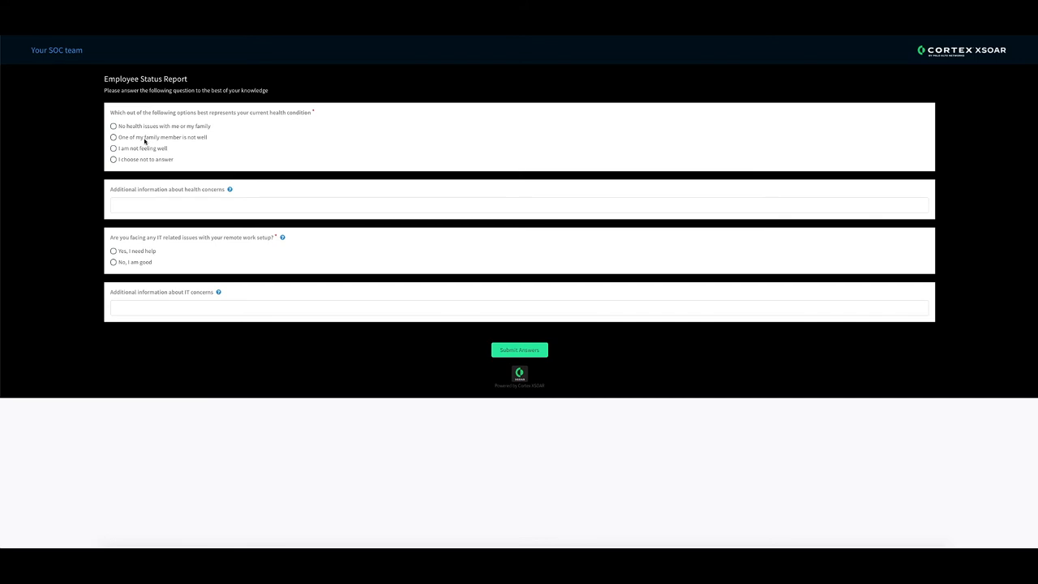
pyautogui.moveTo(136, 153)
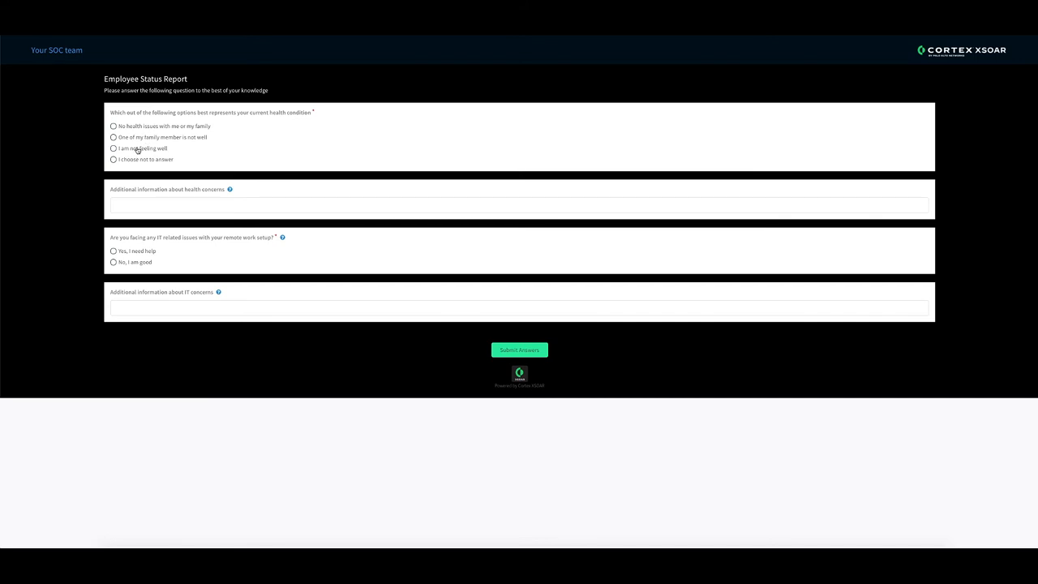
pyautogui.click(112, 149)
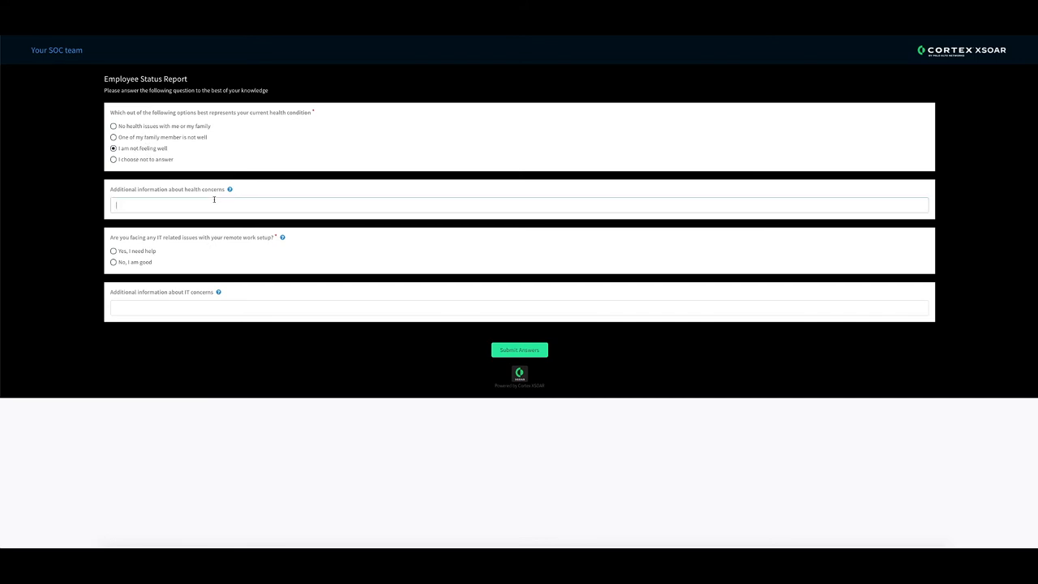
pyautogui.write('i')
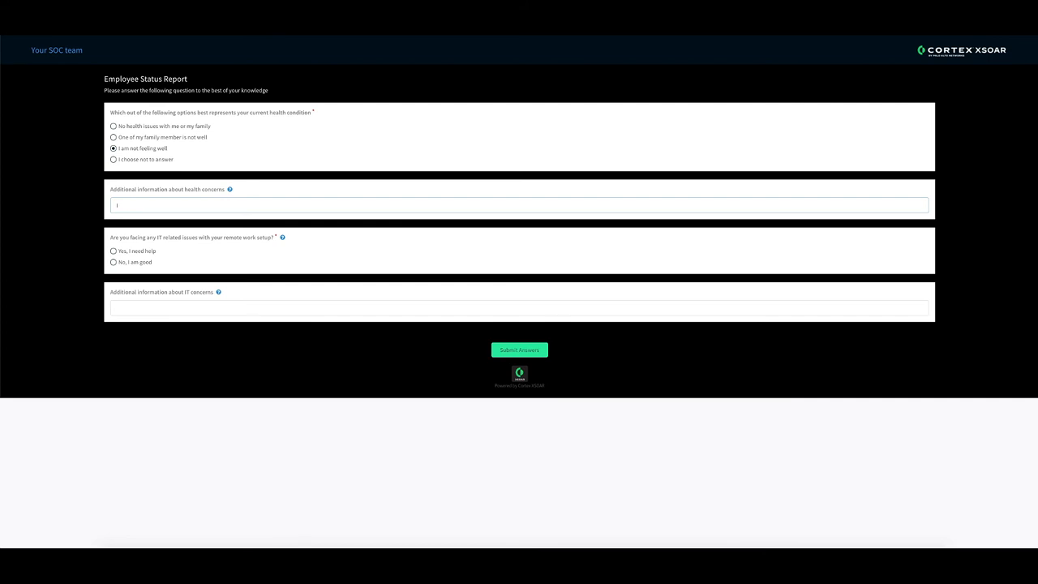
pyautogui.write('I need medical help and wan')
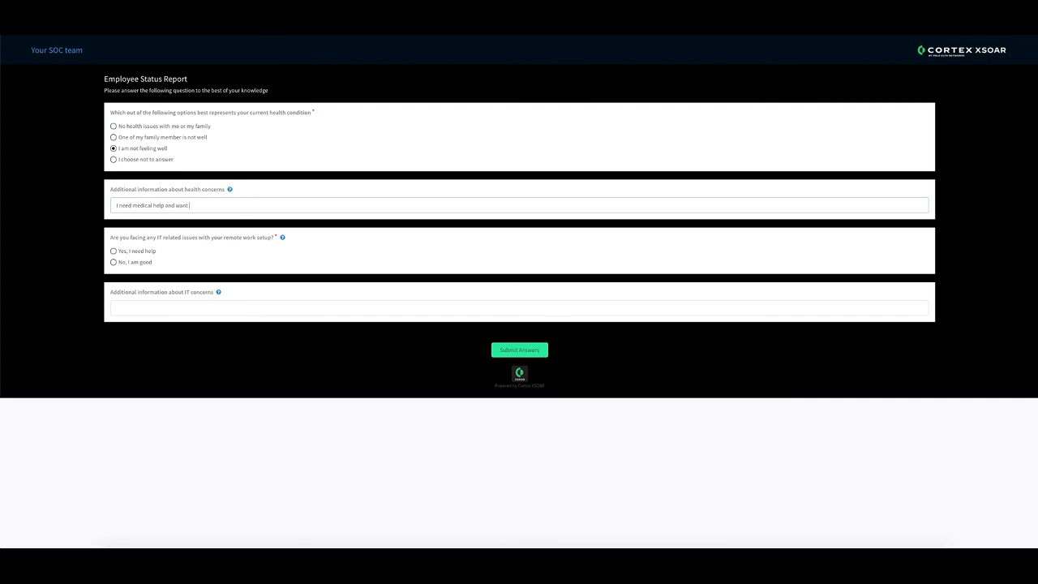
pyautogui.write('to take time off.')
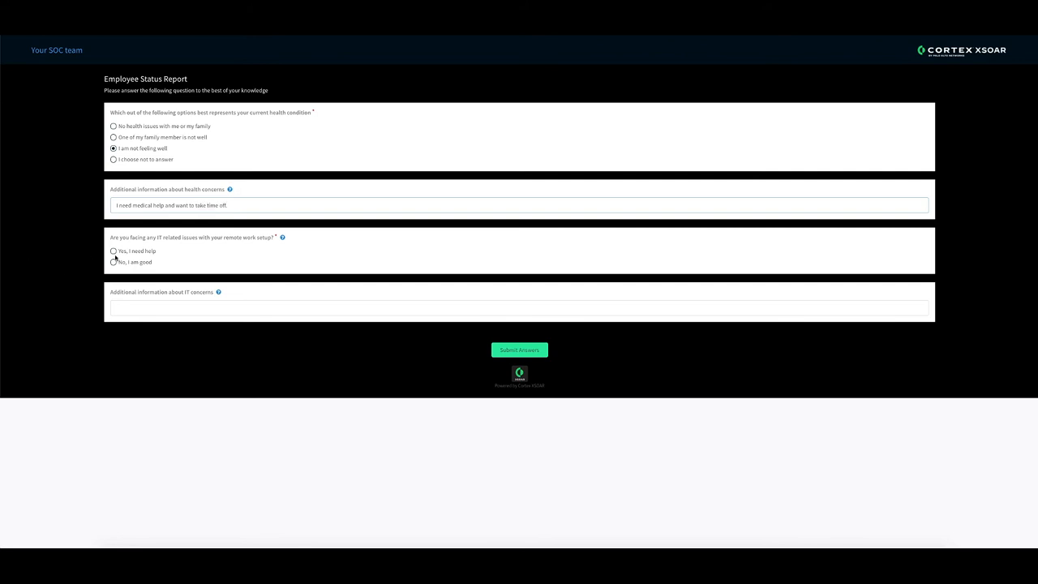
# Choose 'No, I am good' for IT issues and submit the answers
pyautogui.click(111, 264)
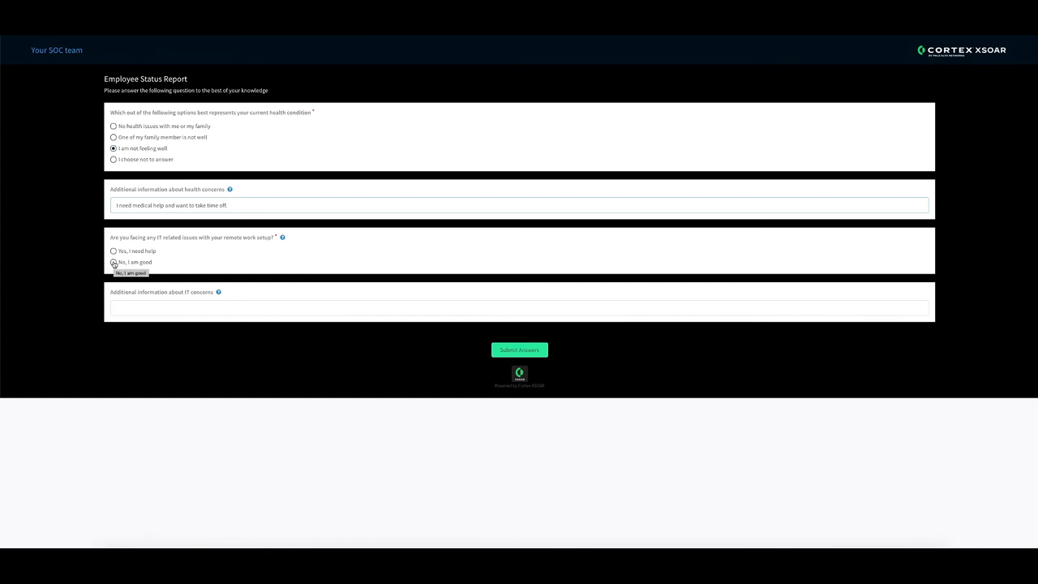
pyautogui.click(110, 263)
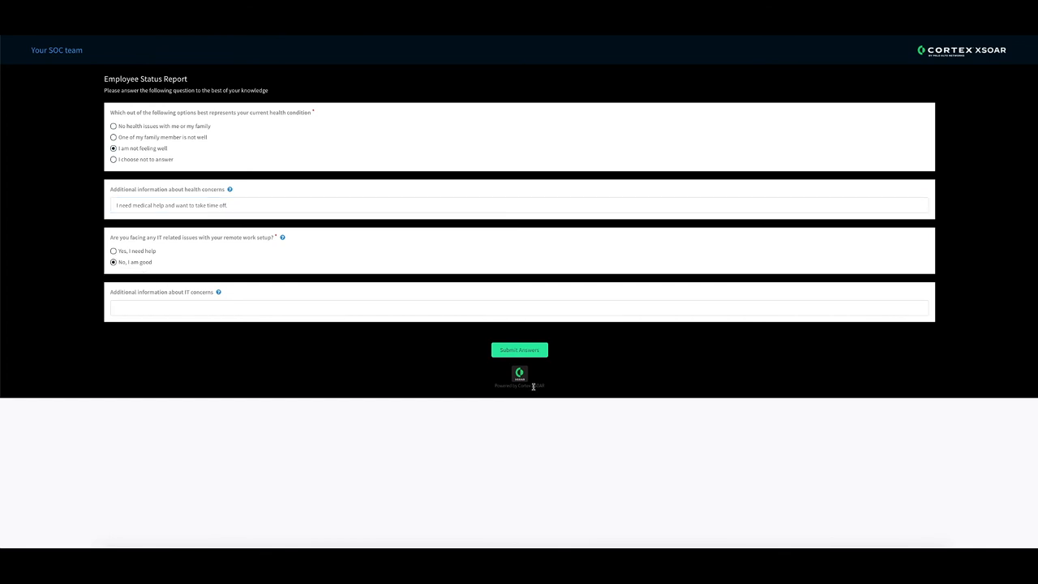
pyautogui.moveTo(519, 360)
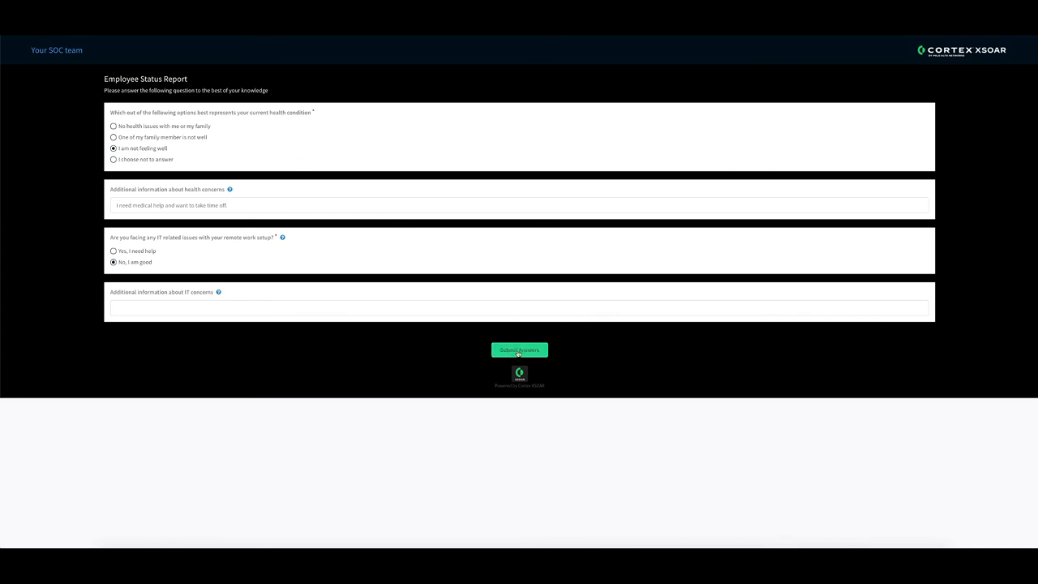
pyautogui.click(519, 350)
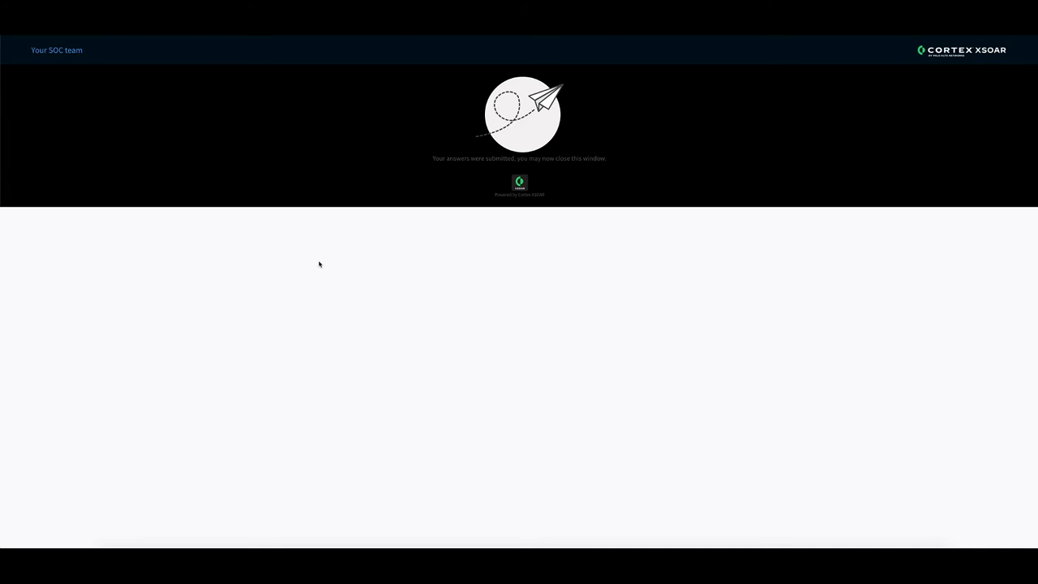
pyautogui.moveTo(620, 152)
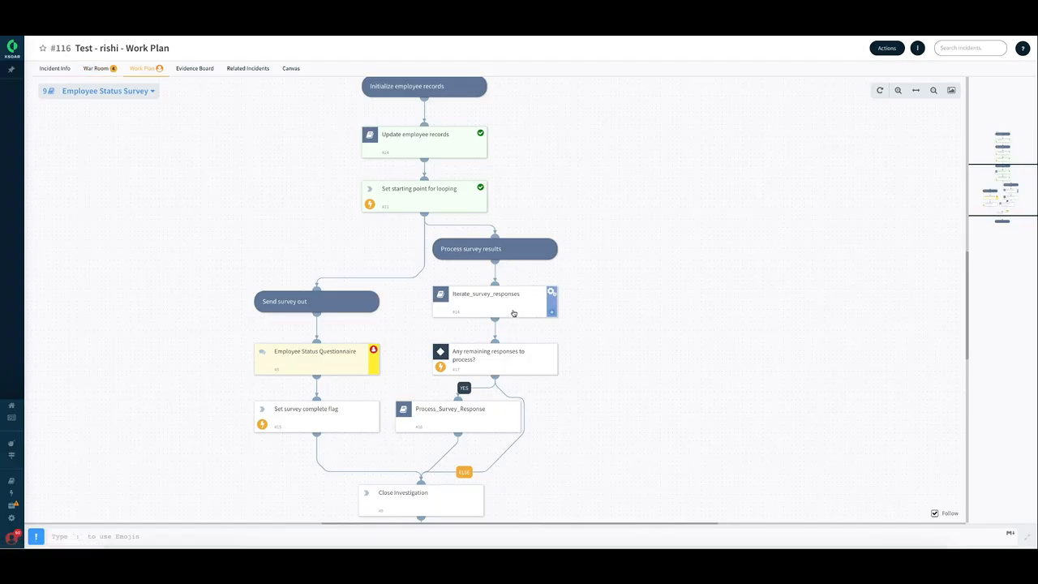
pyautogui.moveTo(506, 312)
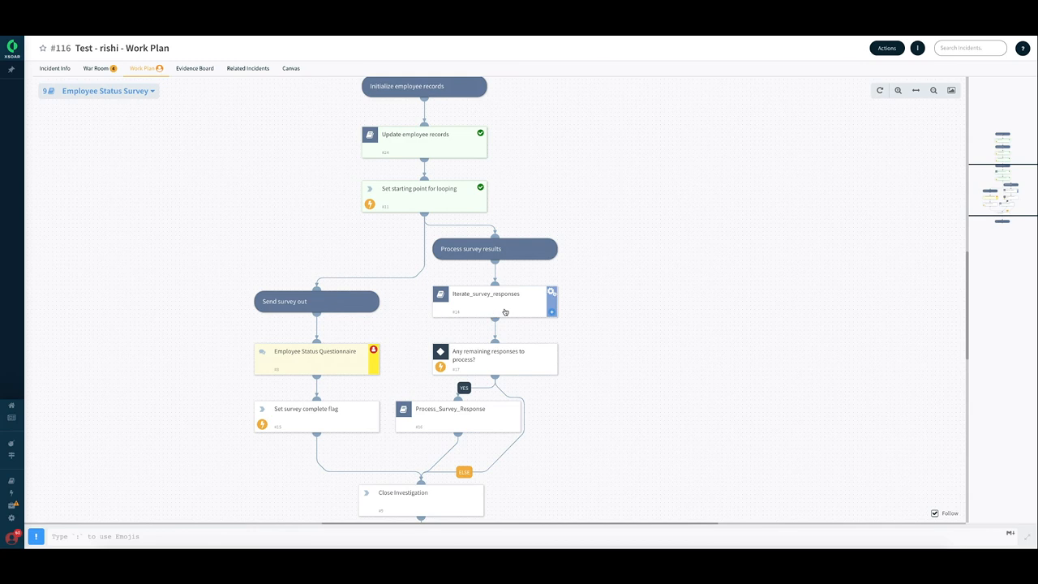
# Scroll through incident 116's work plan to review the Employee Status Survey playbook tasks
pyautogui.scroll(-3)
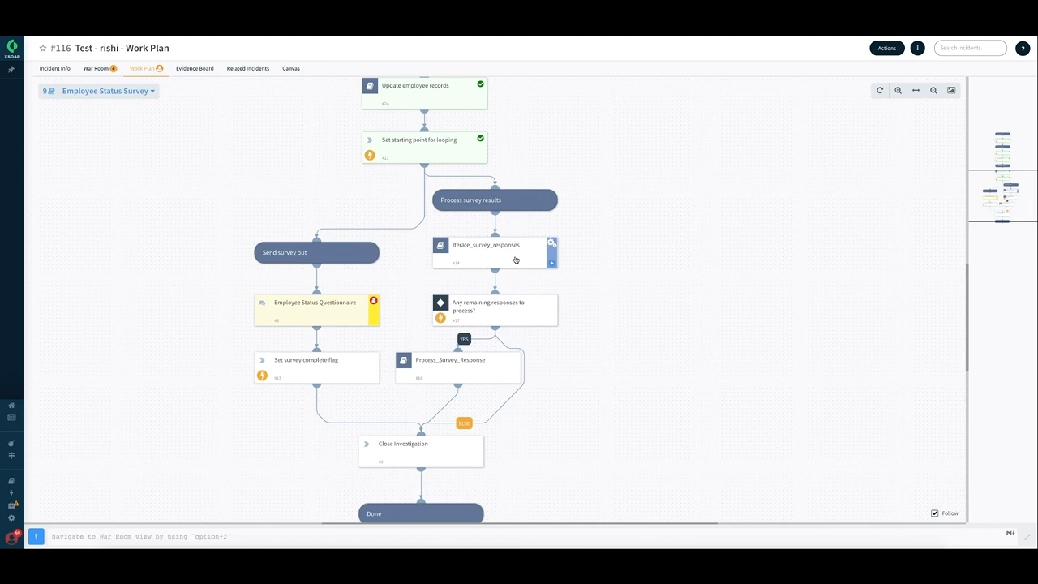
pyautogui.moveTo(513, 266)
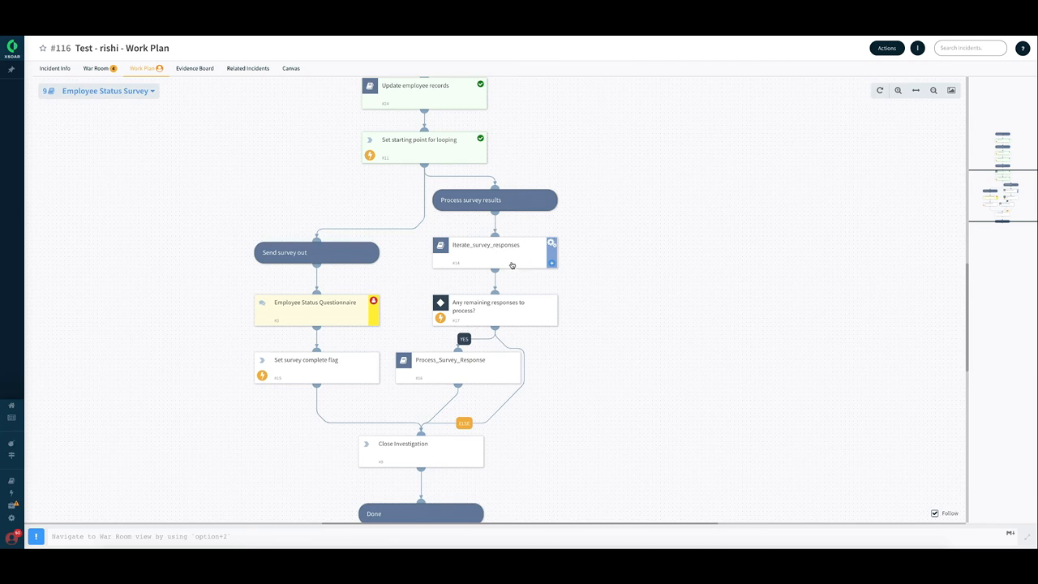
pyautogui.moveTo(514, 250)
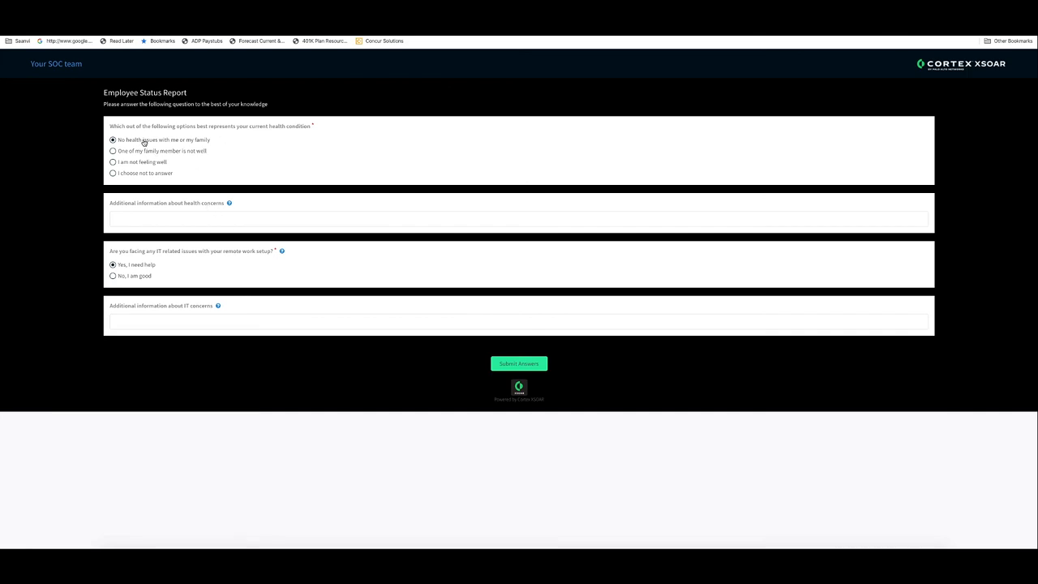
pyautogui.moveTo(140, 269)
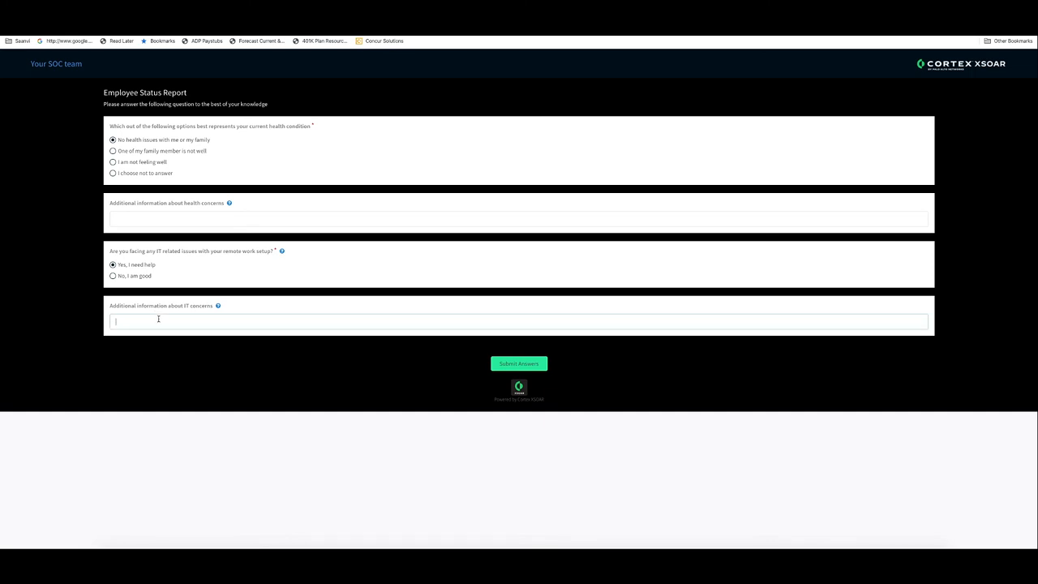
# Describe the network problem in the IT concerns field: 'My network ... I am not able to co'
pyautogui.write('My')
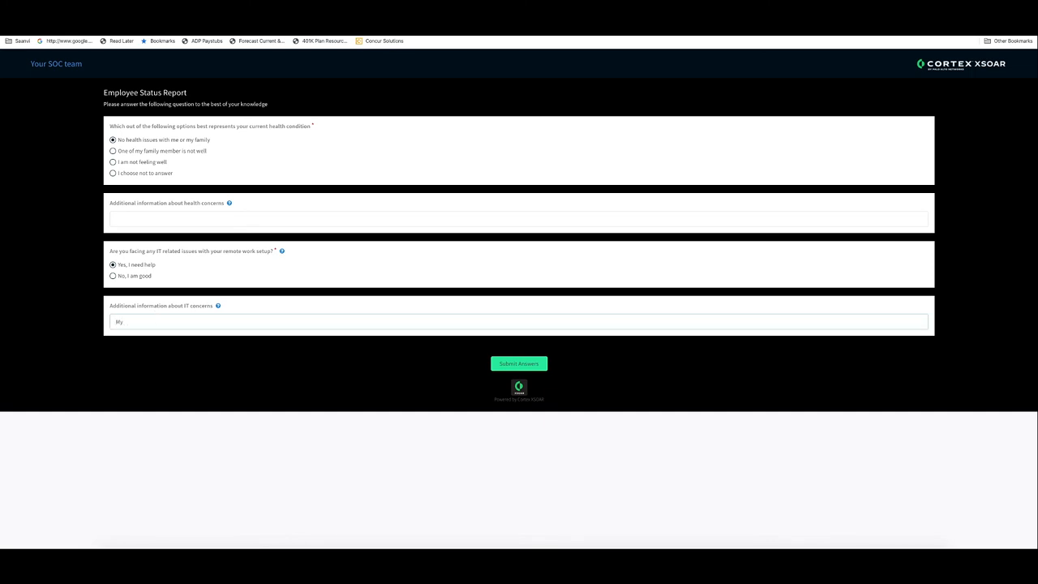
pyautogui.write('network')
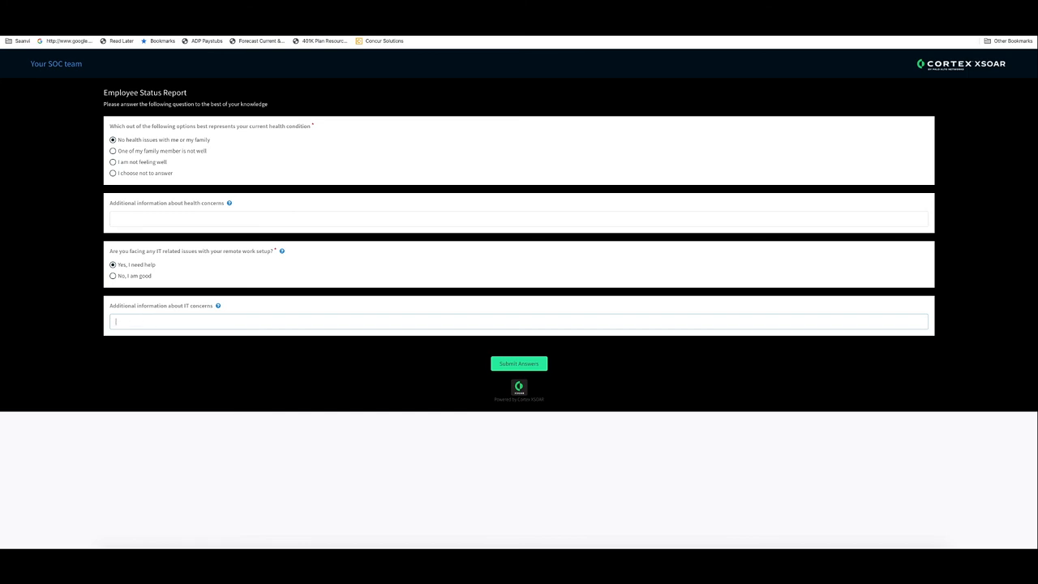
pyautogui.write('I am not able to co')
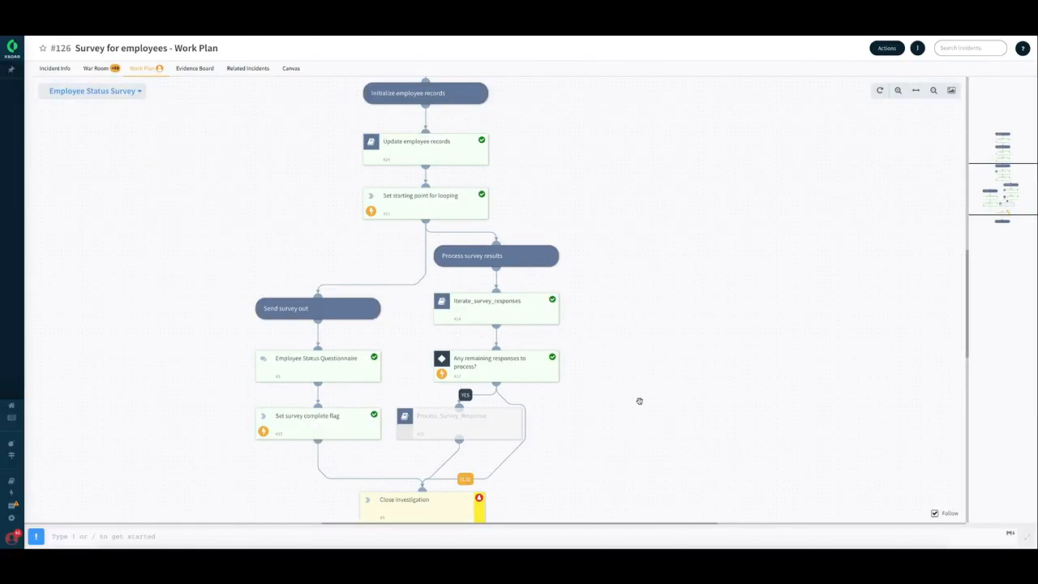
# Scroll incident 126's work plan down to the completed survey tasks and the running Process_Survey_Response task
pyautogui.scroll(-3)
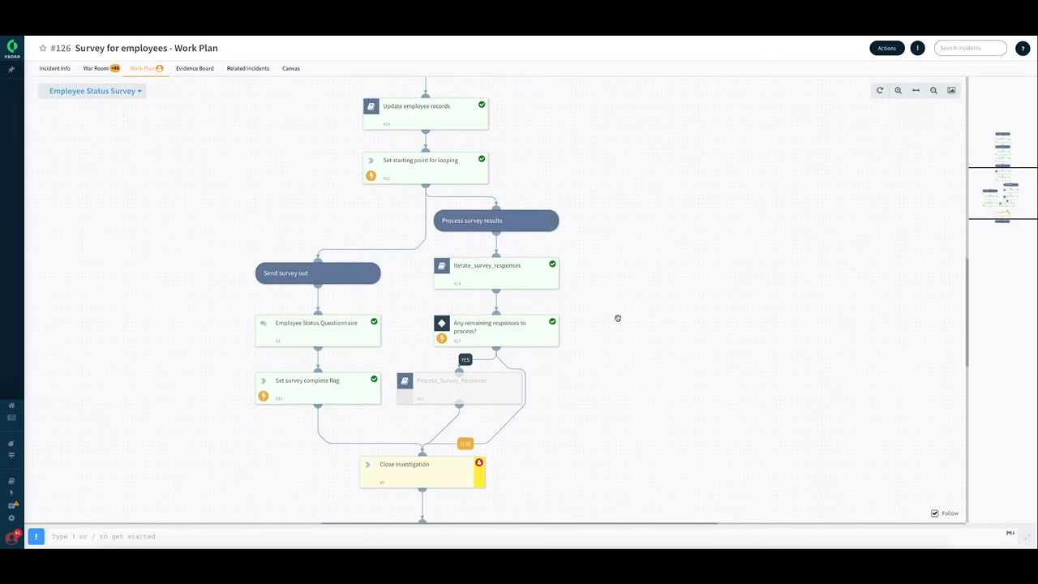
pyautogui.moveTo(542, 425)
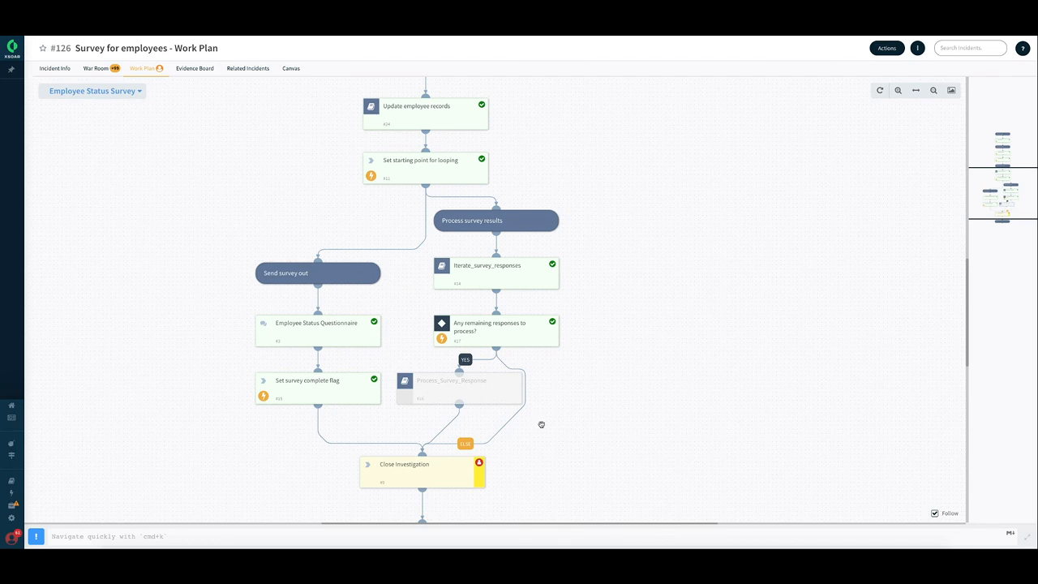
pyautogui.scroll(-3)
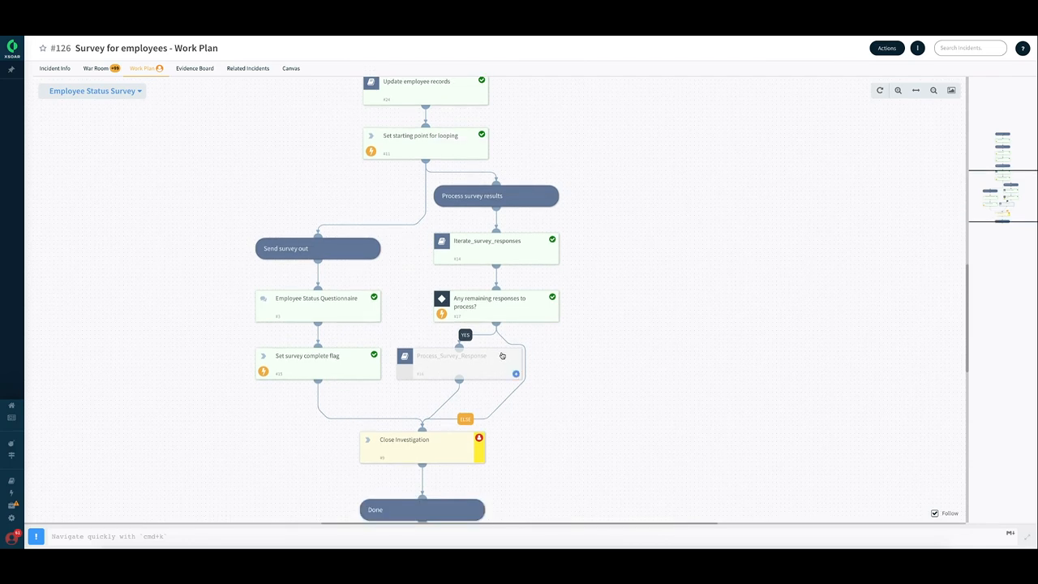
pyautogui.moveTo(513, 281)
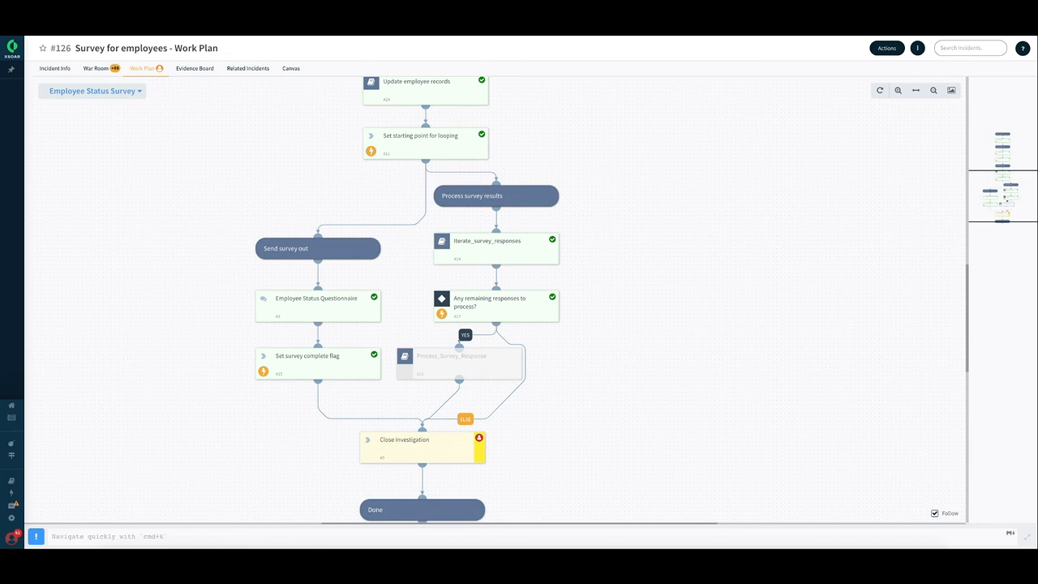
pyautogui.moveTo(58, 71)
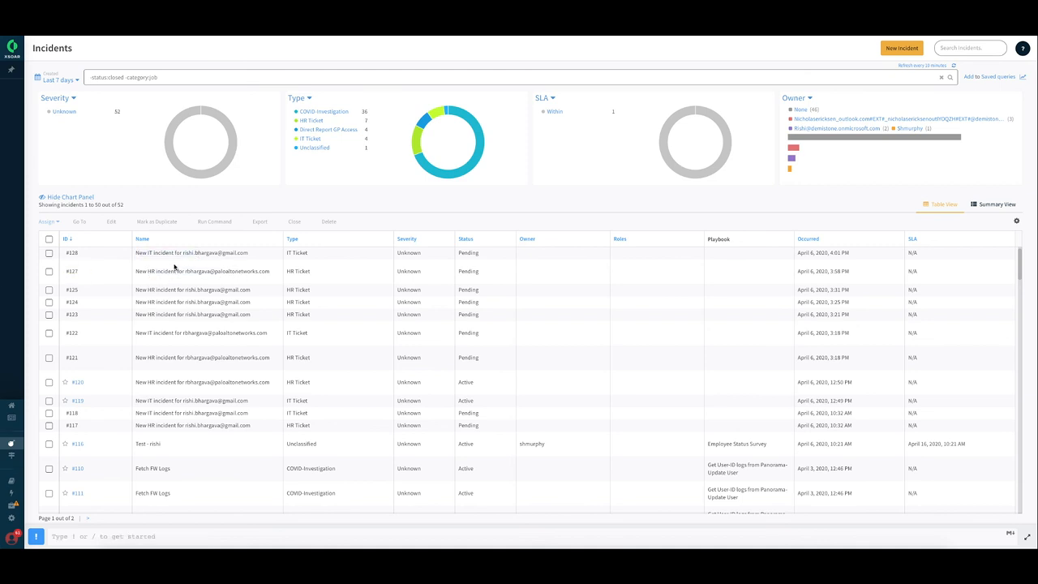
pyautogui.moveTo(281, 286)
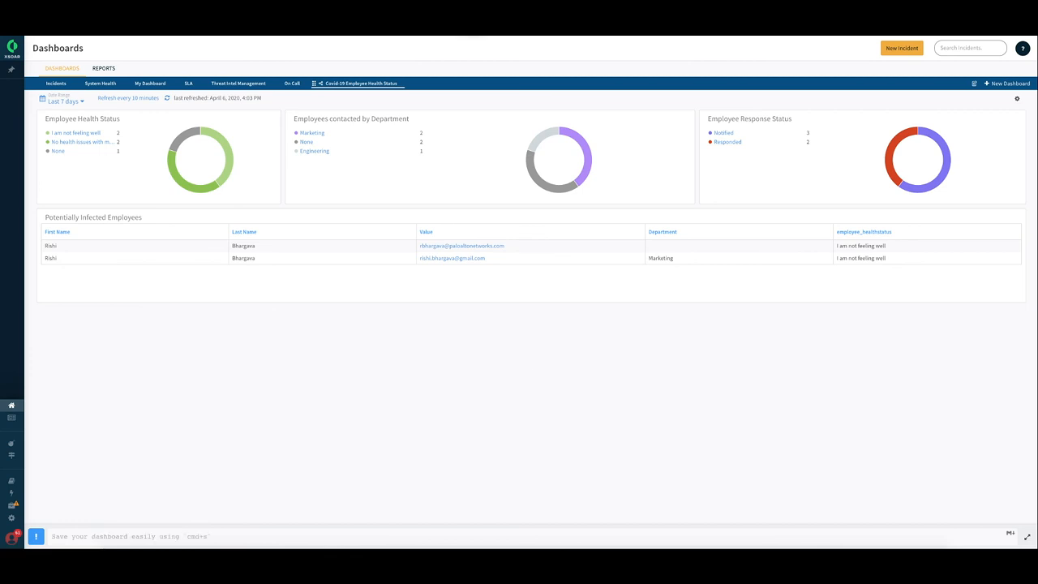
pyautogui.moveTo(453, 120)
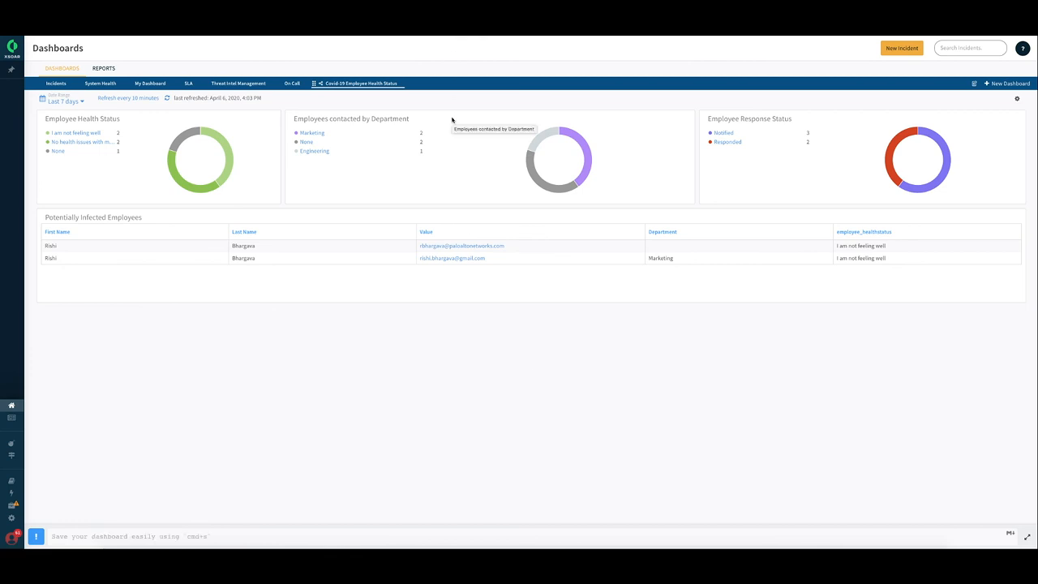
pyautogui.moveTo(548, 297)
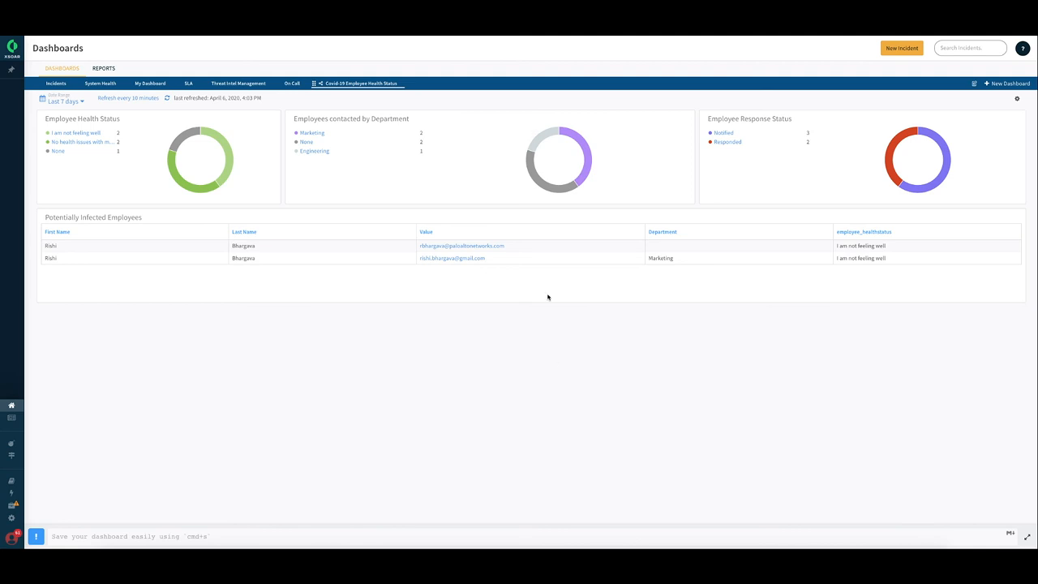
pyautogui.moveTo(528, 305)
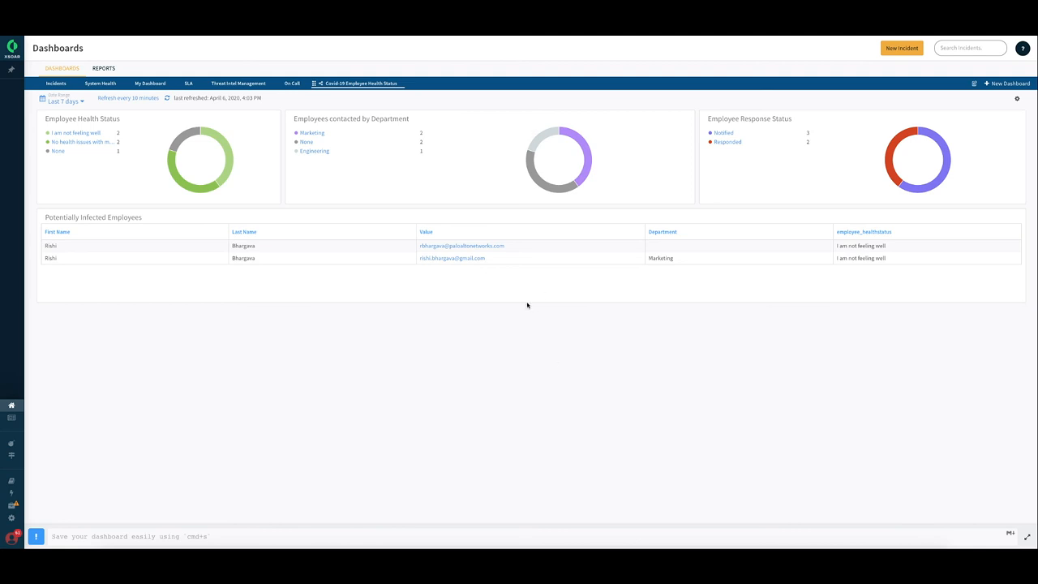